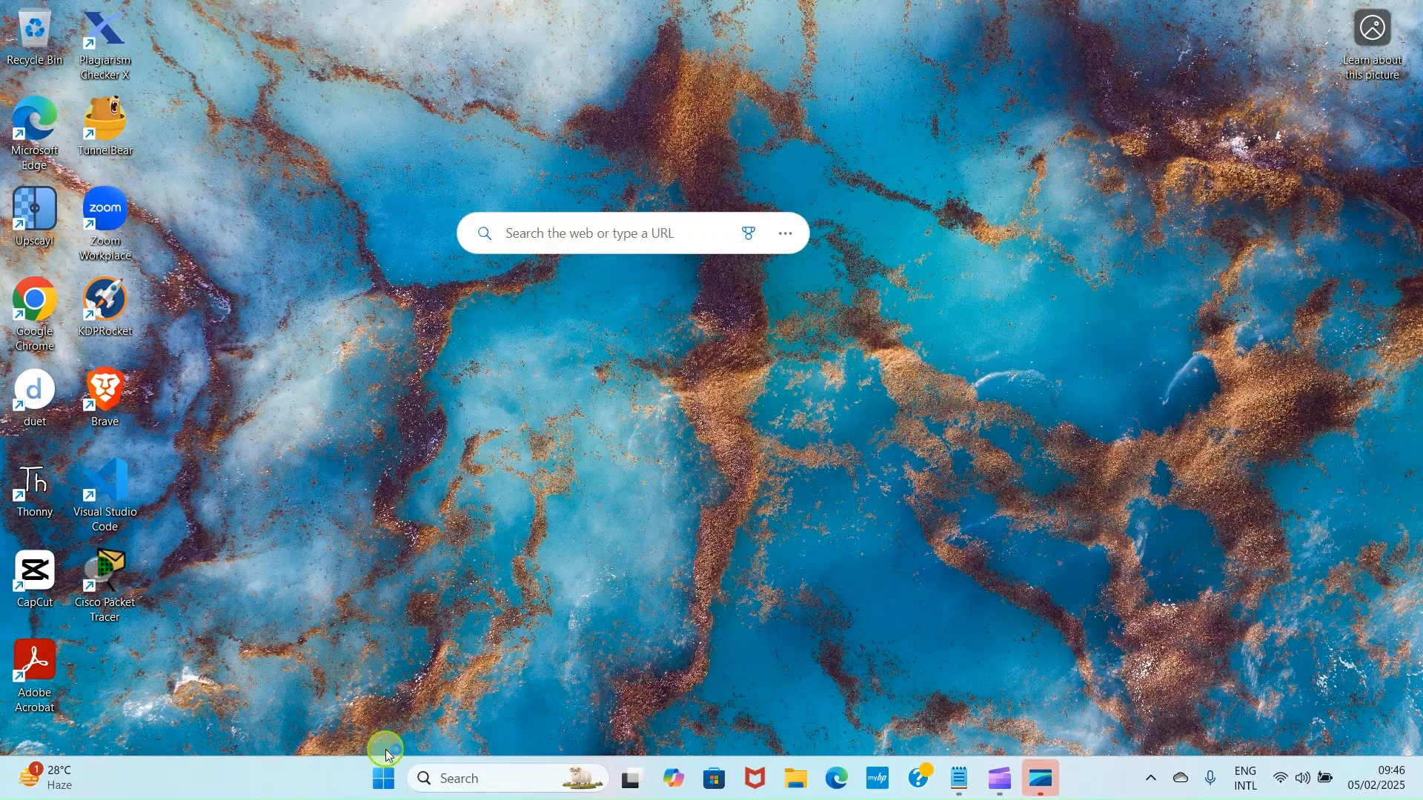
# Launch Word from the Start menu and create a new blank document.
pyautogui.click(381, 779)
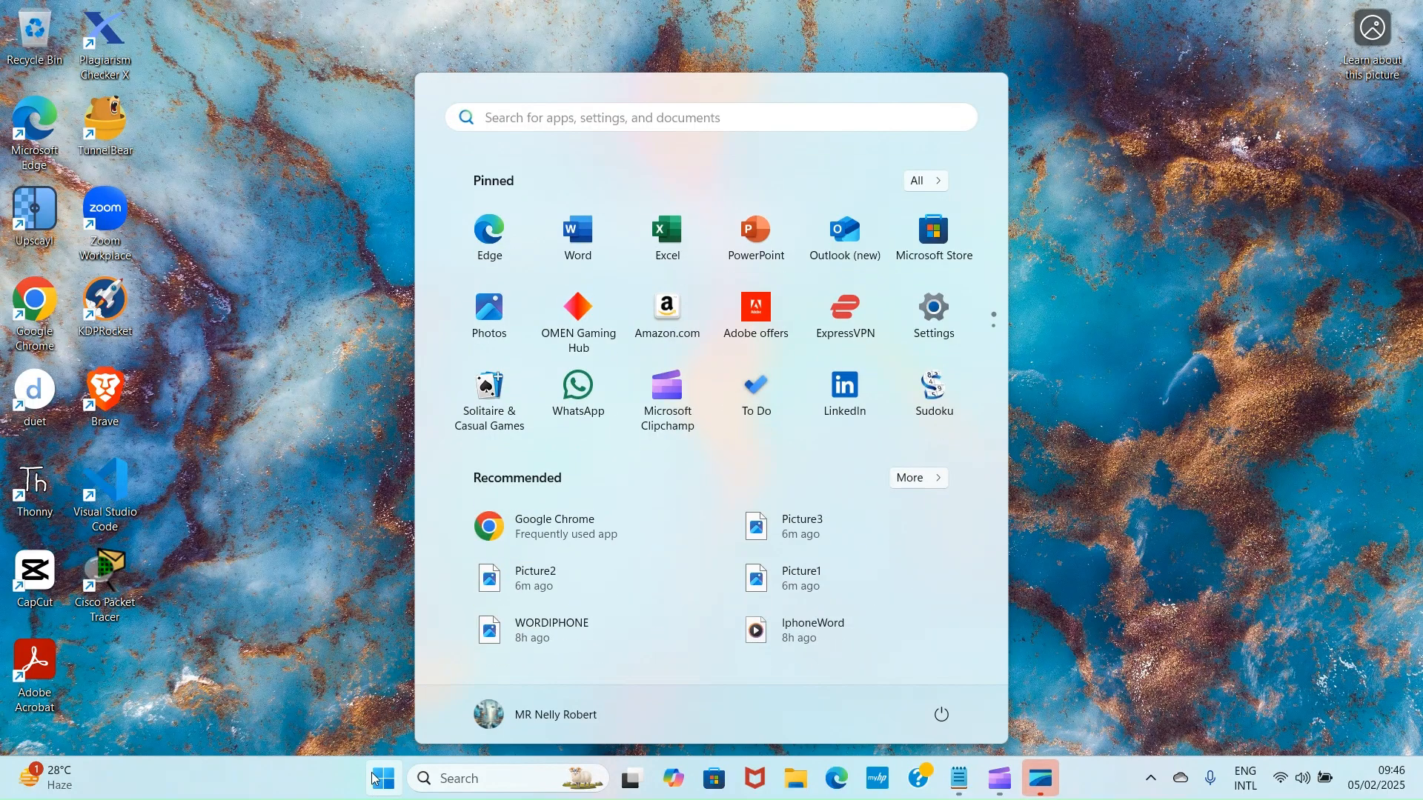
pyautogui.click(576, 237)
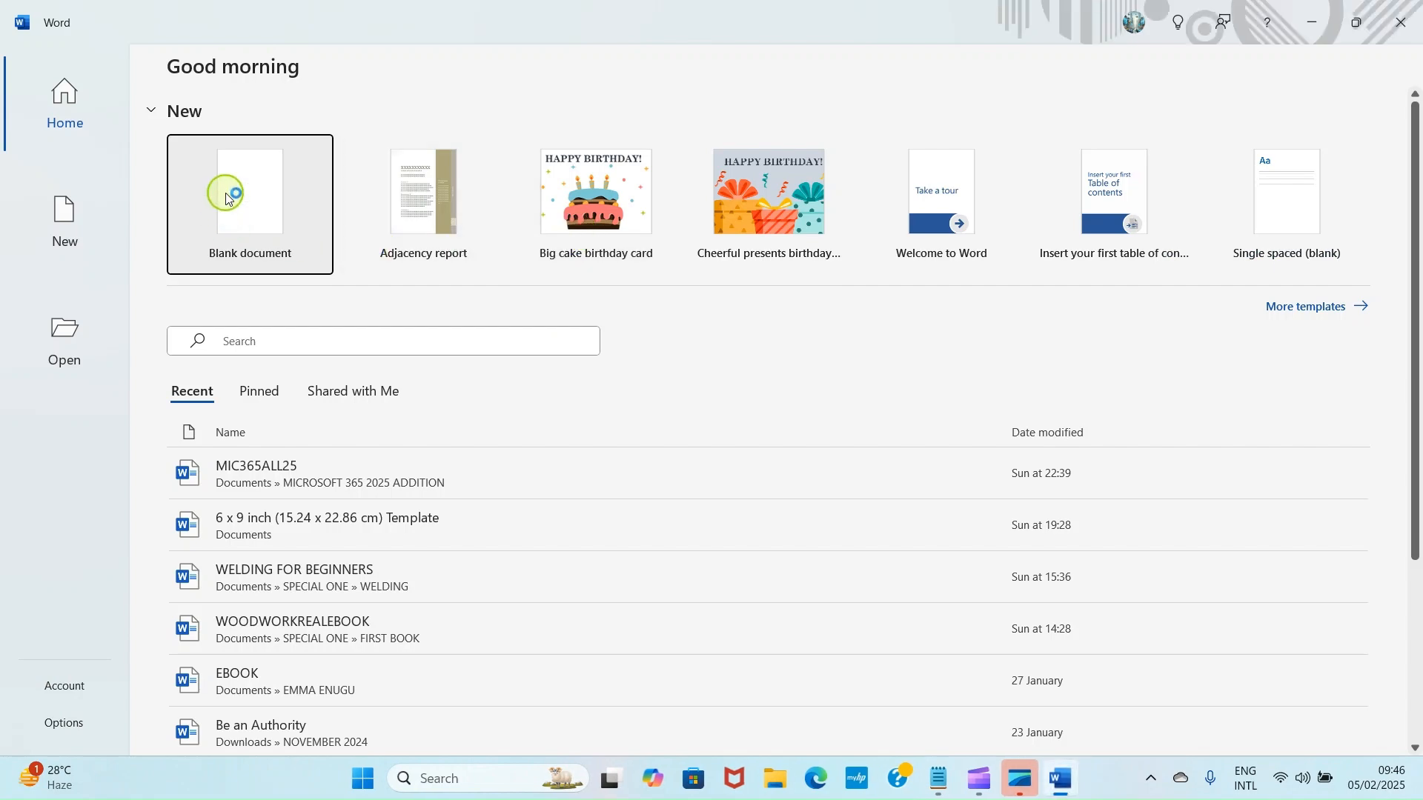
pyautogui.click(249, 203)
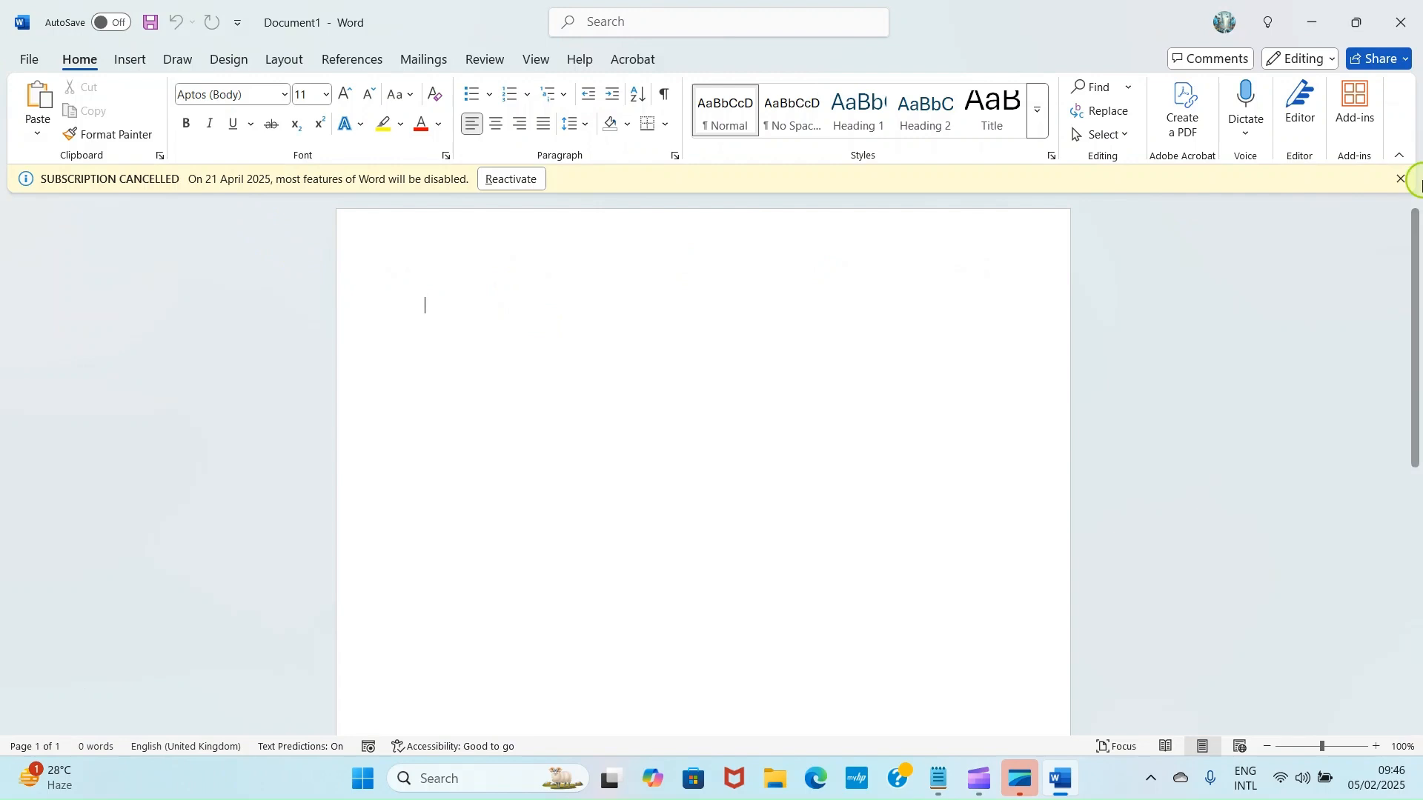
# Dismiss the subscription notice and place the cursor on the blank page.
pyautogui.click(1402, 179)
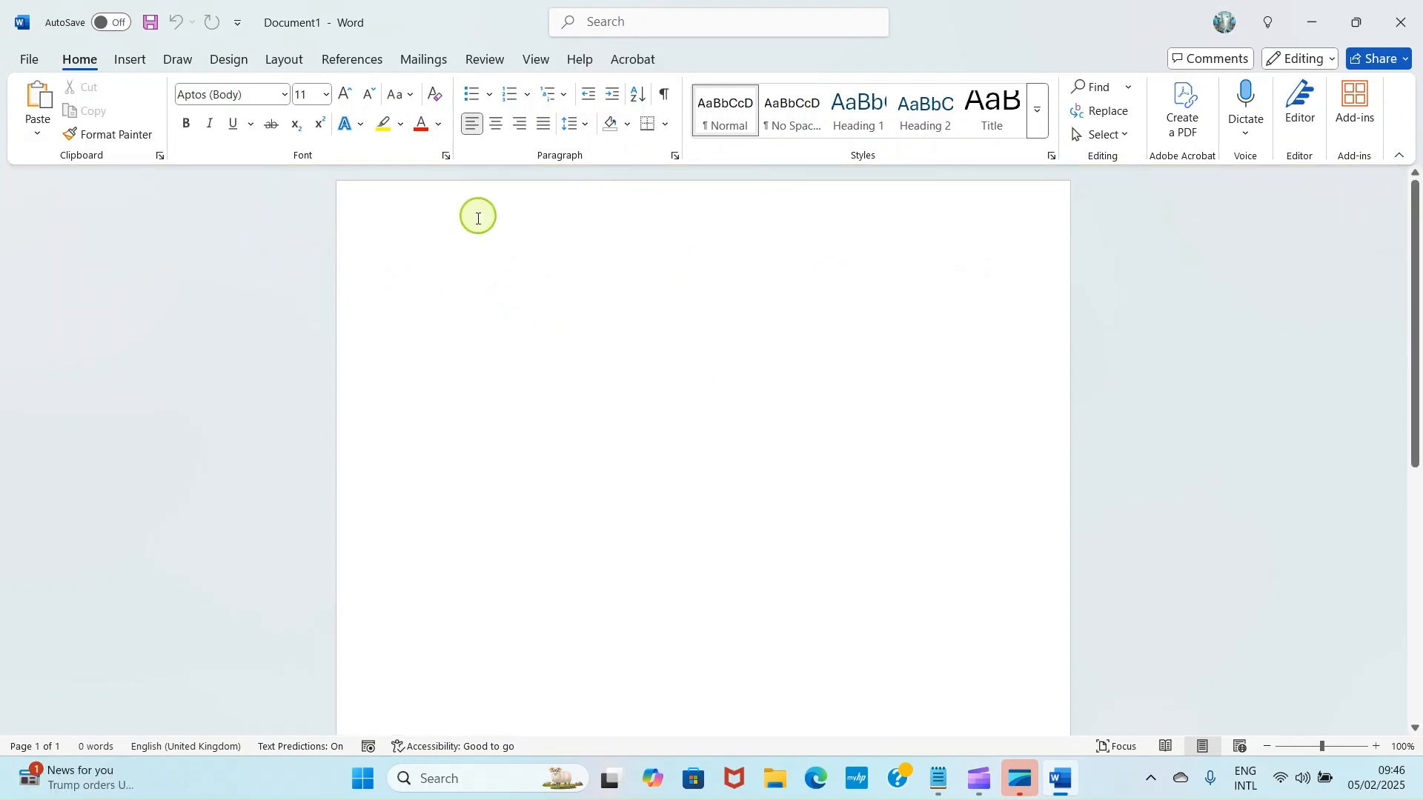
pyautogui.click(424, 276)
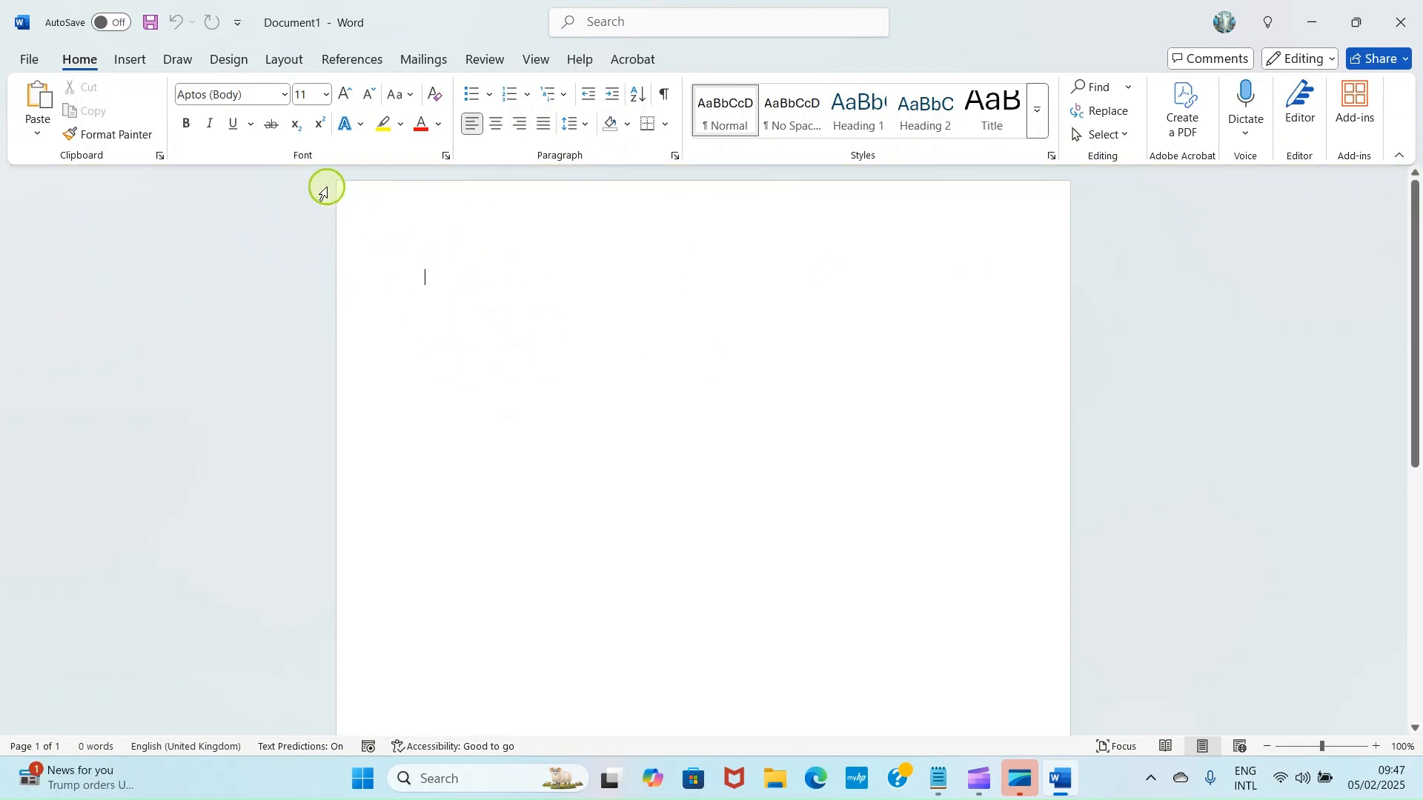
pyautogui.moveTo(438, 257)
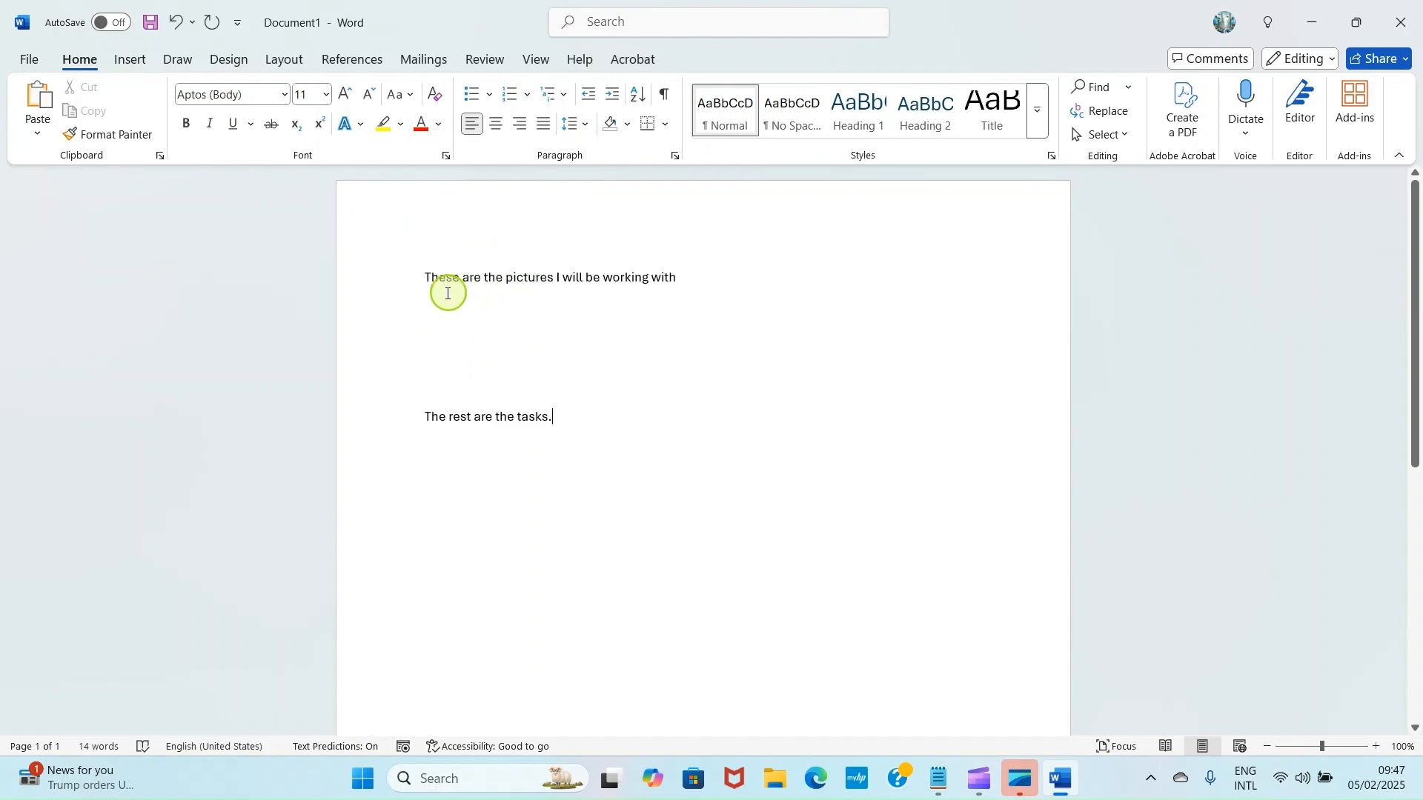
pyautogui.moveTo(631, 279)
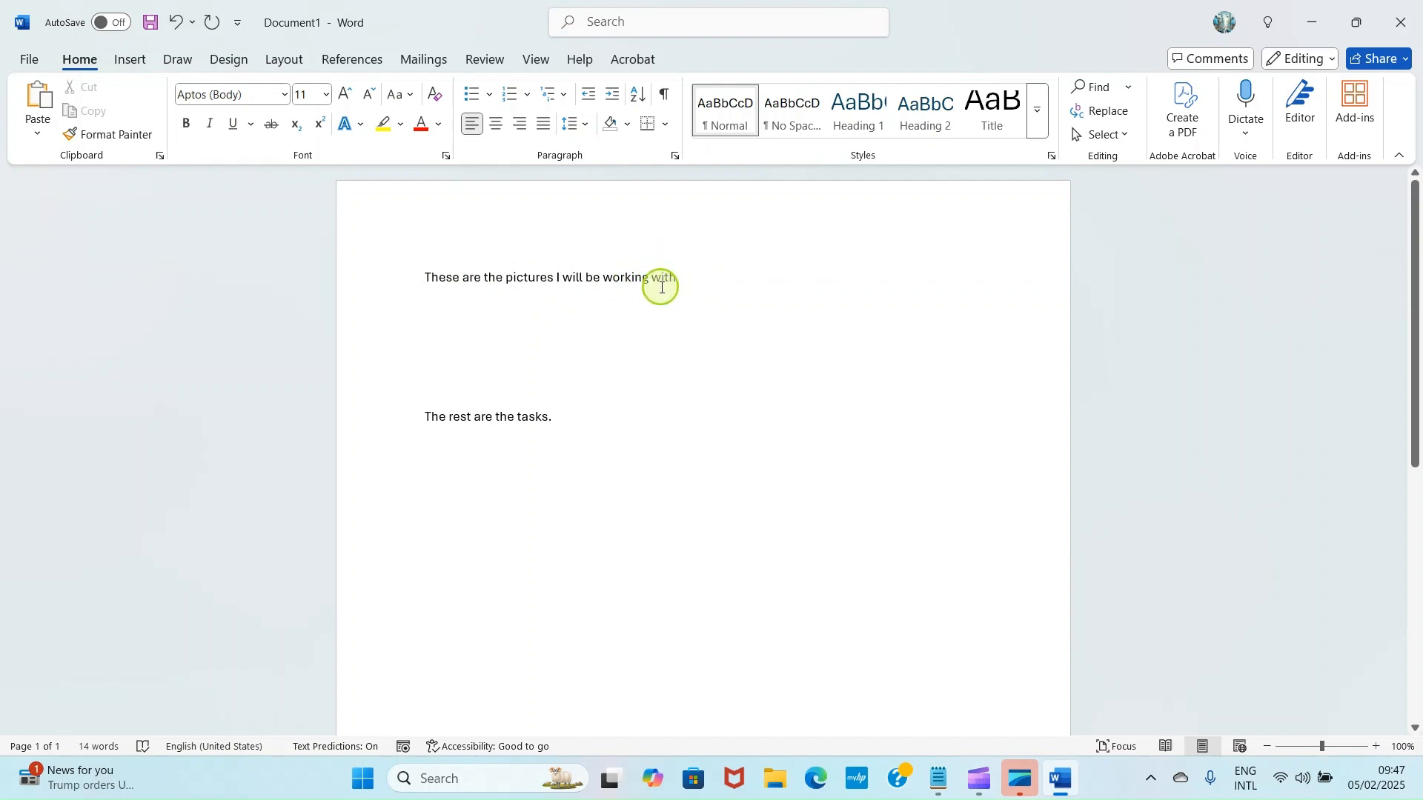
pyautogui.moveTo(488, 392)
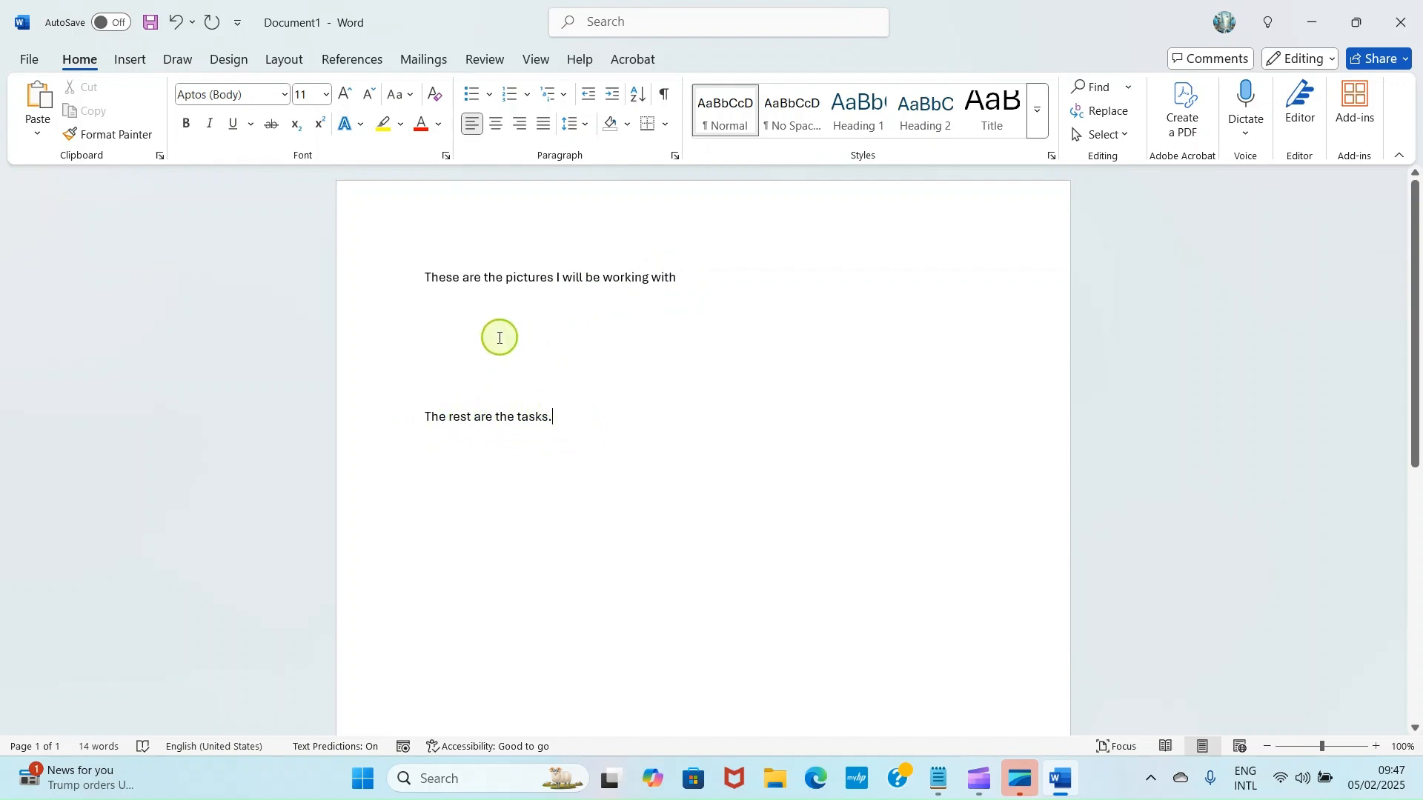
pyautogui.moveTo(429, 339)
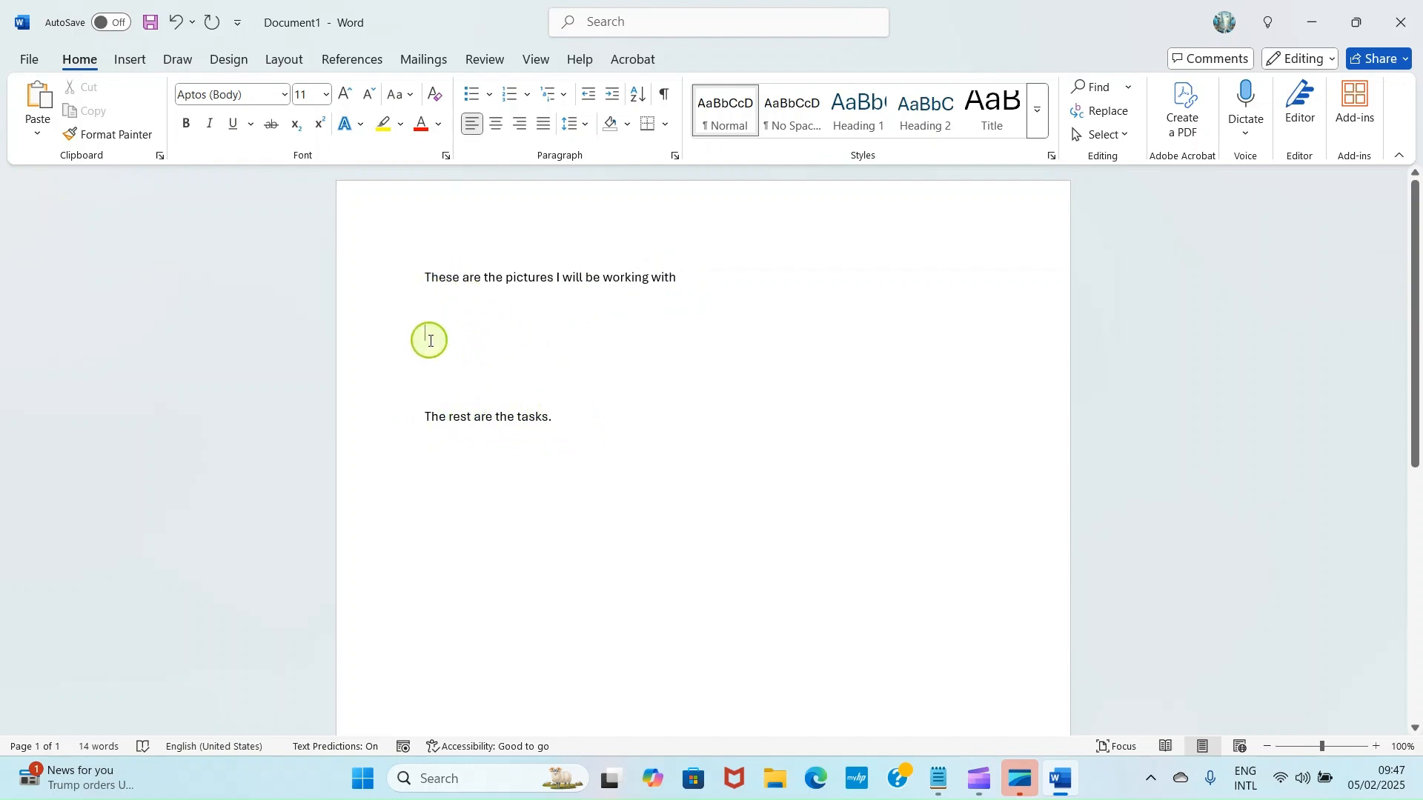
pyautogui.moveTo(761, 382)
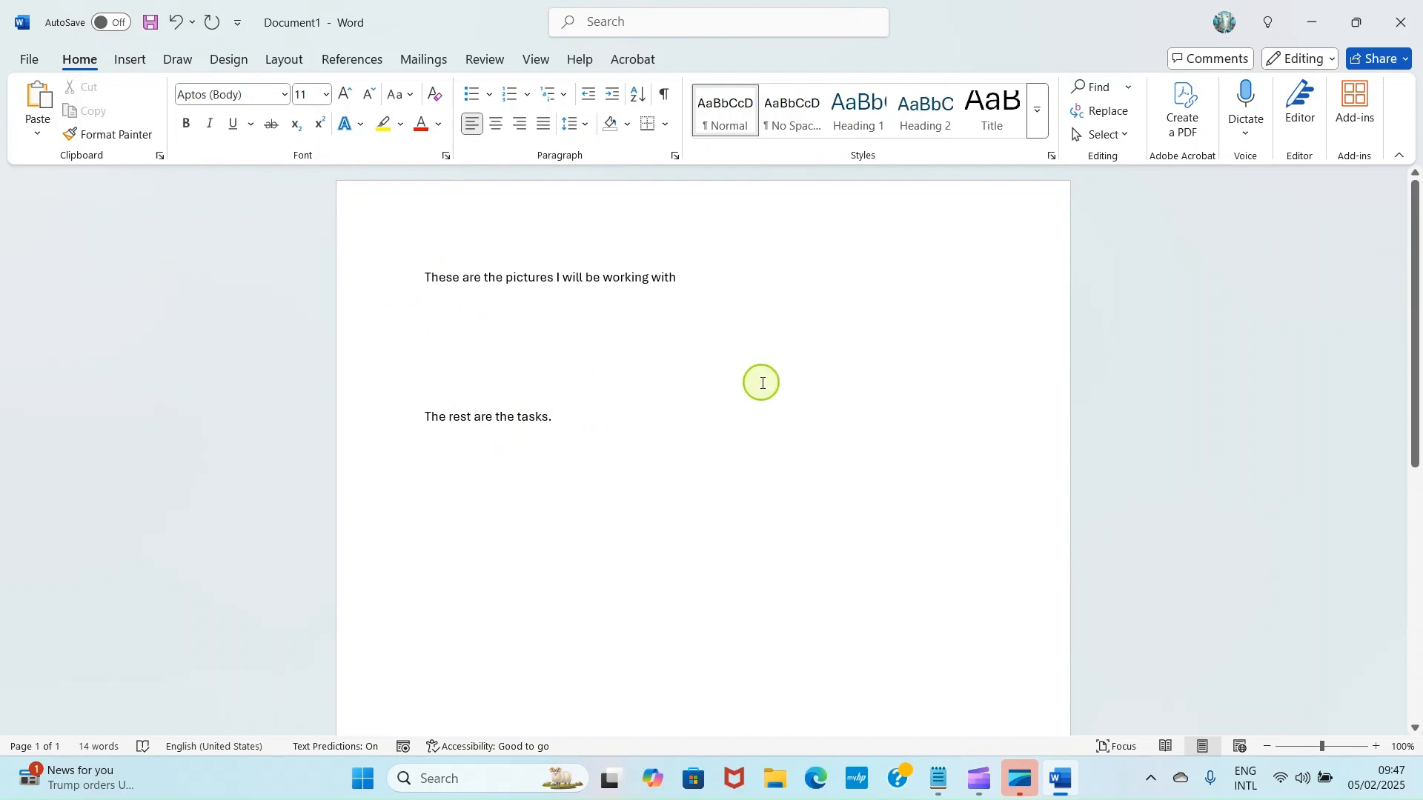
pyautogui.moveTo(549, 339)
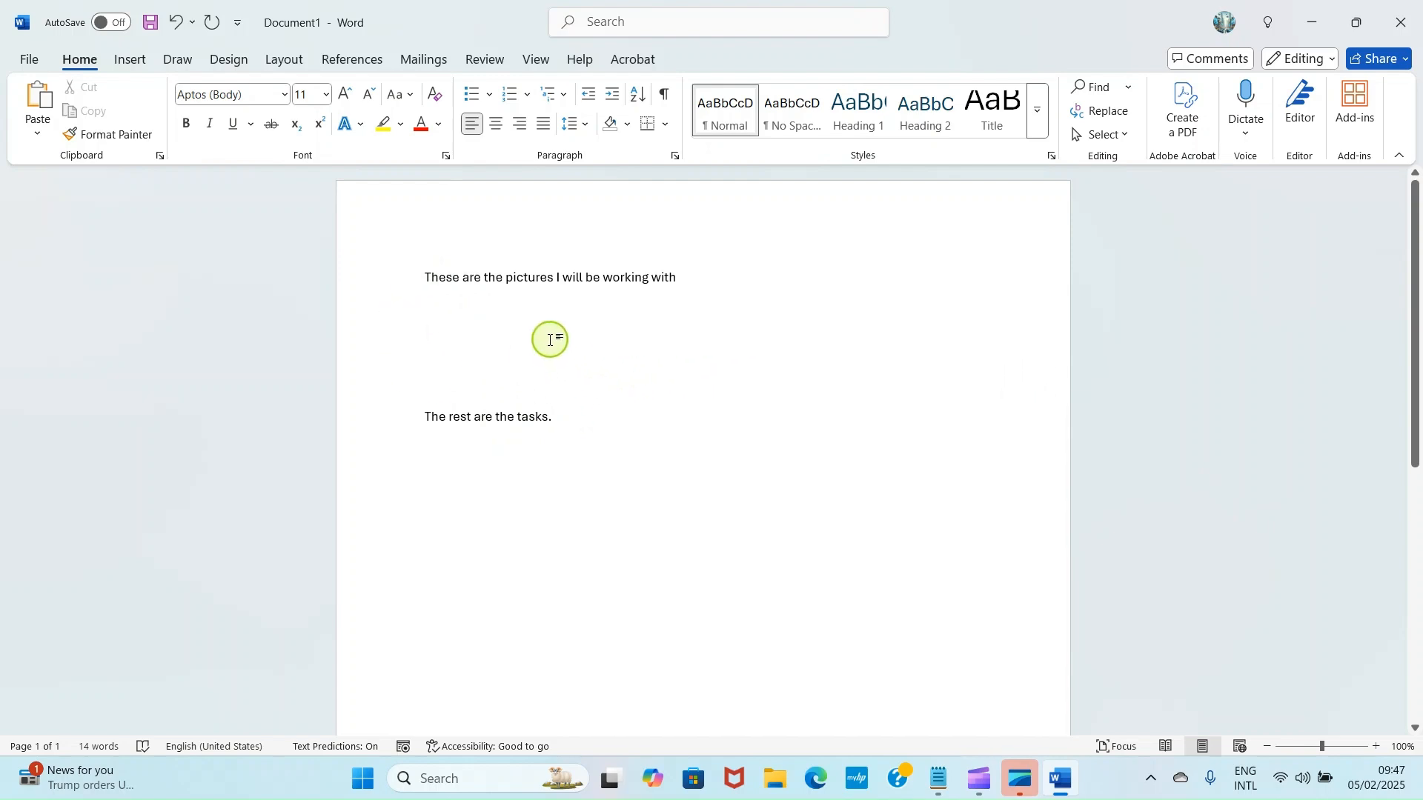
pyautogui.moveTo(566, 435)
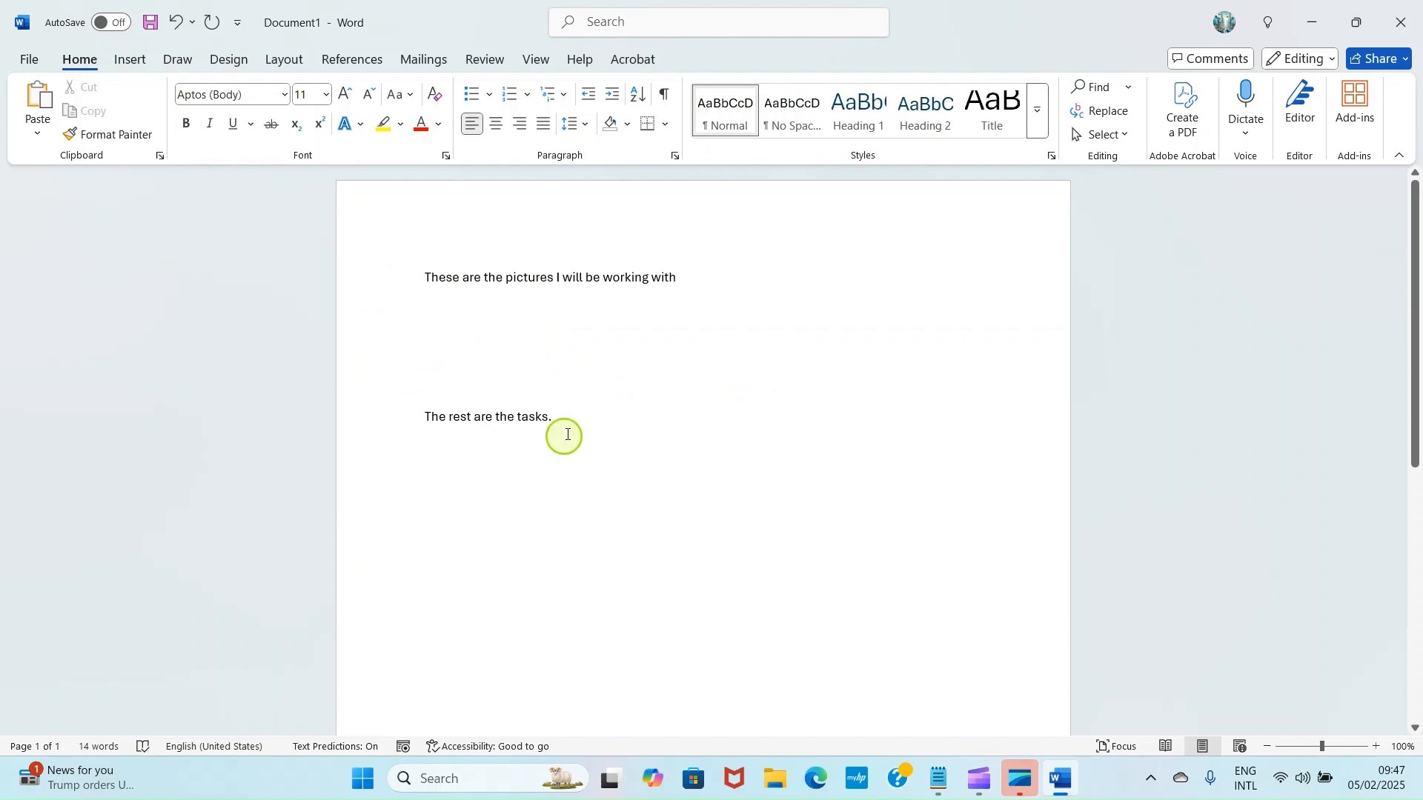
pyautogui.moveTo(441, 330)
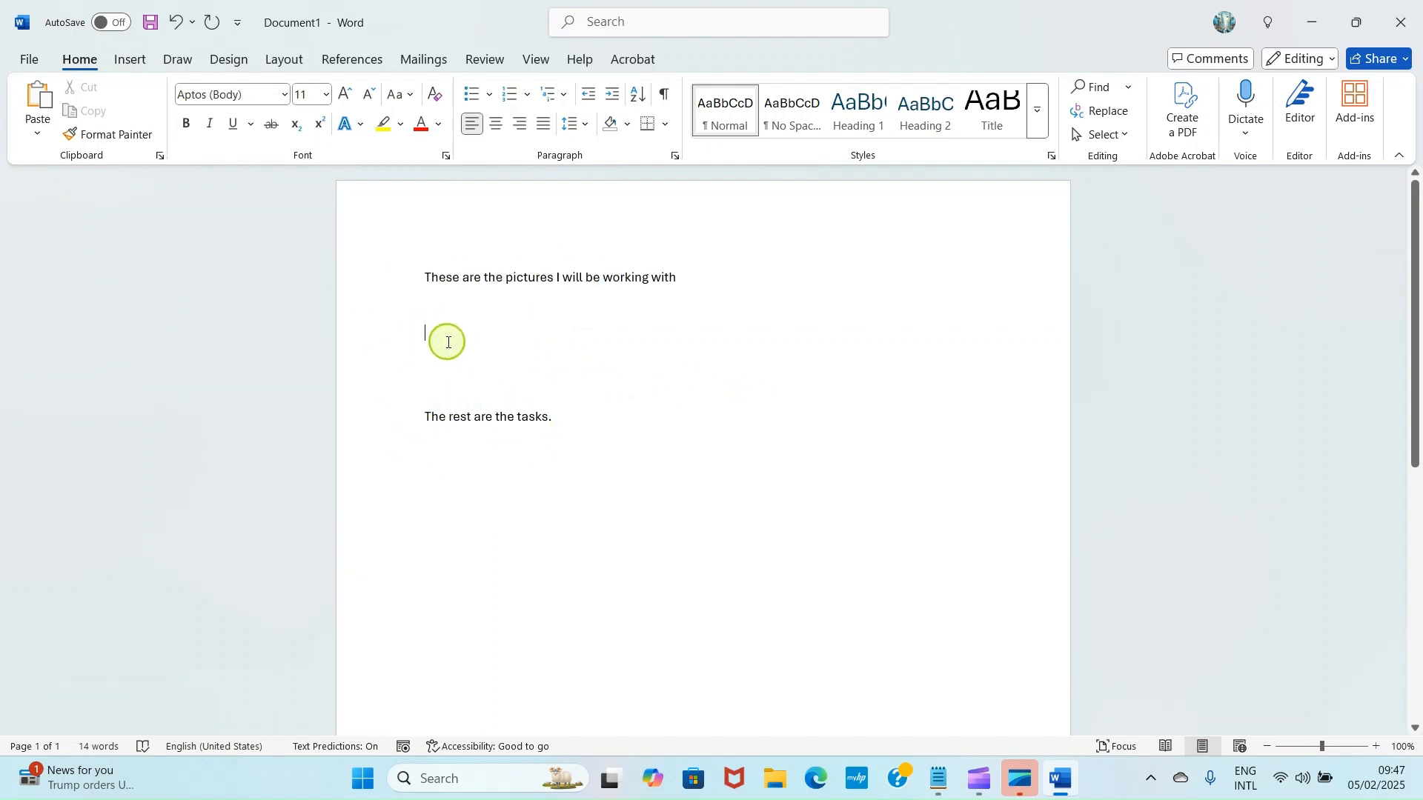
pyautogui.moveTo(416, 298)
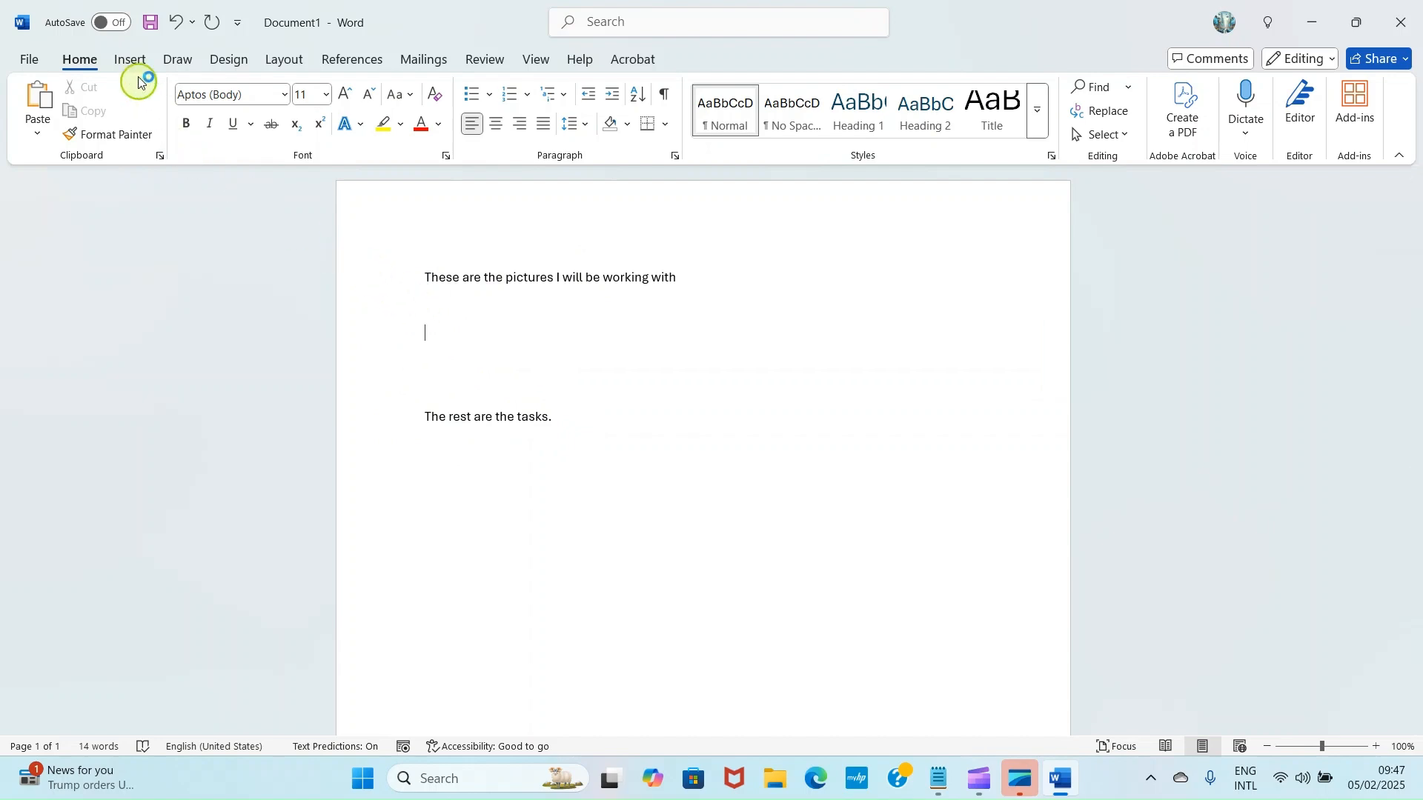
# Open the Insert Picture dialog for pictures from this device and browse locations.
pyautogui.click(129, 59)
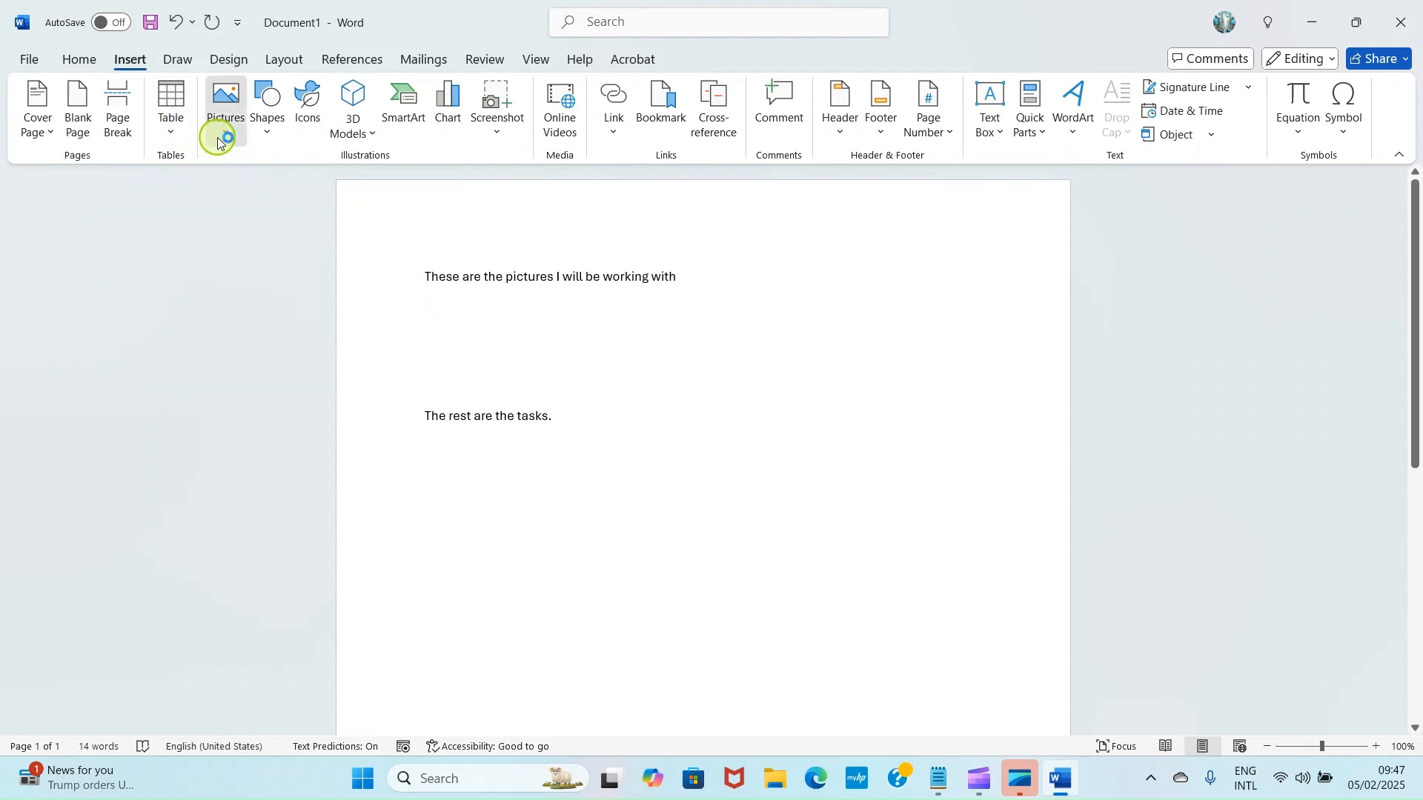
pyautogui.click(223, 108)
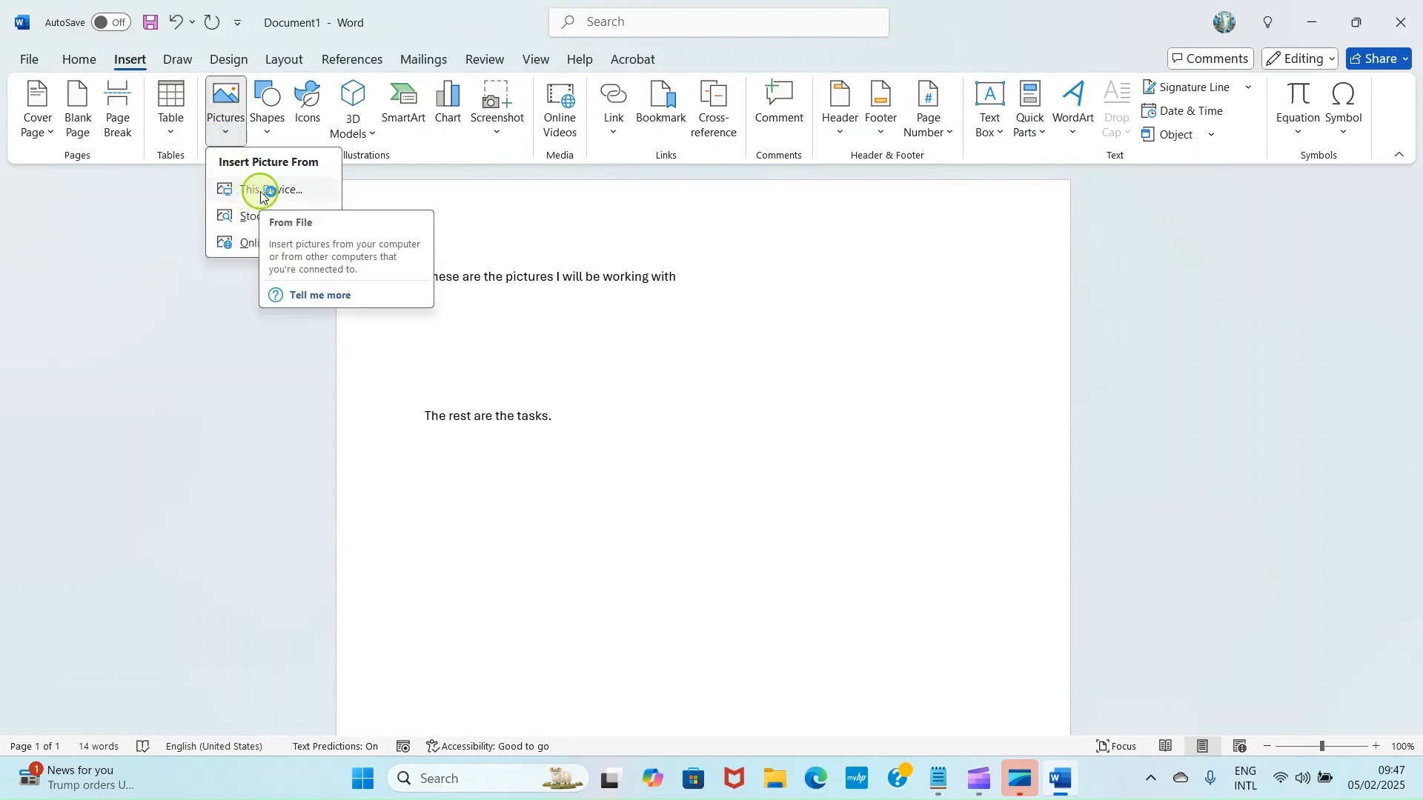
pyautogui.click(263, 191)
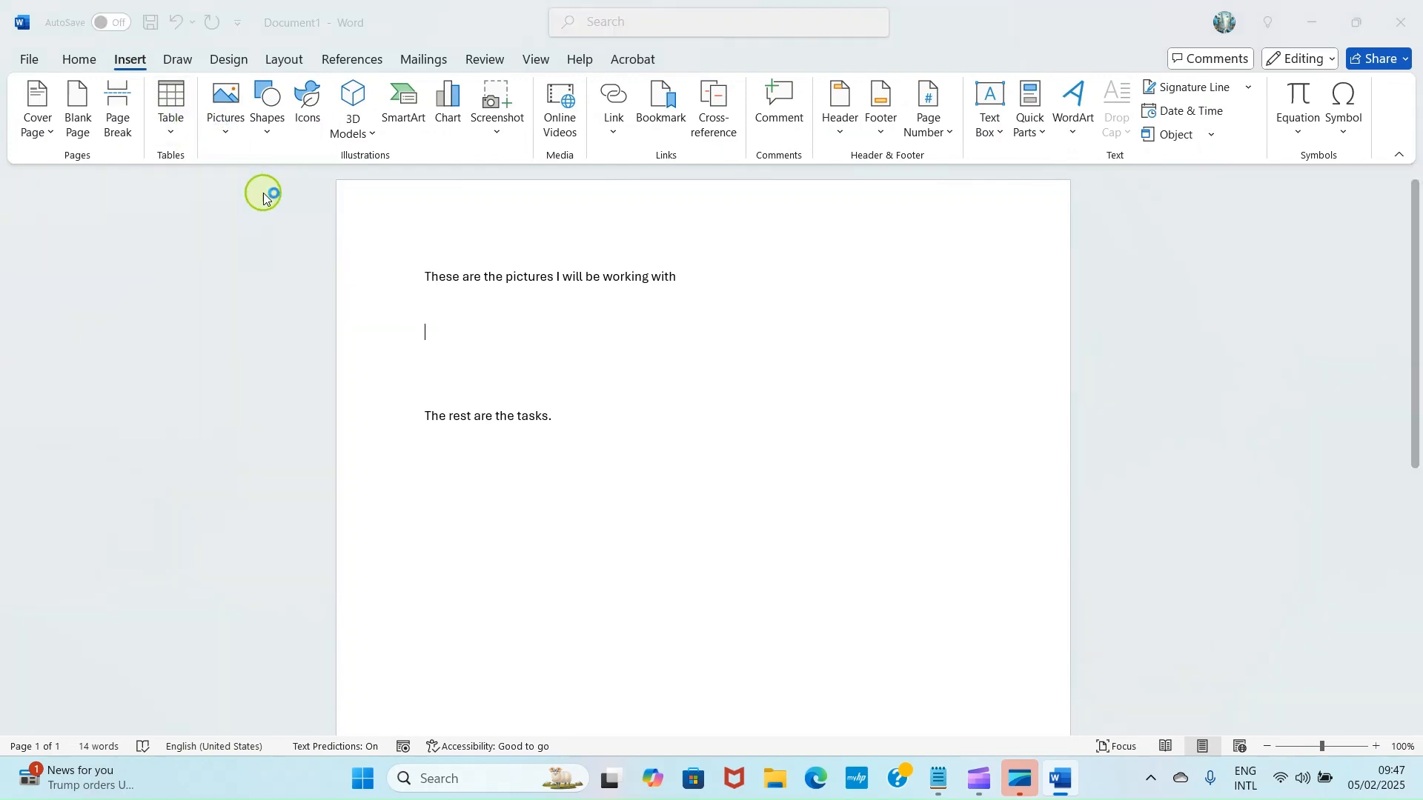
pyautogui.click(223, 100)
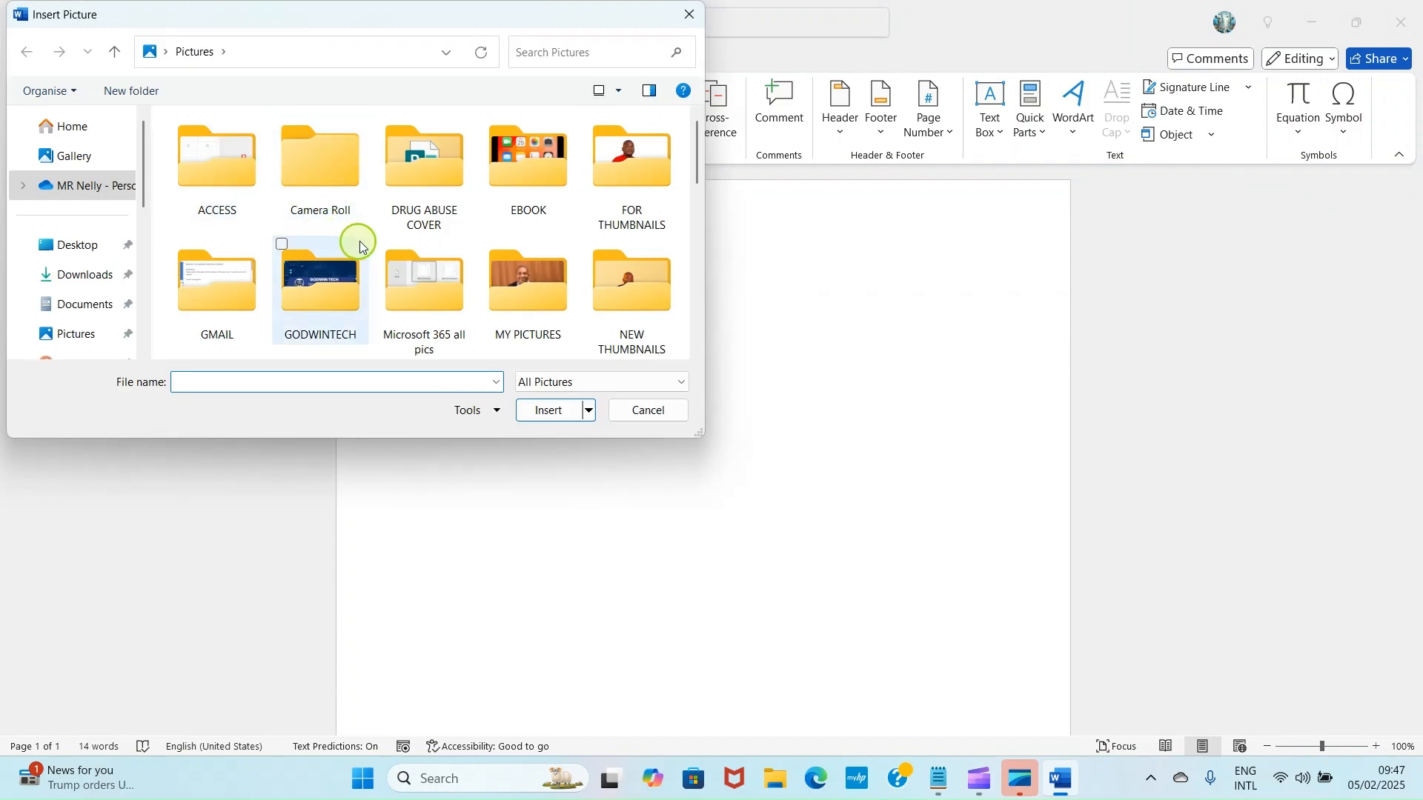
pyautogui.click(423, 163)
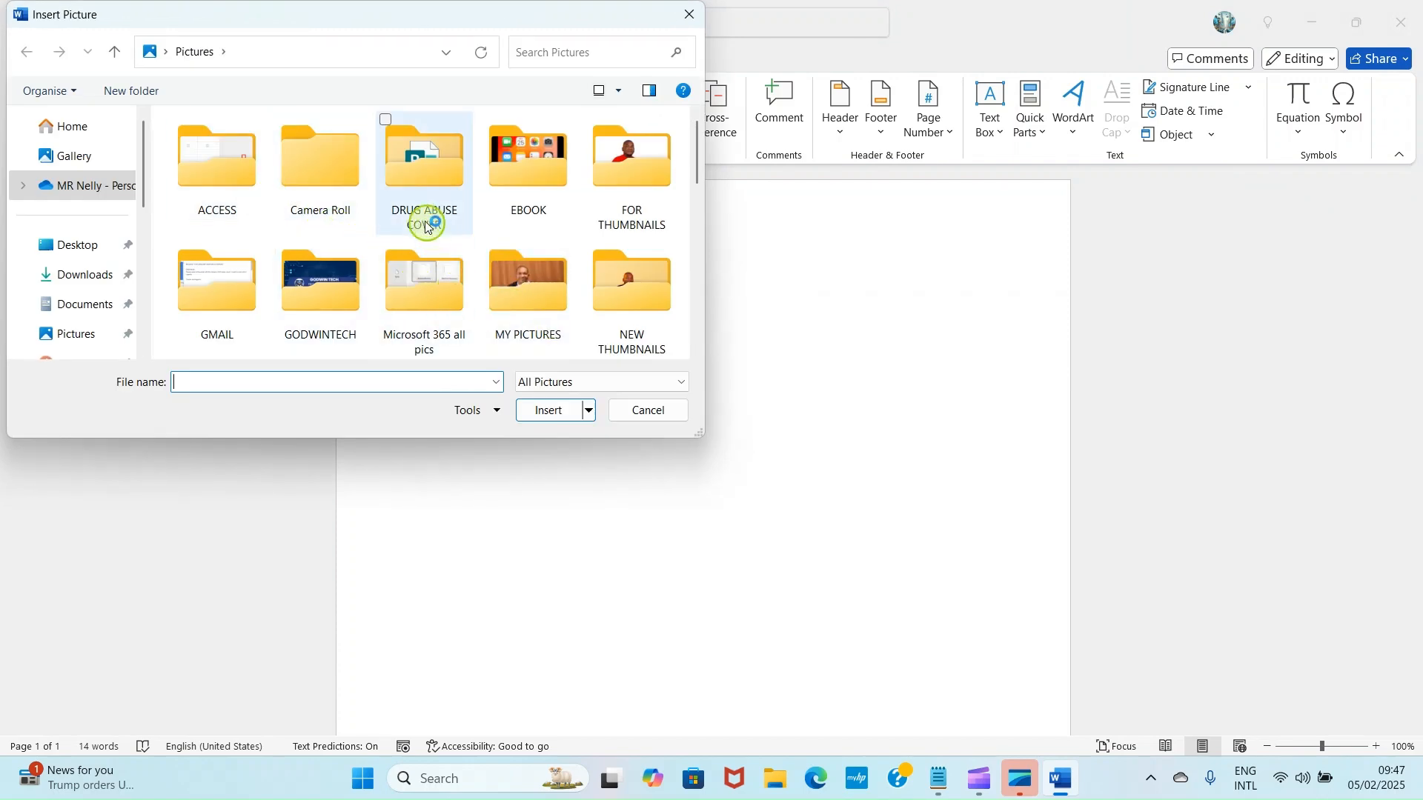
pyautogui.scroll(-3)
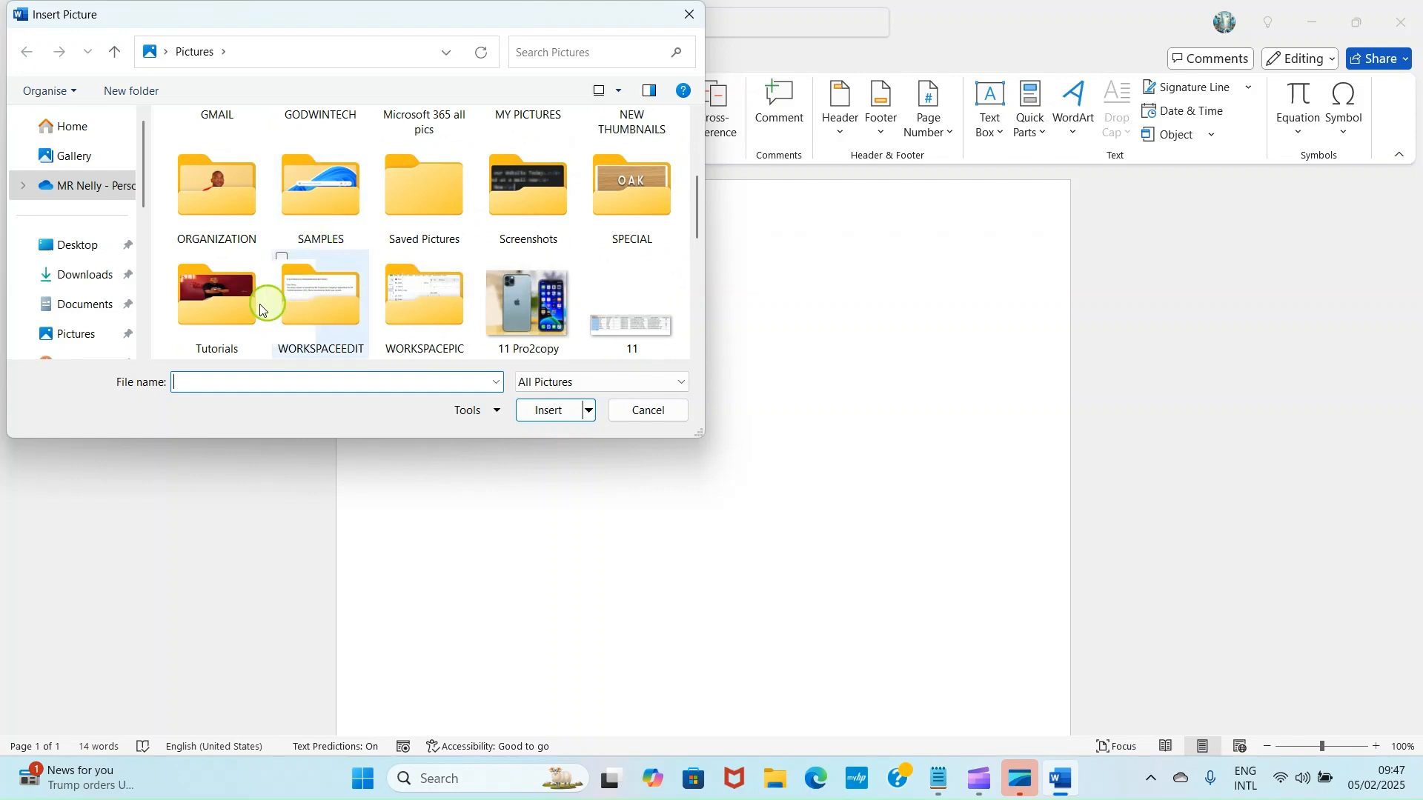
# Open the Tutorials folder and select Picture1, Picture2 and Picture3 together.
pyautogui.click(215, 291)
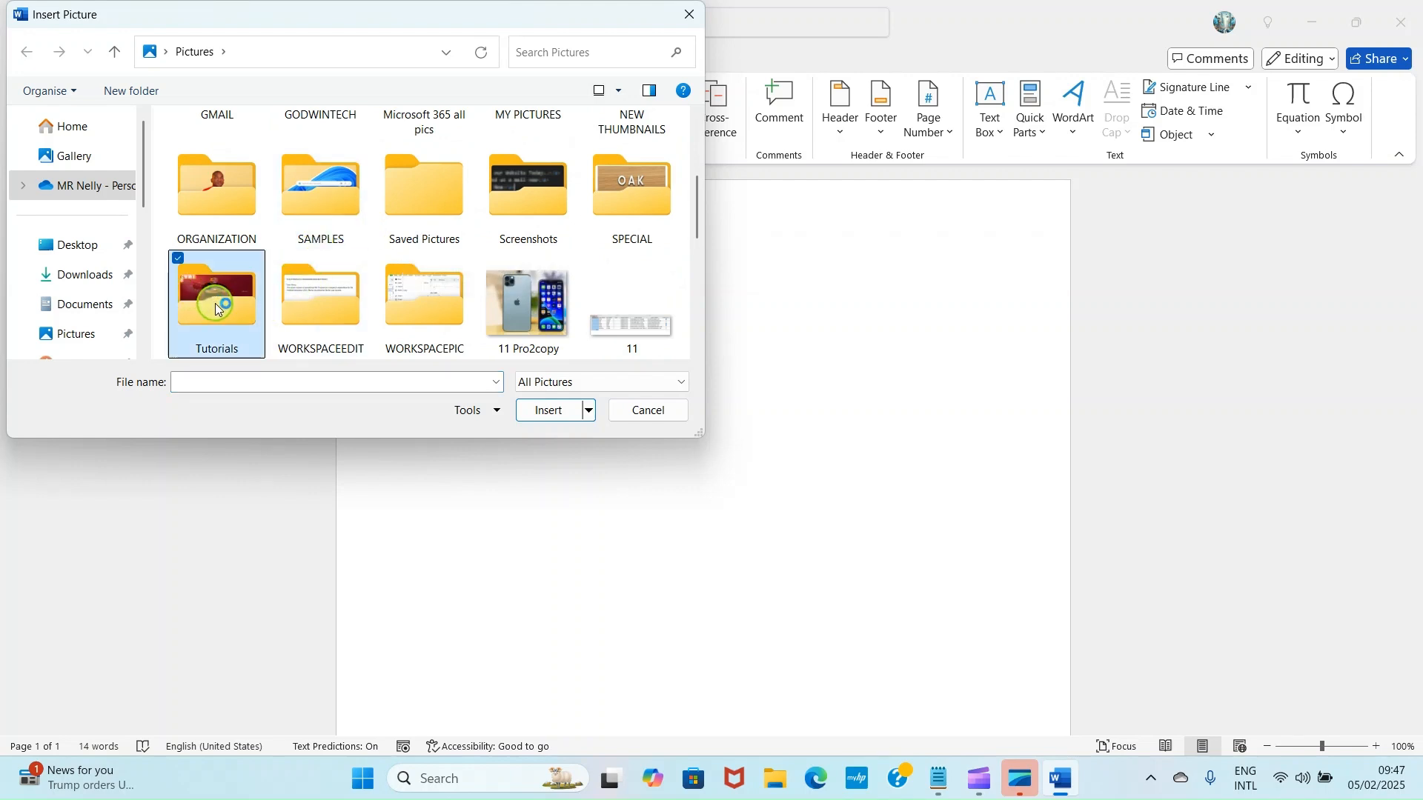
pyautogui.doubleClick(215, 303)
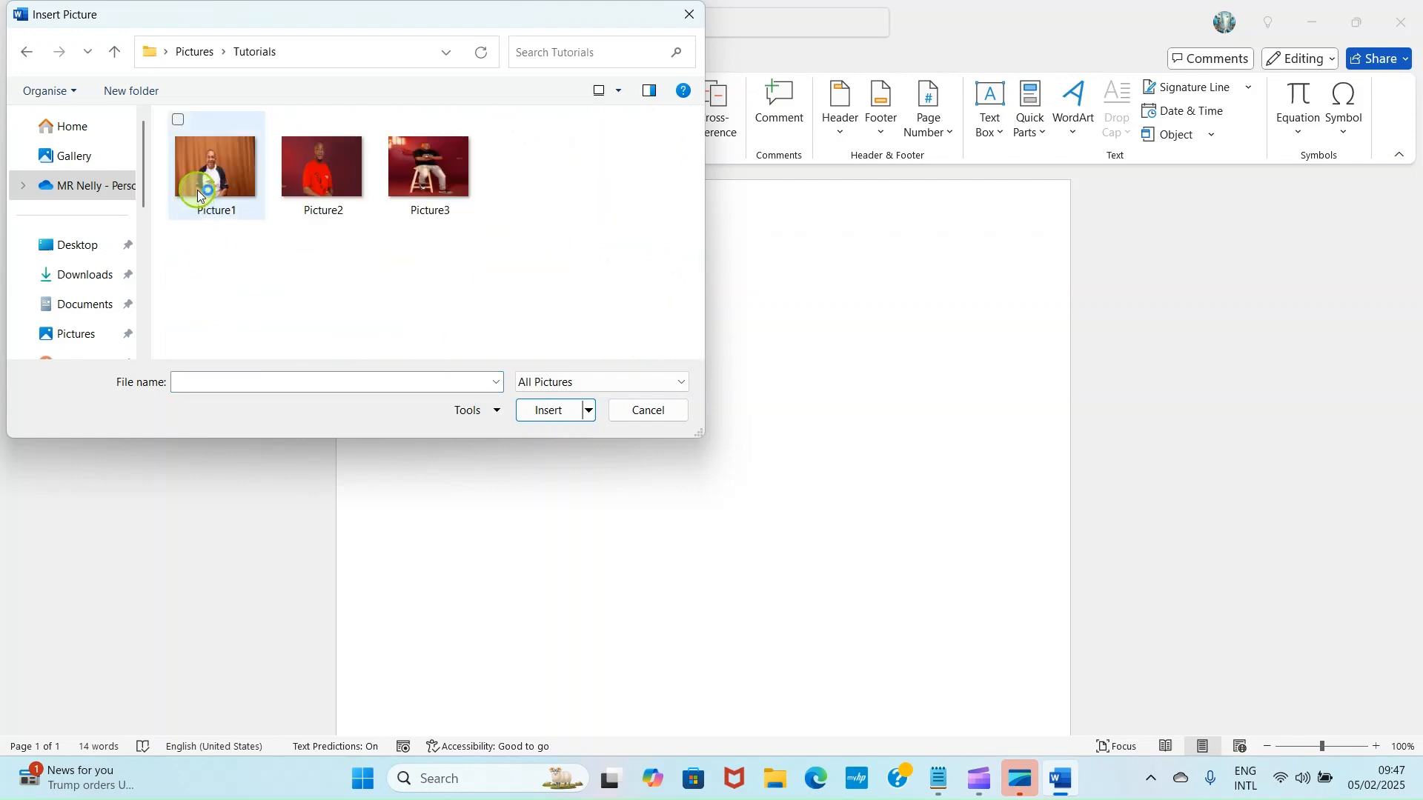
pyautogui.click(215, 169)
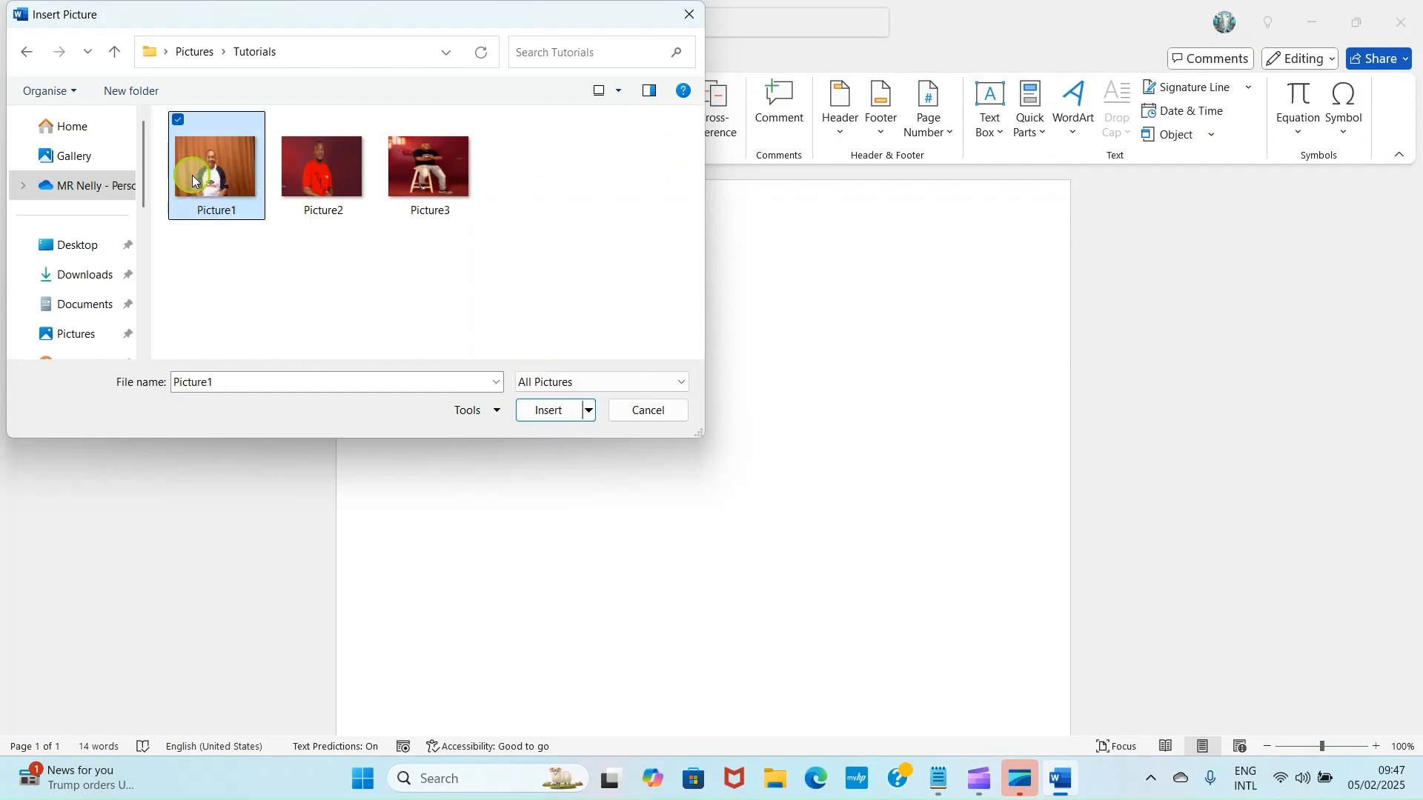
pyautogui.moveTo(205, 177)
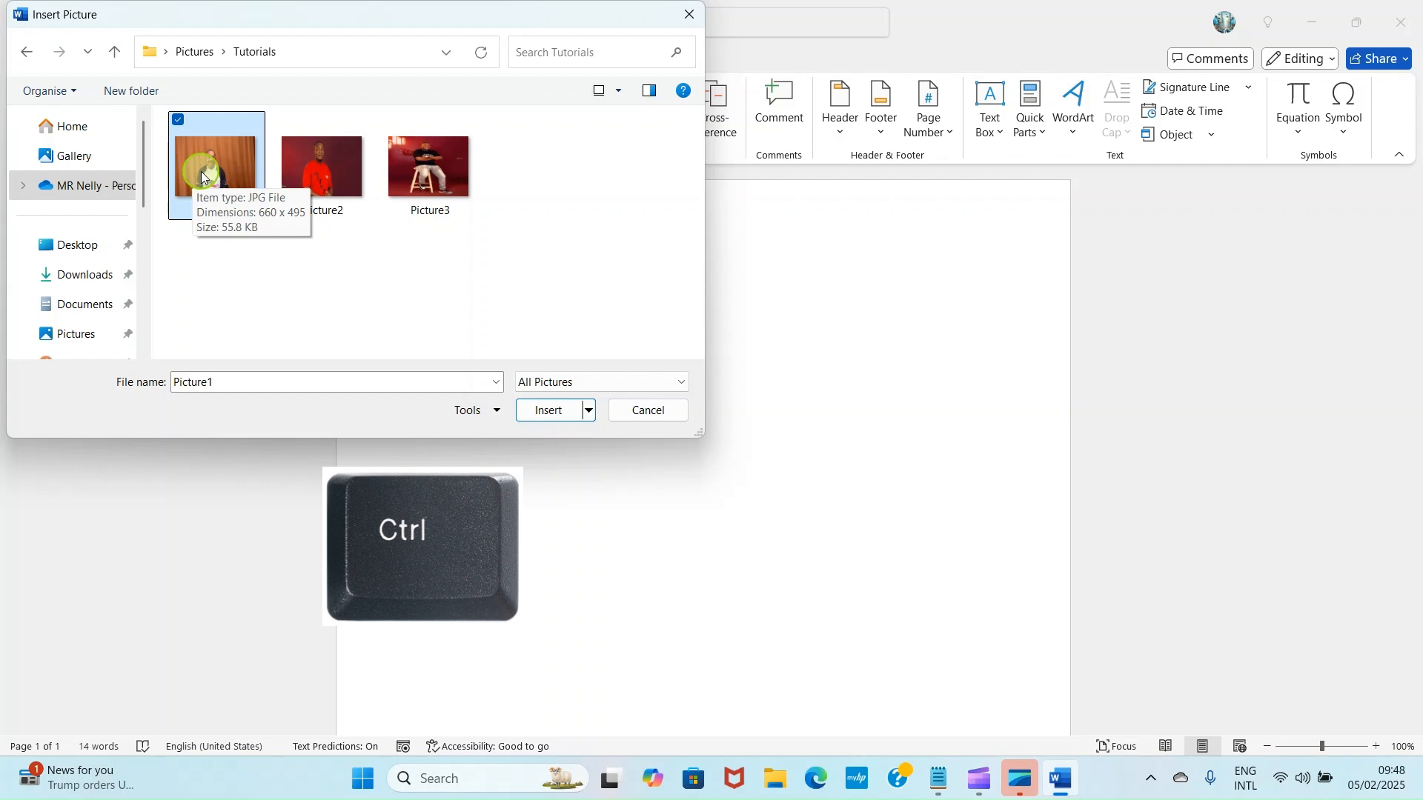
pyautogui.moveTo(320, 173)
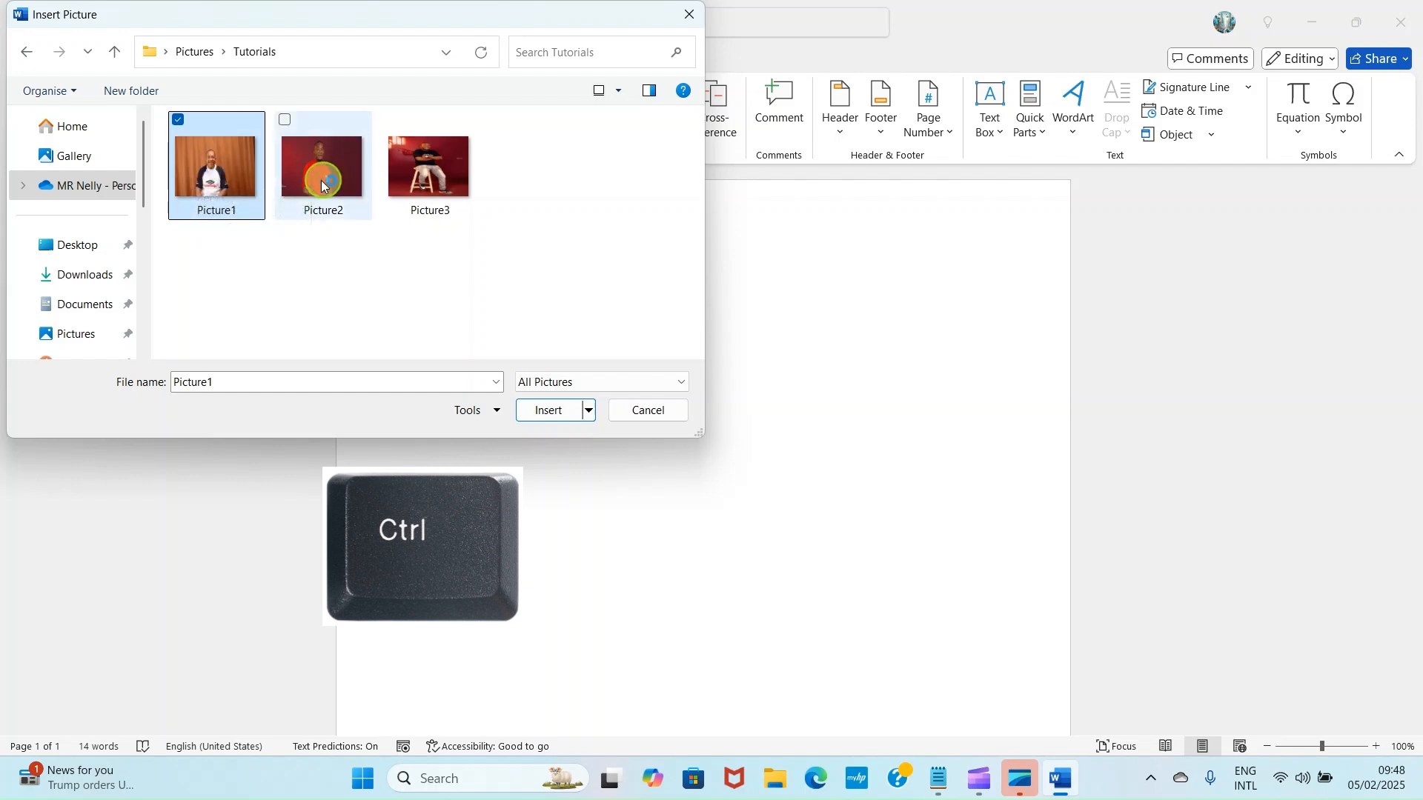
pyautogui.click(322, 163)
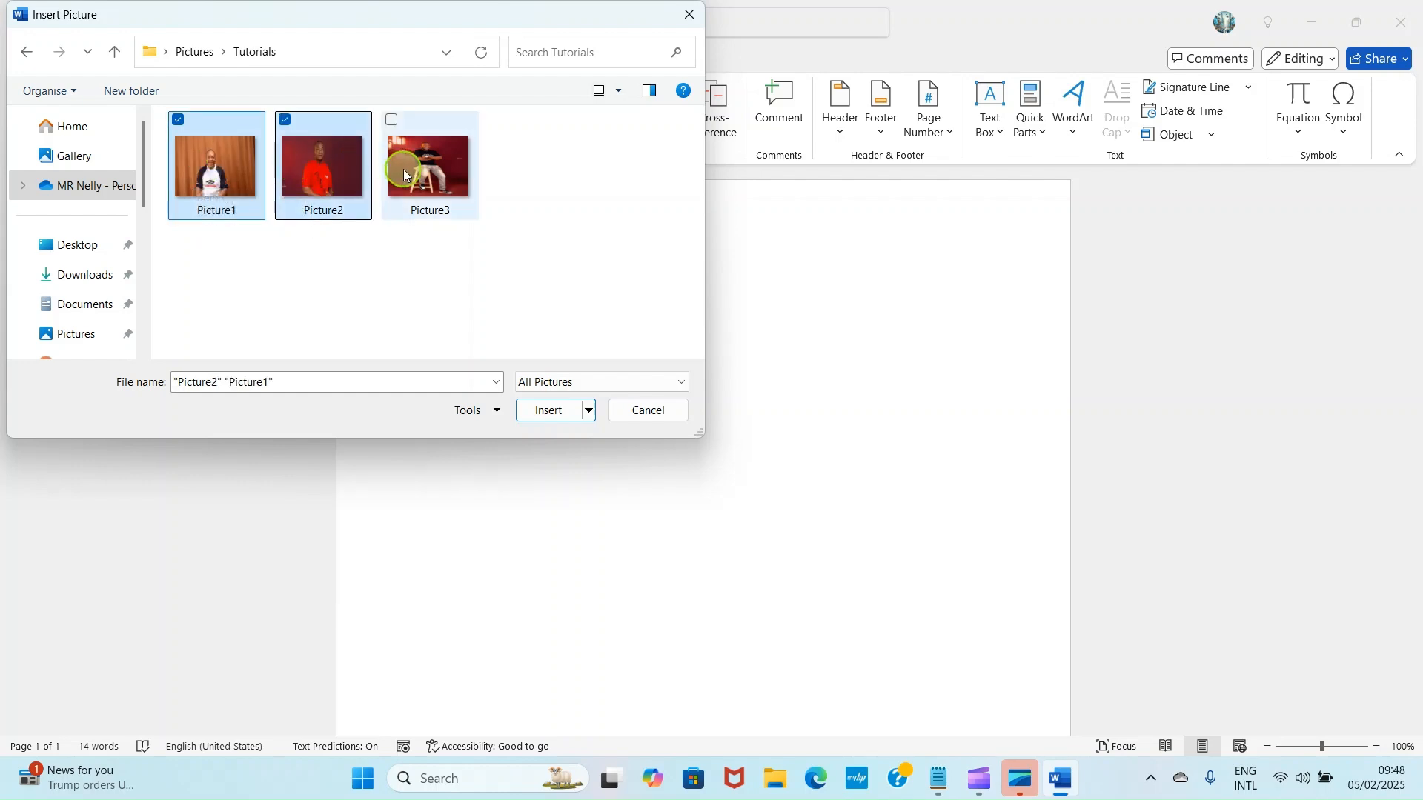
pyautogui.click(547, 410)
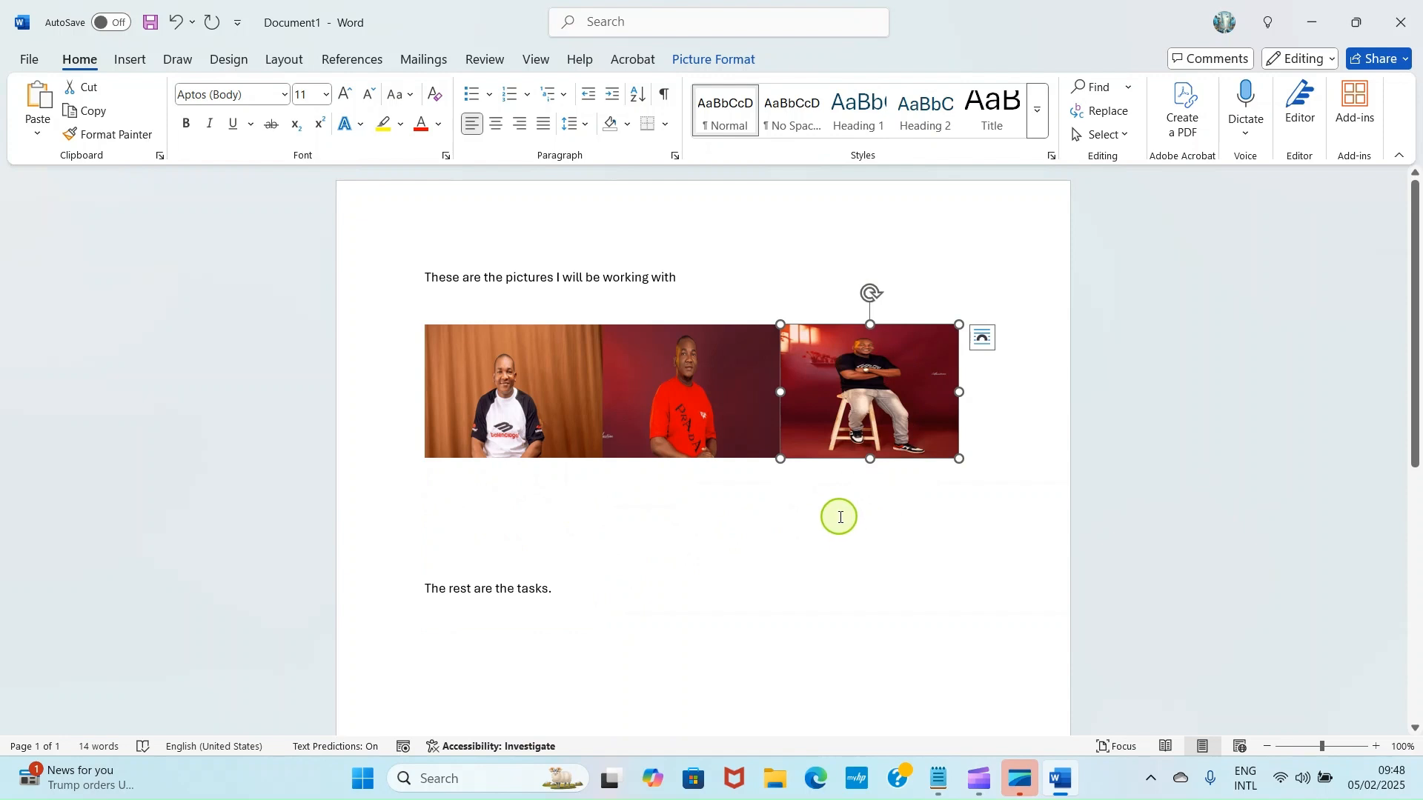
pyautogui.moveTo(806, 301)
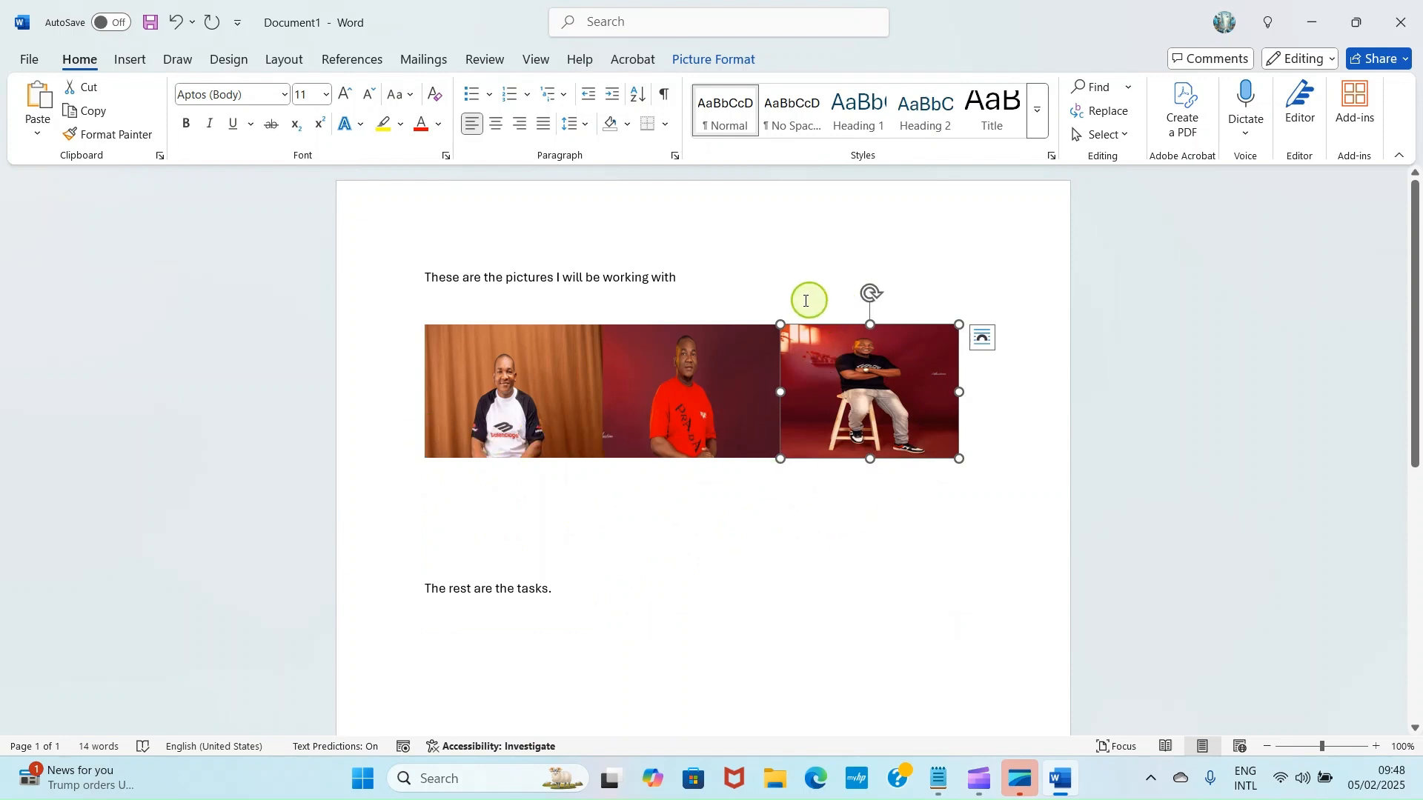
pyautogui.moveTo(805, 383)
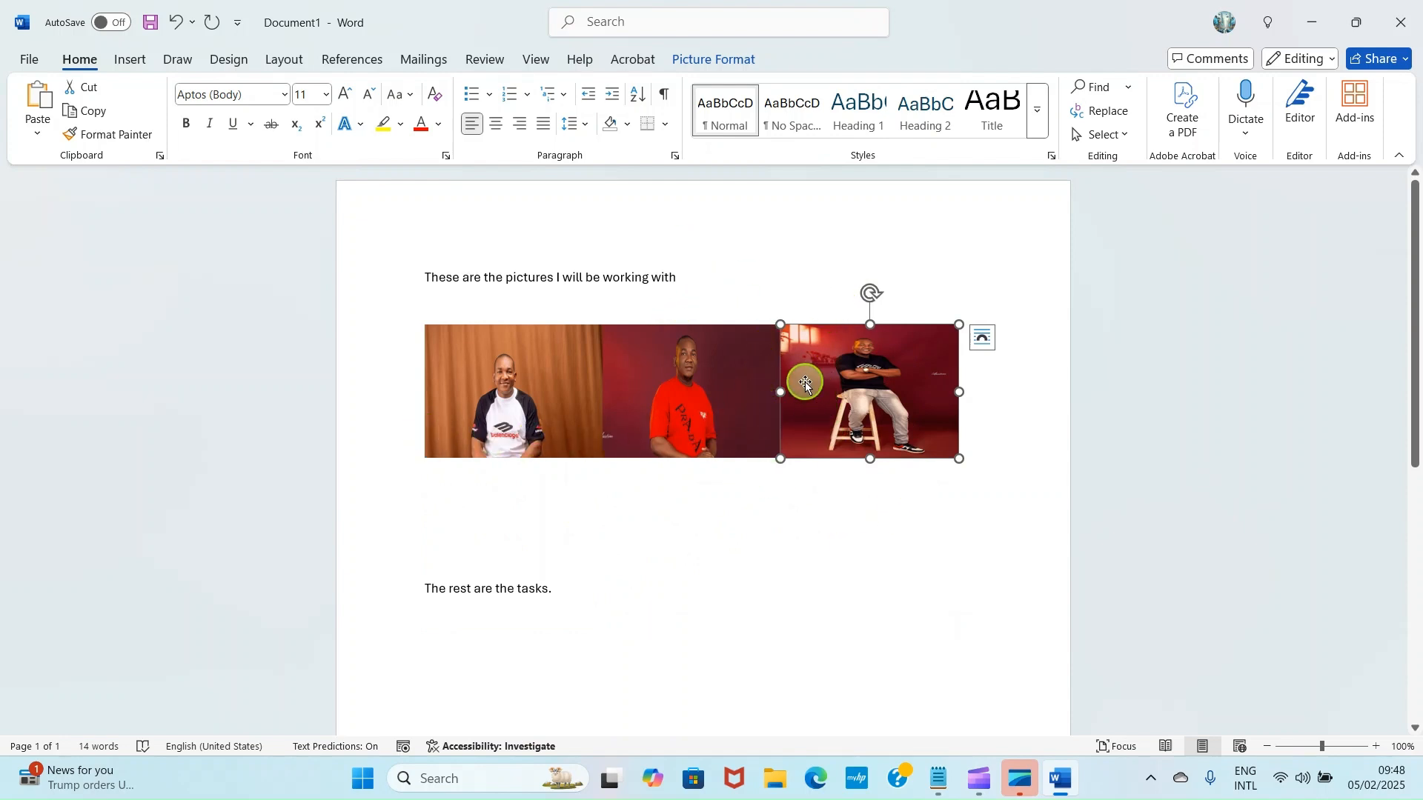
pyautogui.moveTo(533, 561)
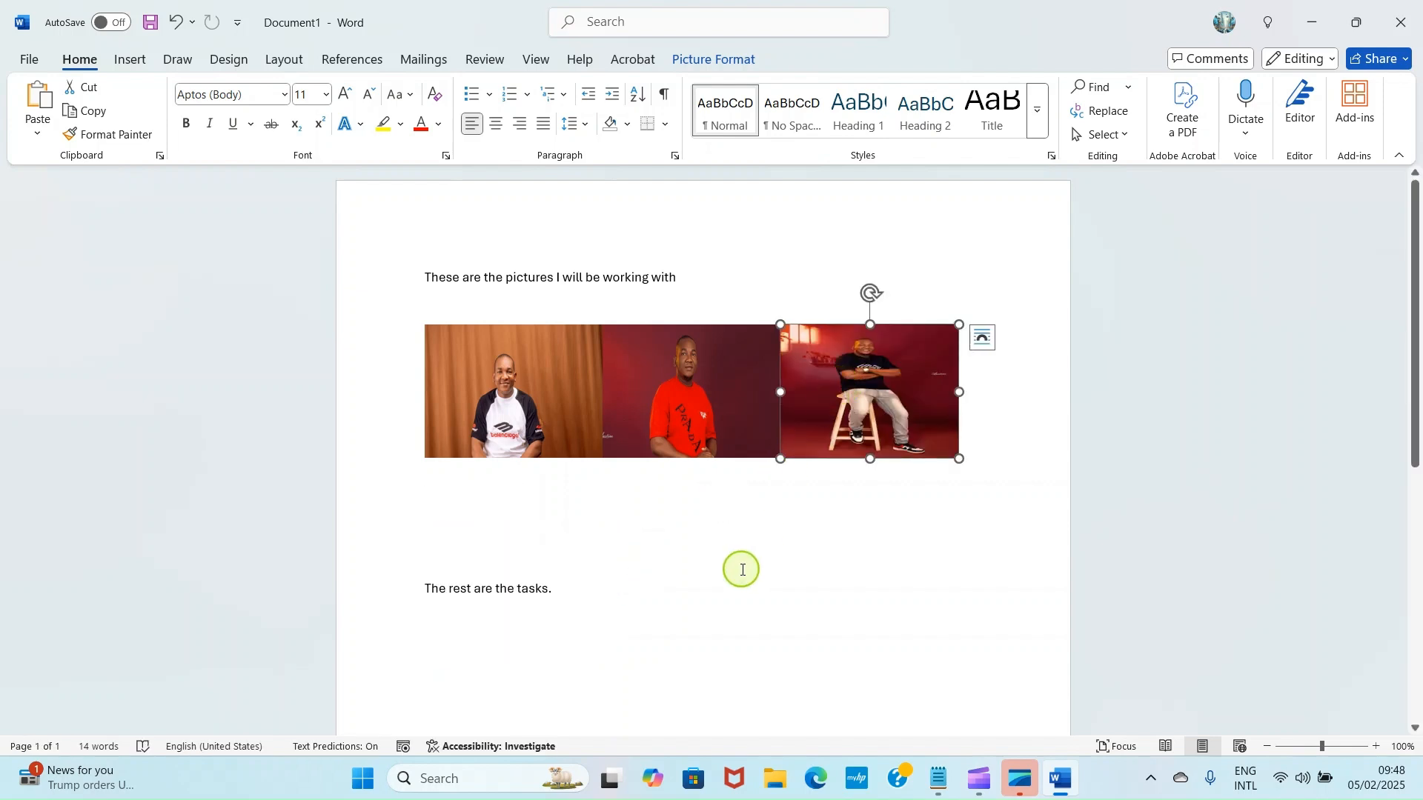
# Deselect the inserted pictures, leaving the cursor on the blank line below them.
pyautogui.click(764, 549)
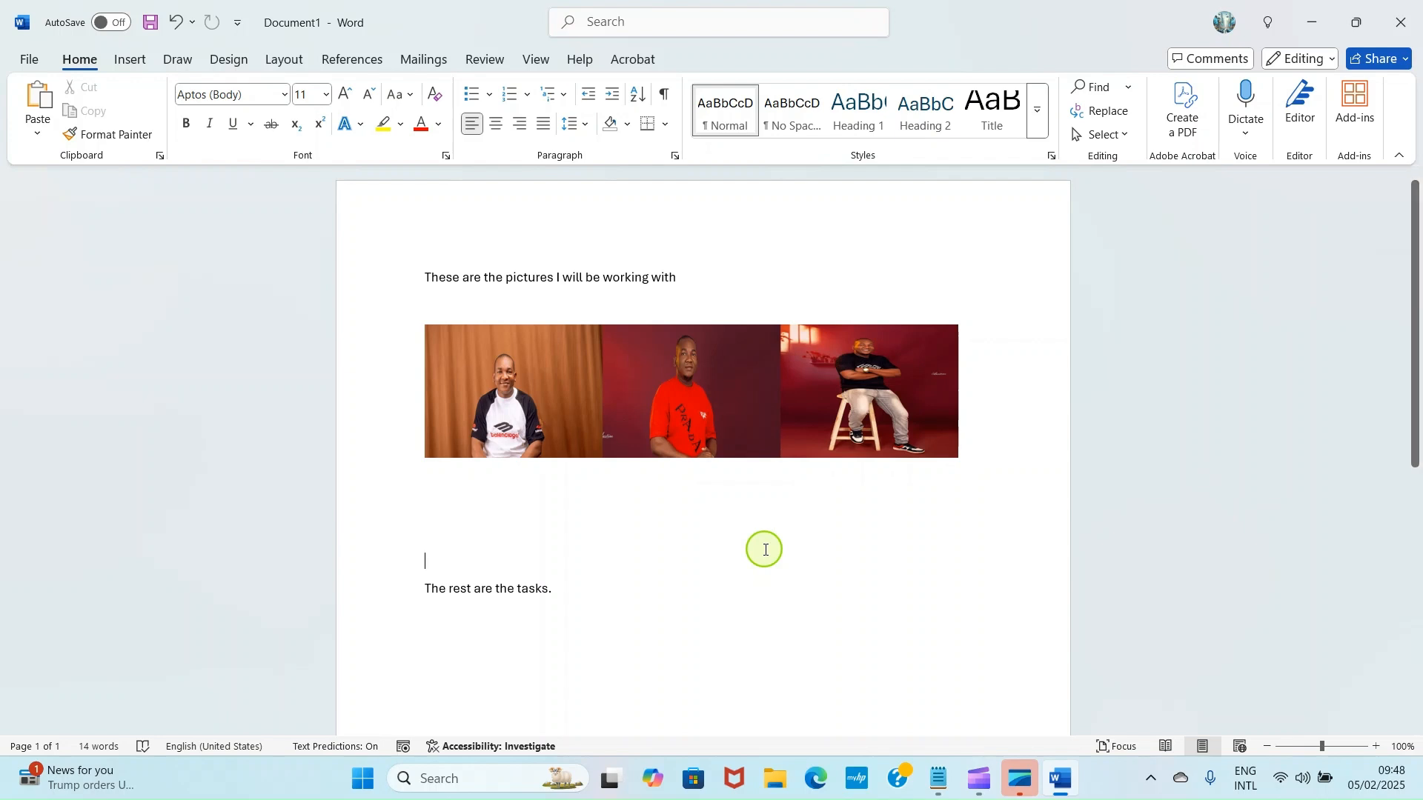
pyautogui.moveTo(505, 393)
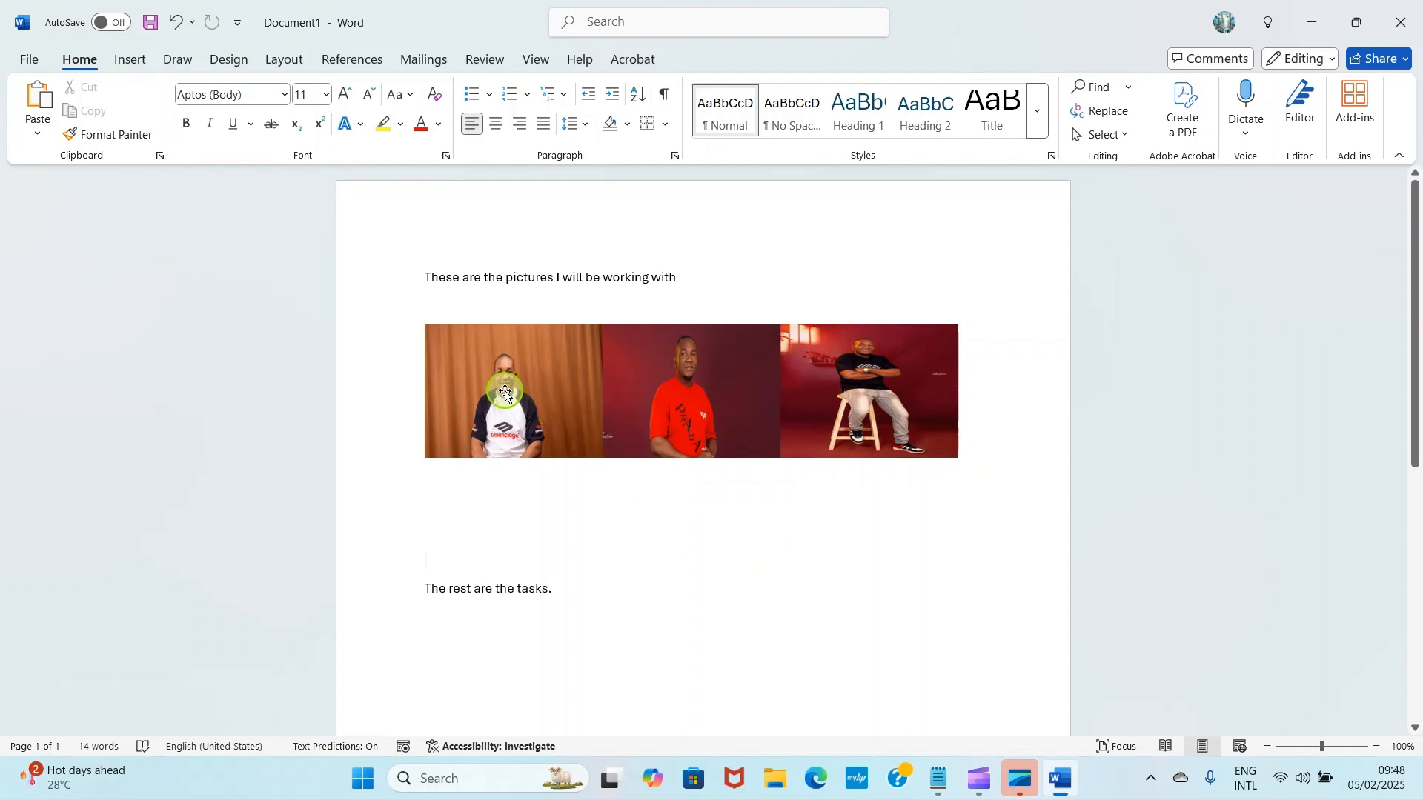
# Apply Top and Bottom text wrapping to the first, red-shirt and third pictures.
pyautogui.click(506, 395)
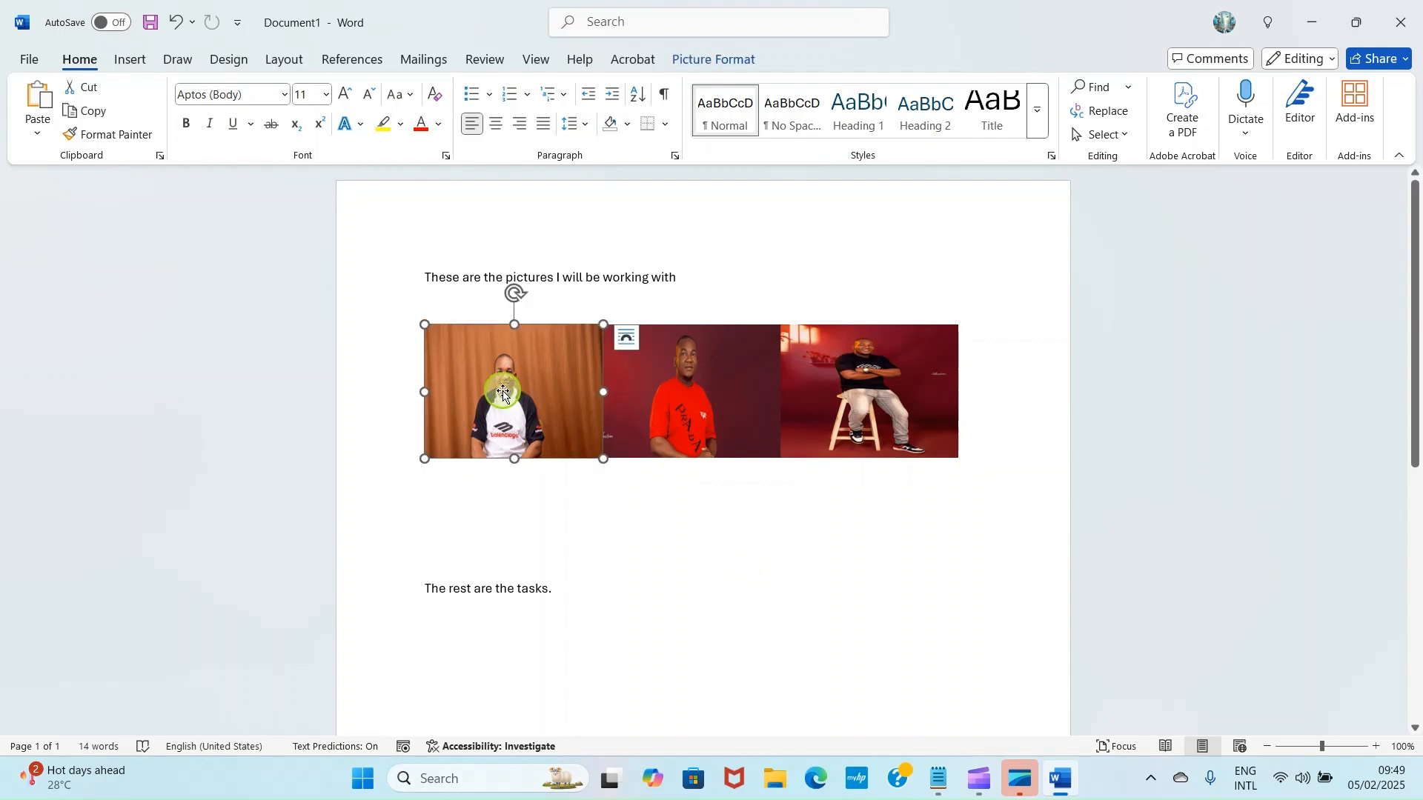
pyautogui.rightClick(513, 392)
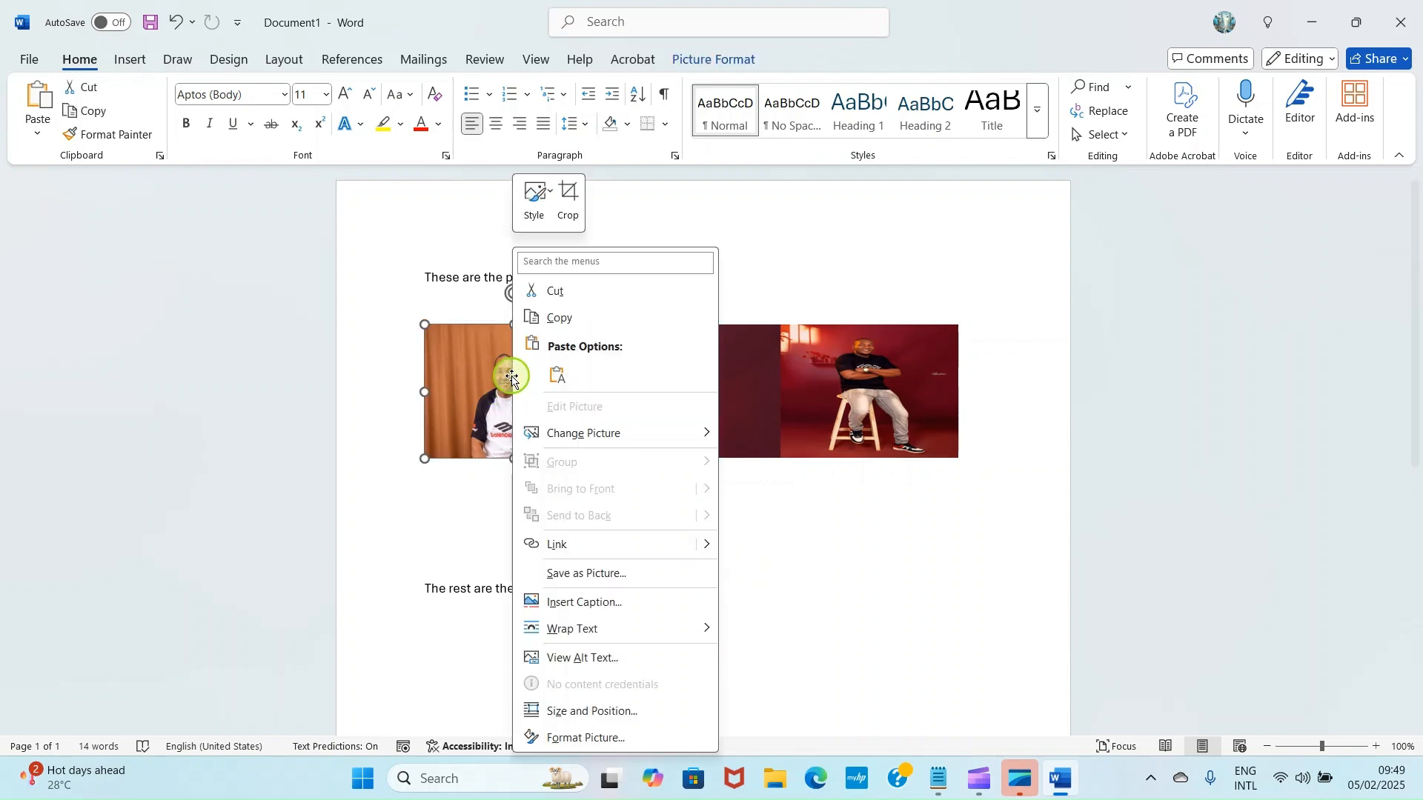
pyautogui.moveTo(570, 602)
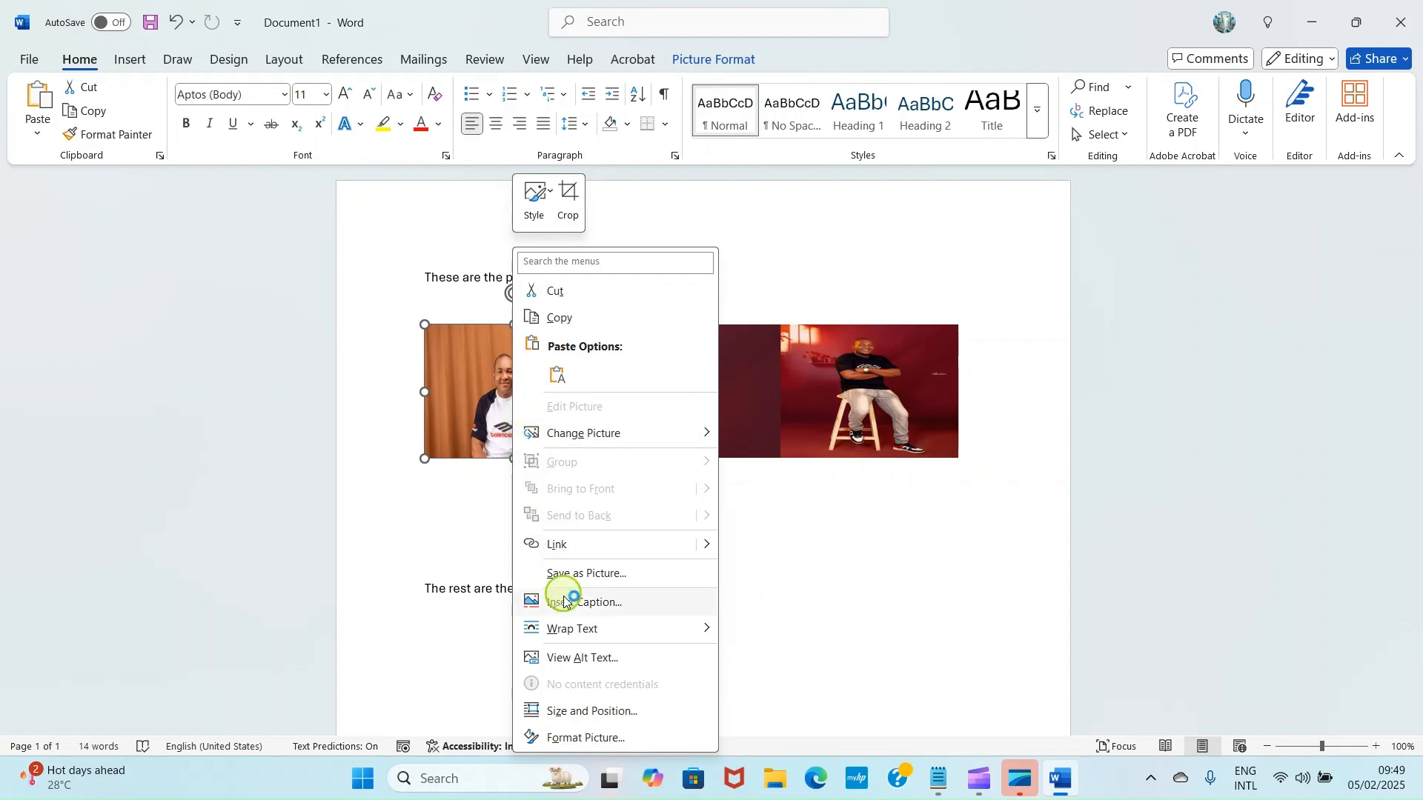
pyautogui.moveTo(707, 630)
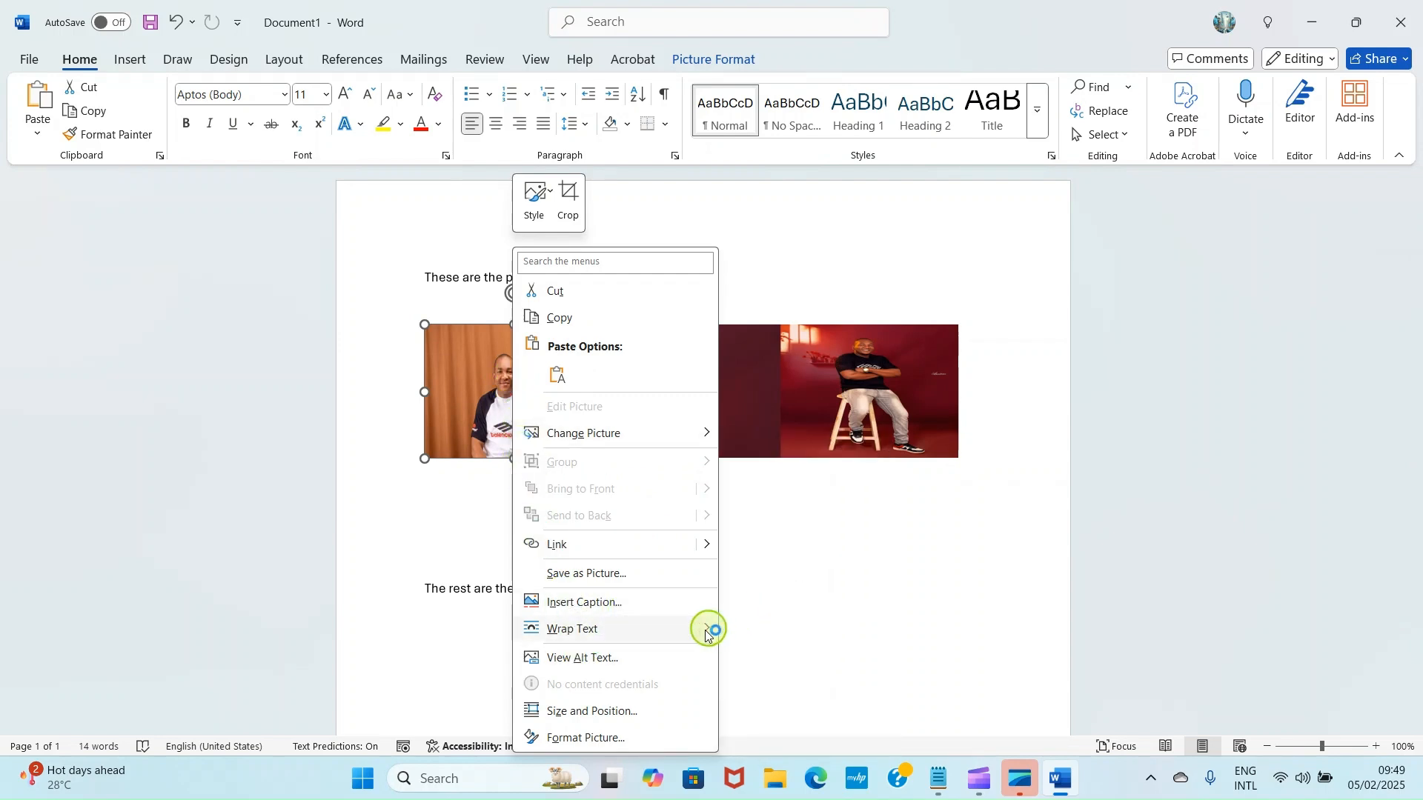
pyautogui.click(571, 628)
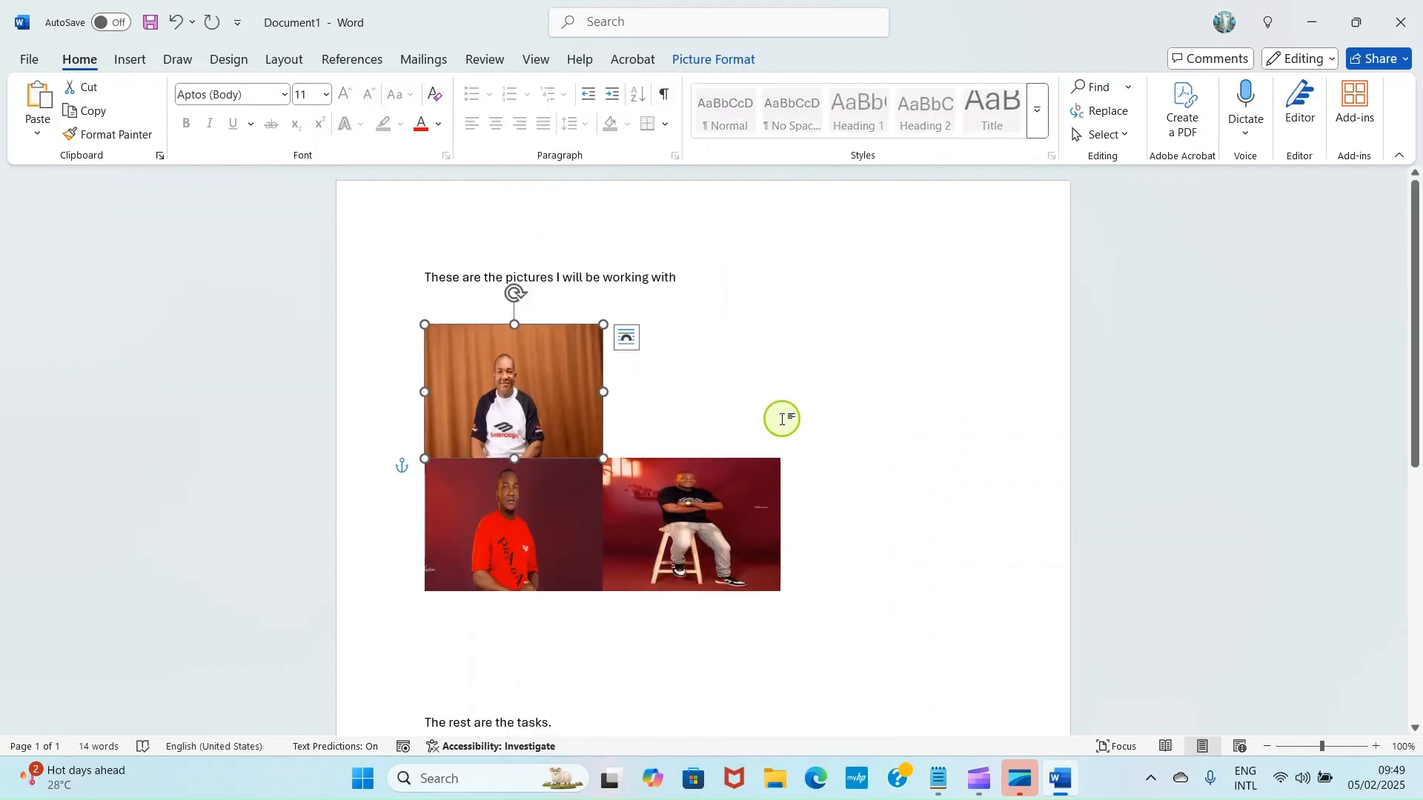
pyautogui.moveTo(688, 387)
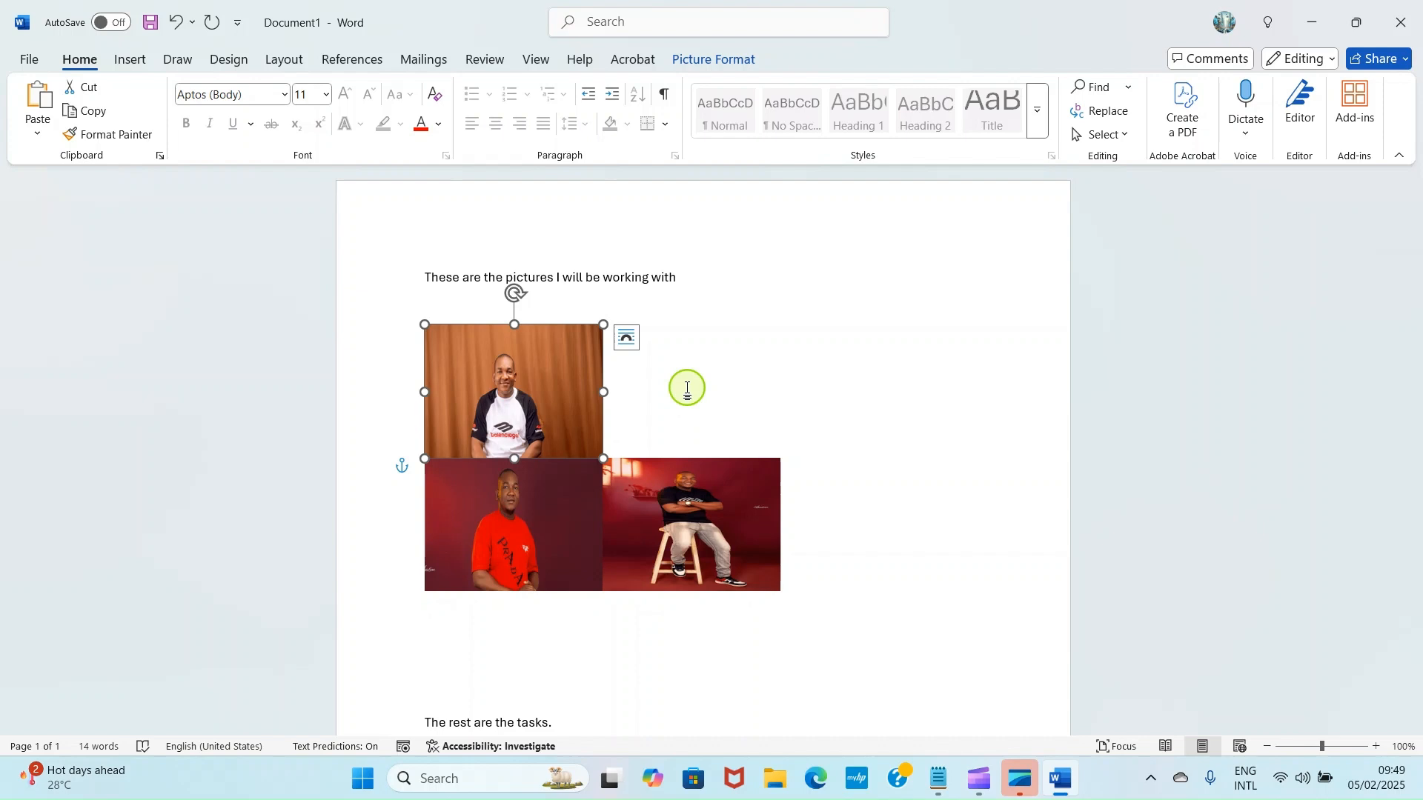
pyautogui.click(513, 525)
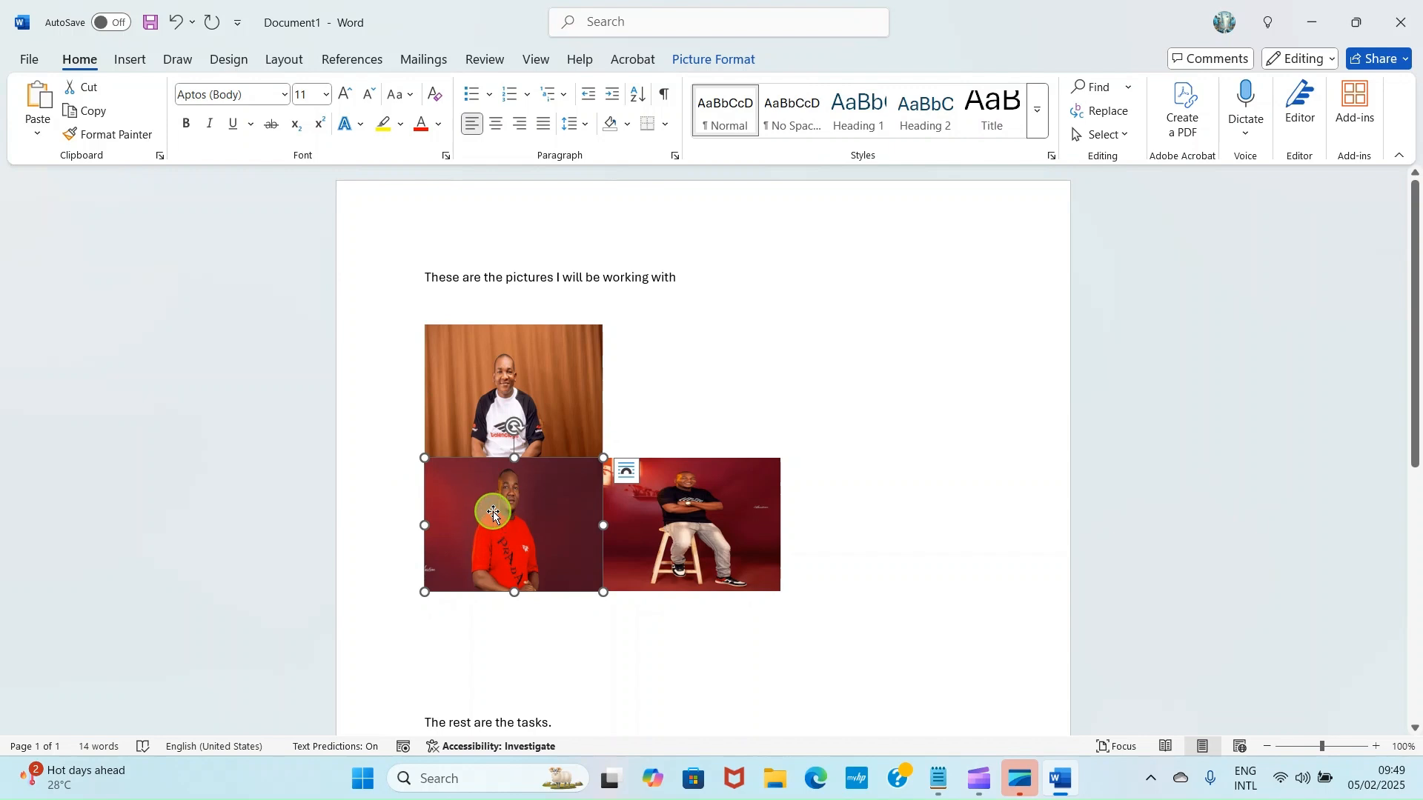
pyautogui.rightClick(493, 510)
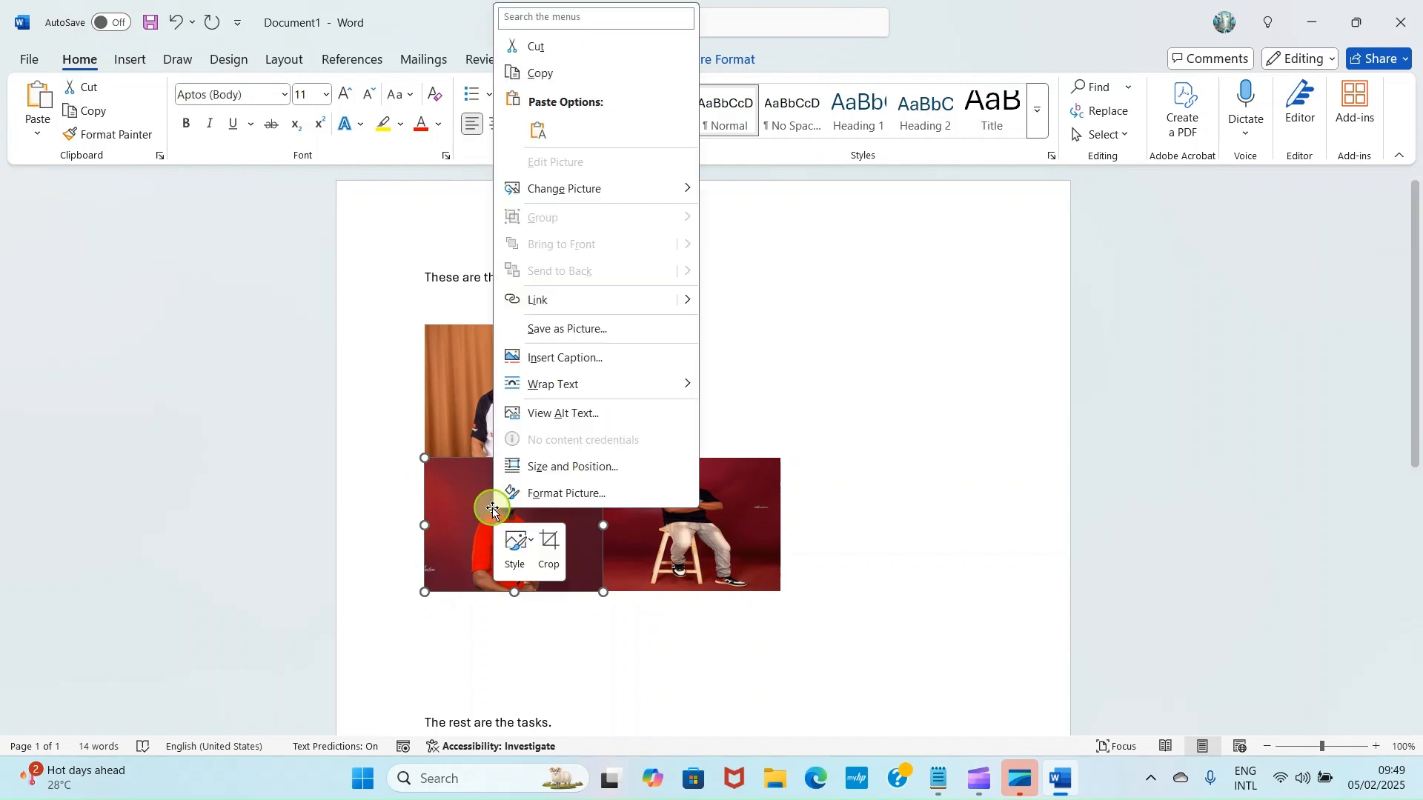
pyautogui.moveTo(547, 412)
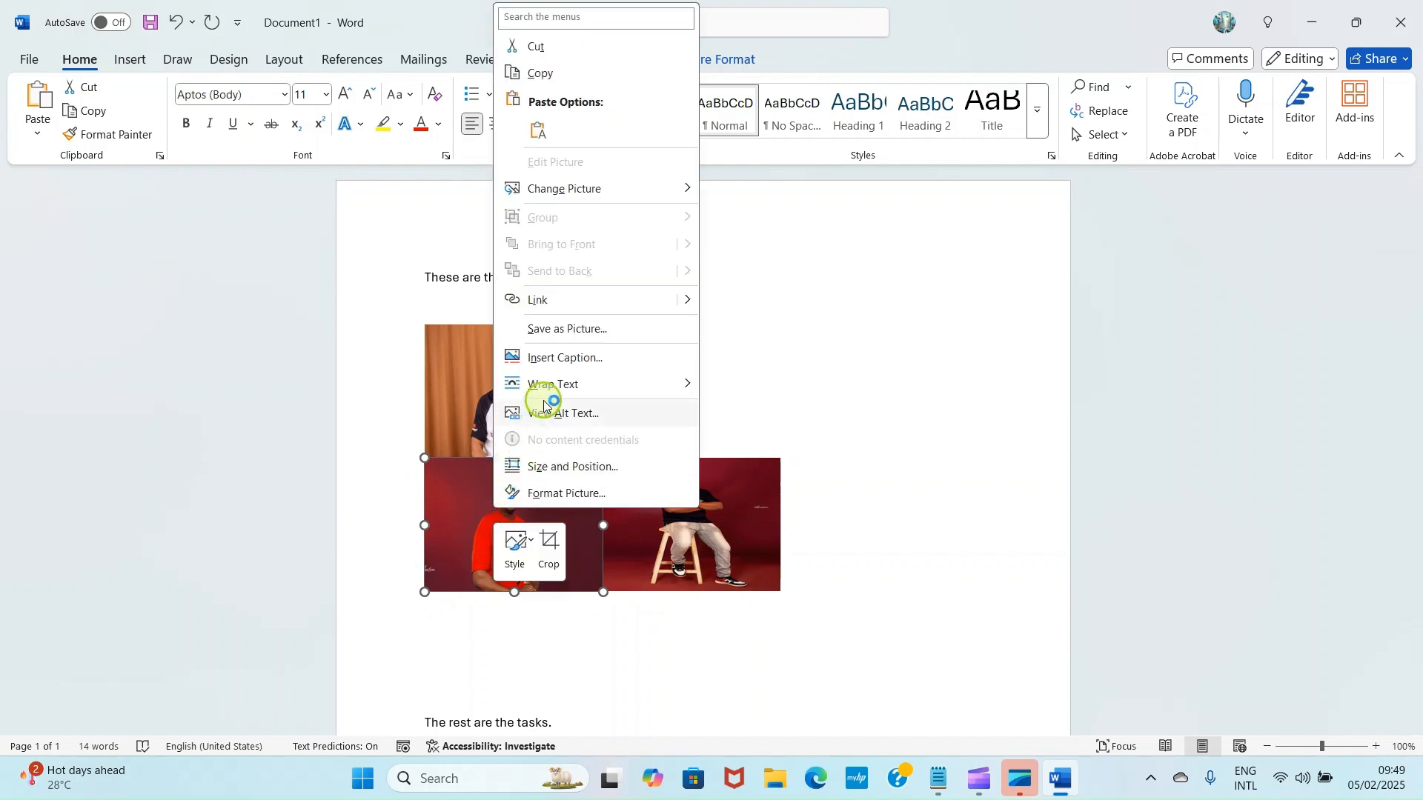
pyautogui.moveTo(551, 384)
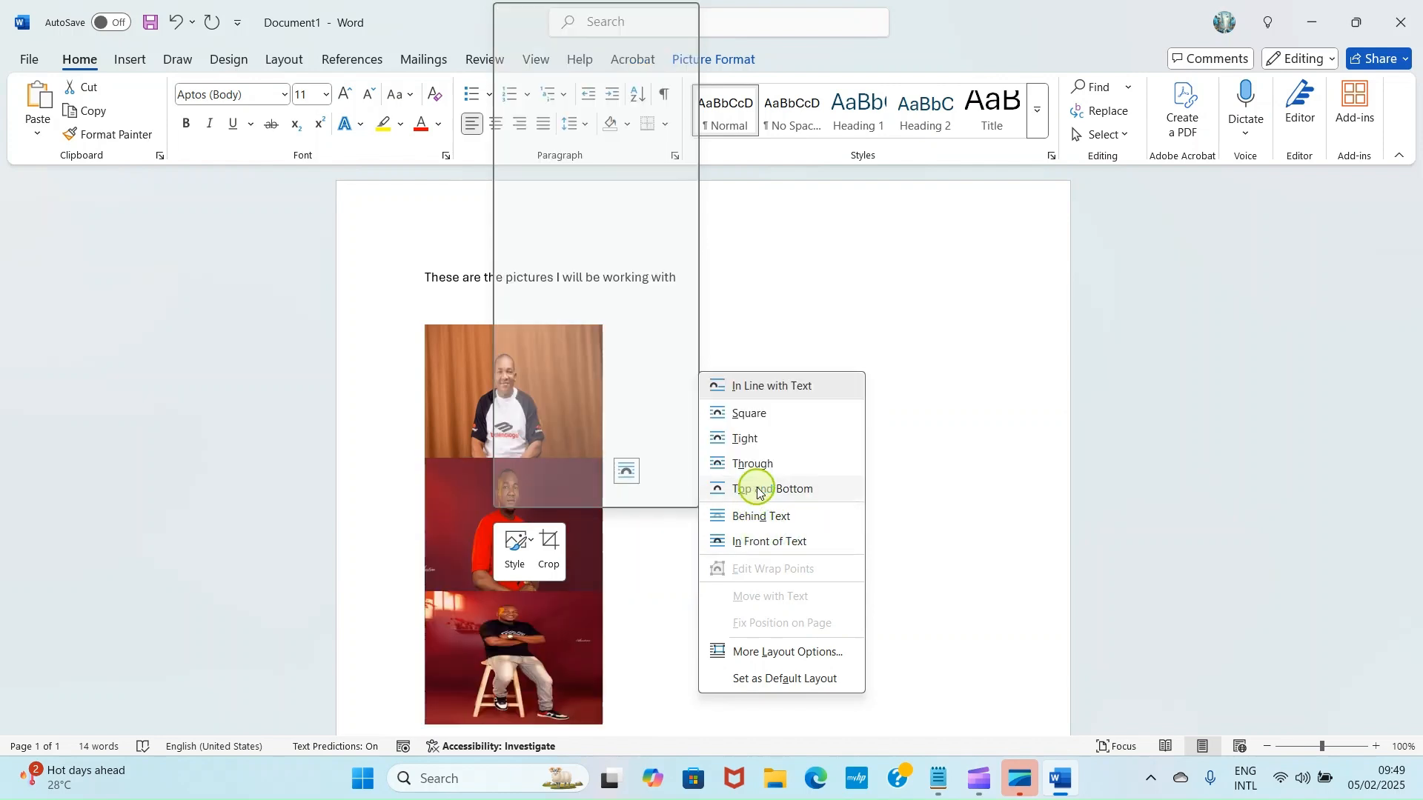
pyautogui.click(773, 488)
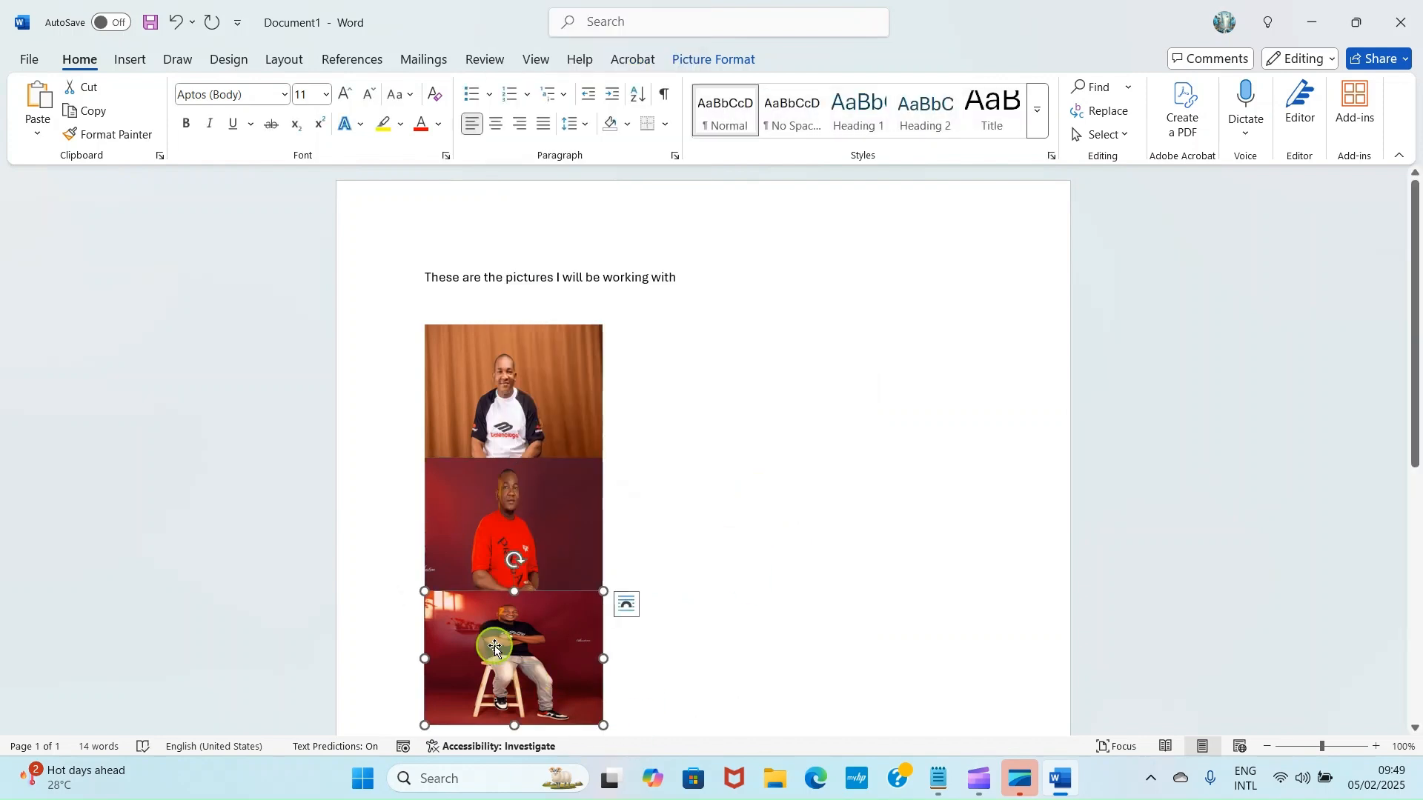
pyautogui.rightClick(494, 647)
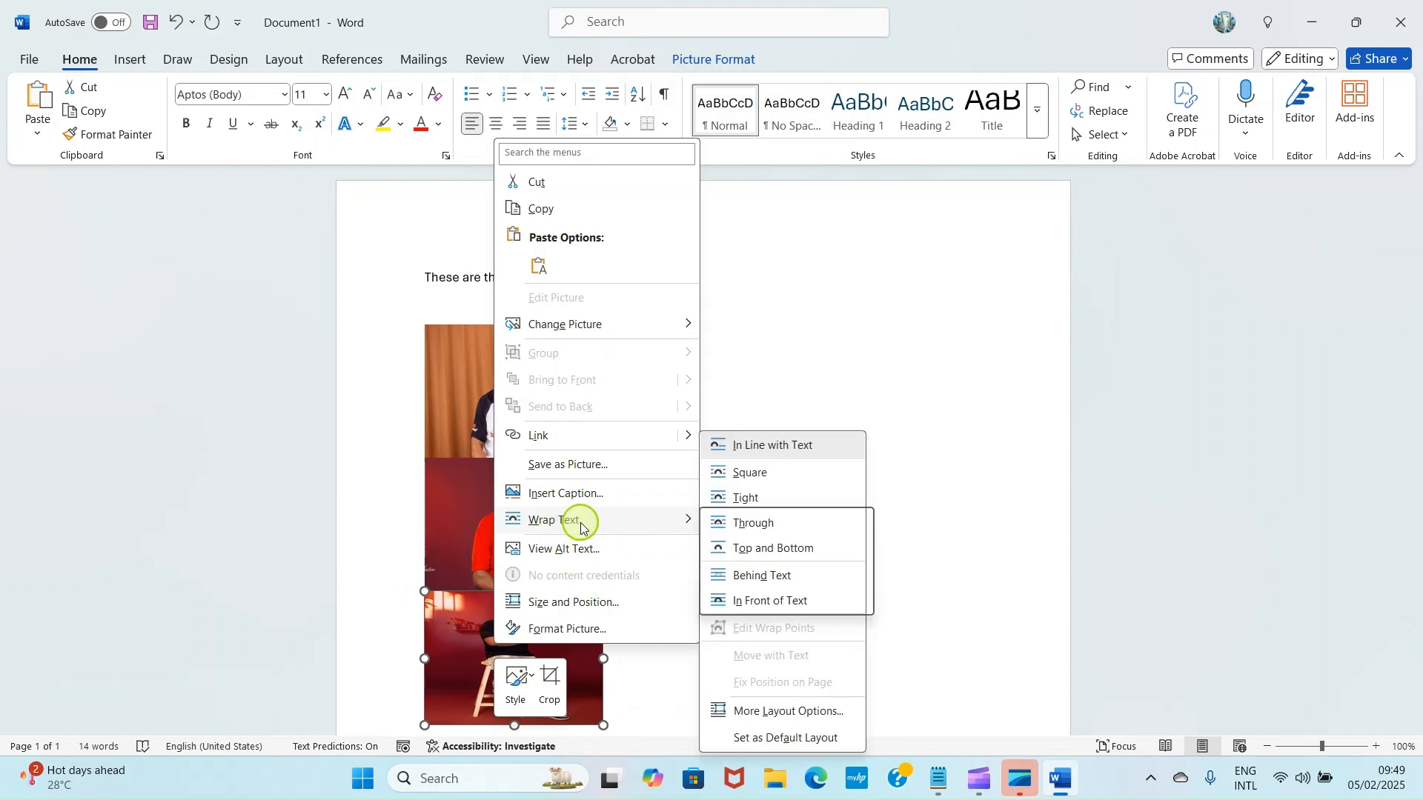
pyautogui.moveTo(722, 606)
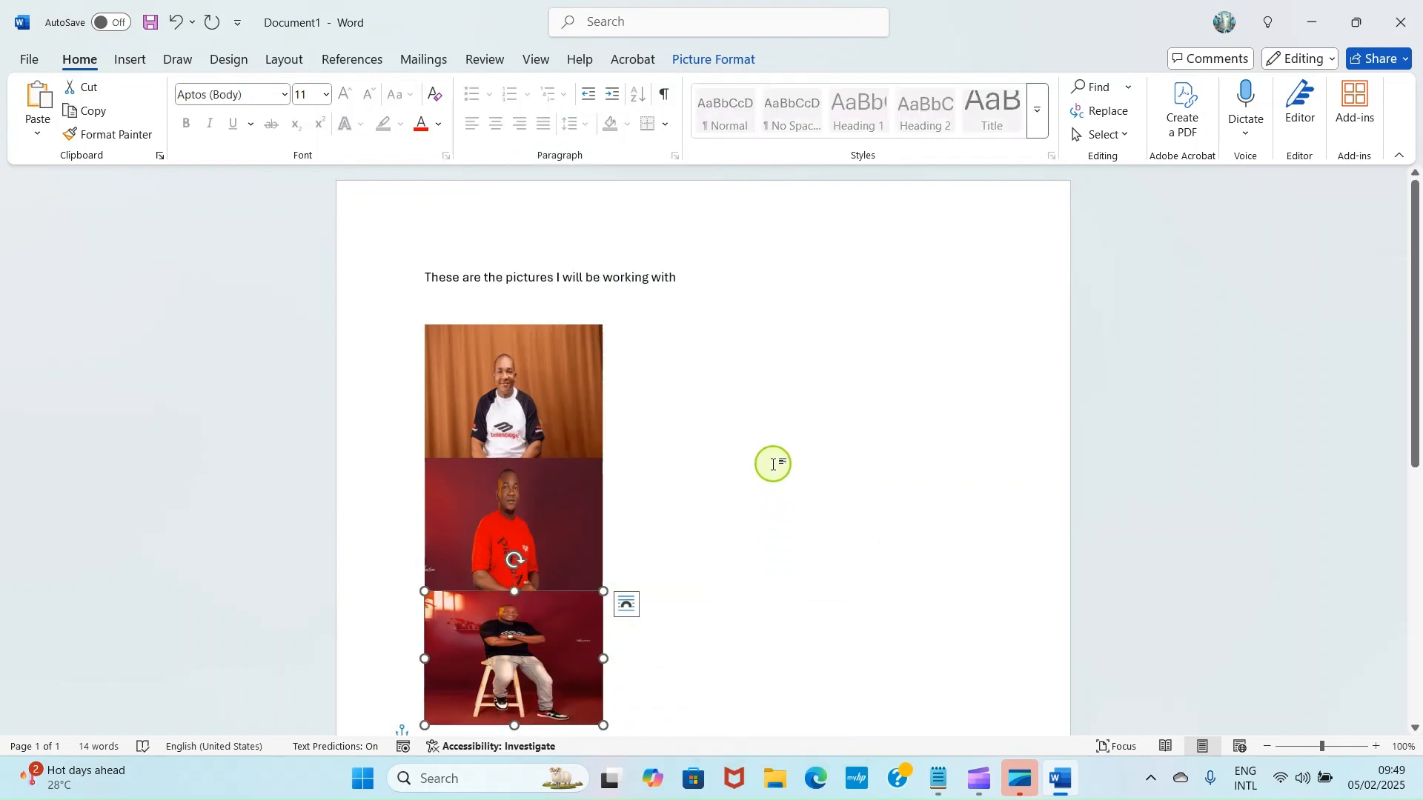
pyautogui.moveTo(537, 278)
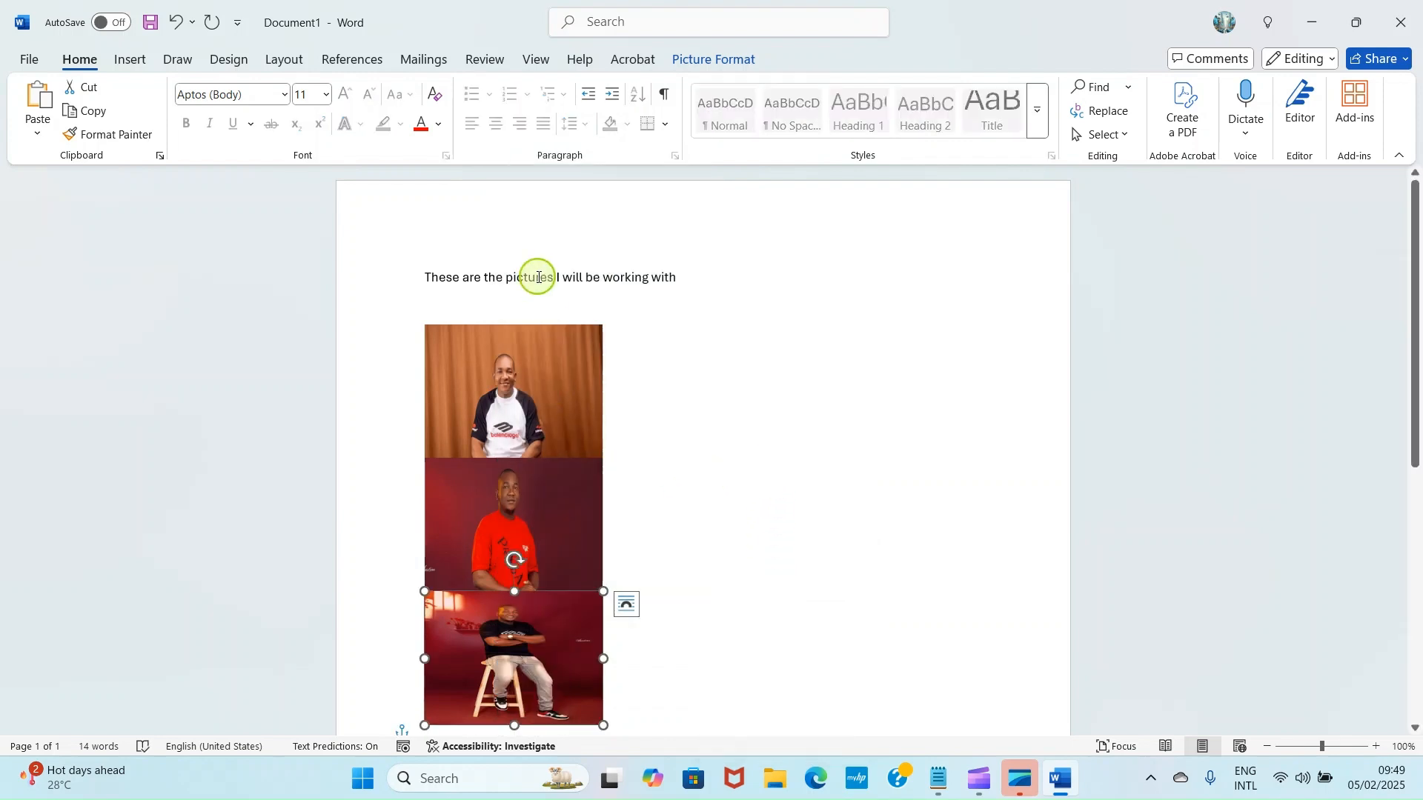
# Move the red-shirt and third pictures into one row beside the first, then deselect.
pyautogui.click(756, 509)
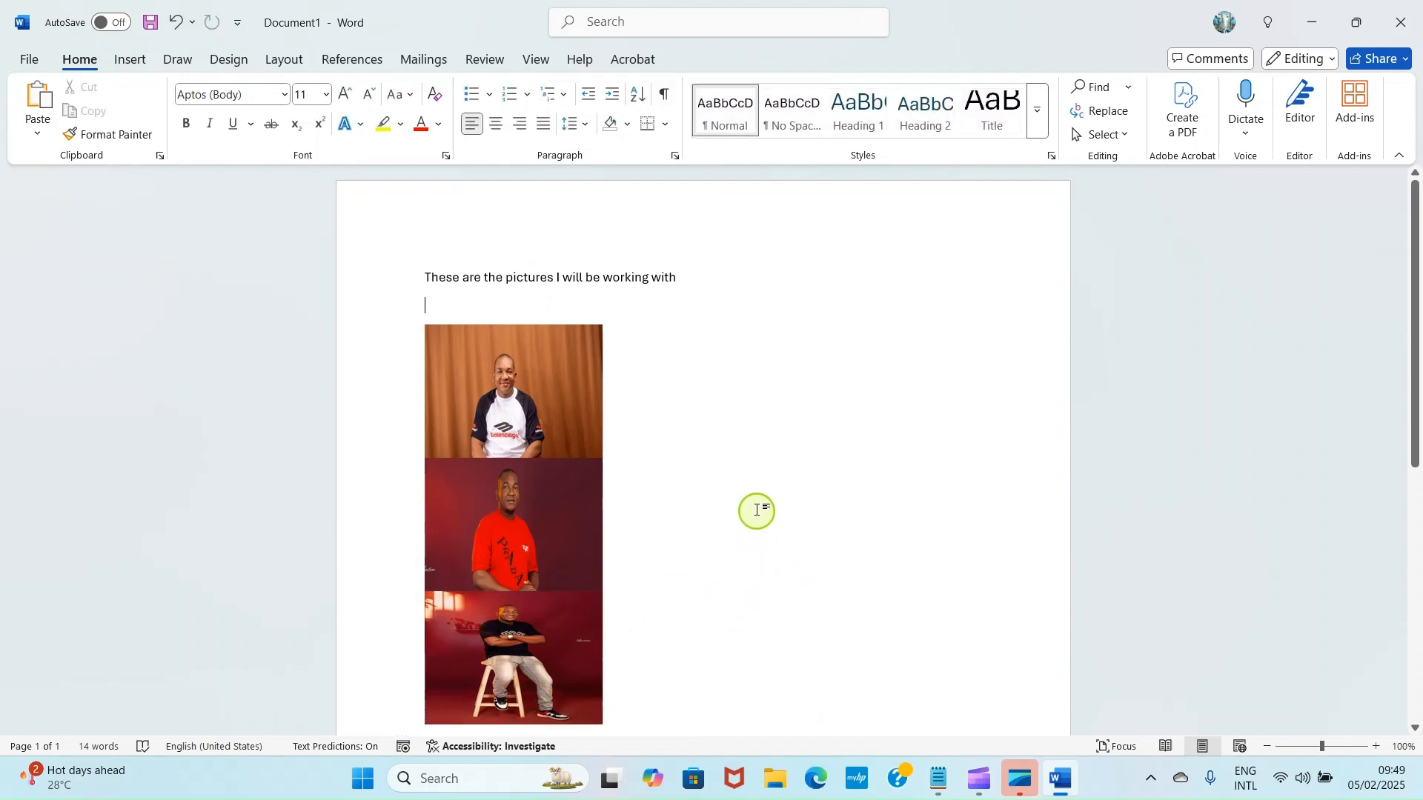
pyautogui.click(517, 521)
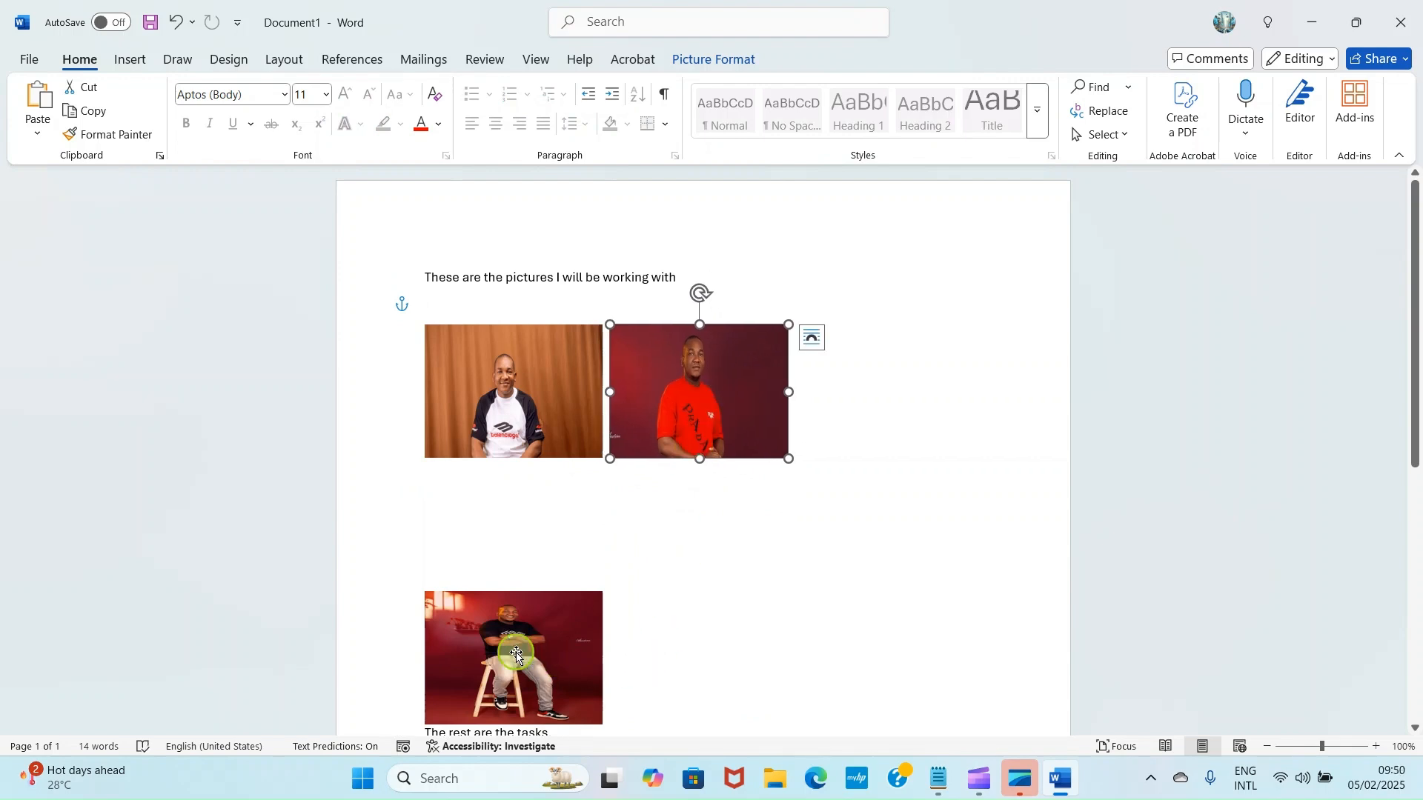
pyautogui.click(512, 656)
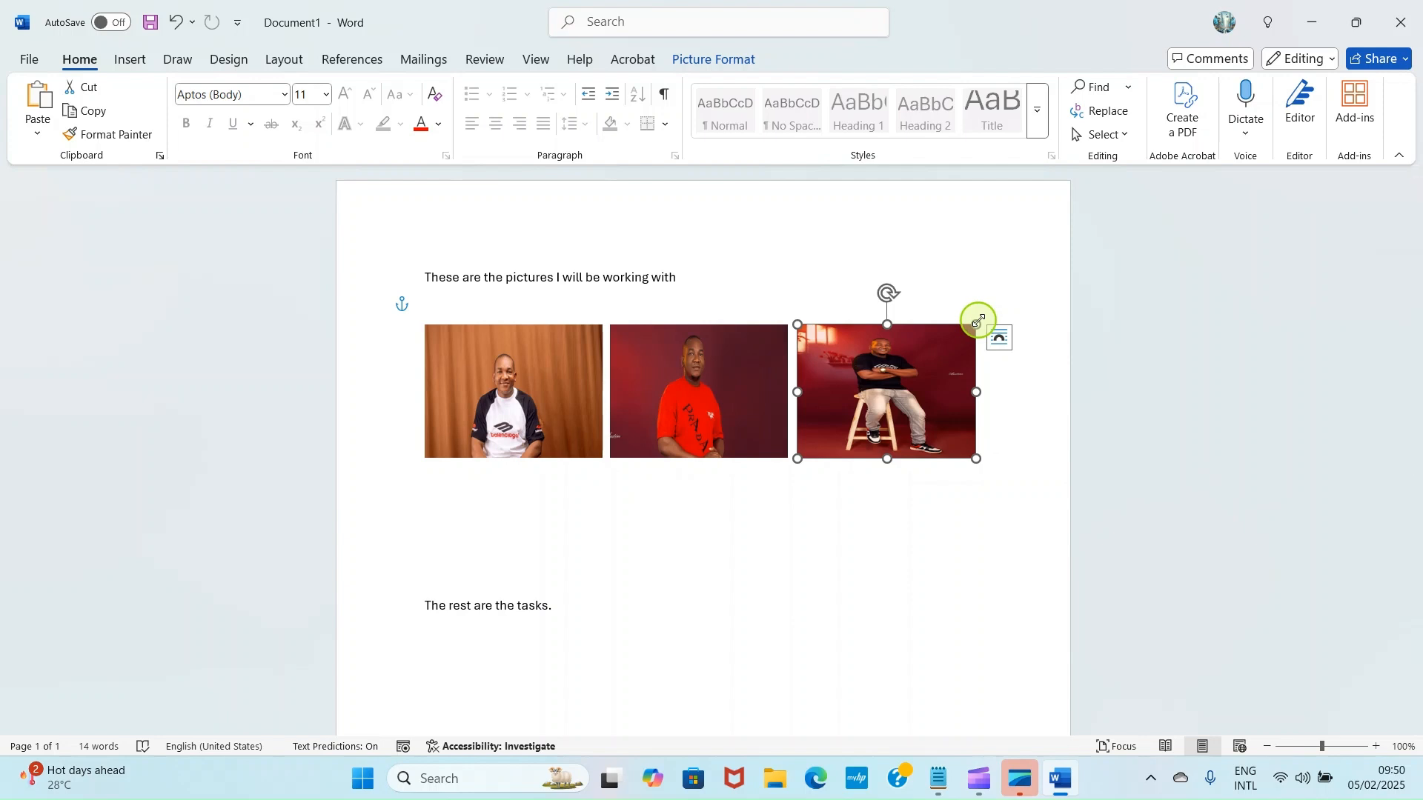
pyautogui.moveTo(743, 287)
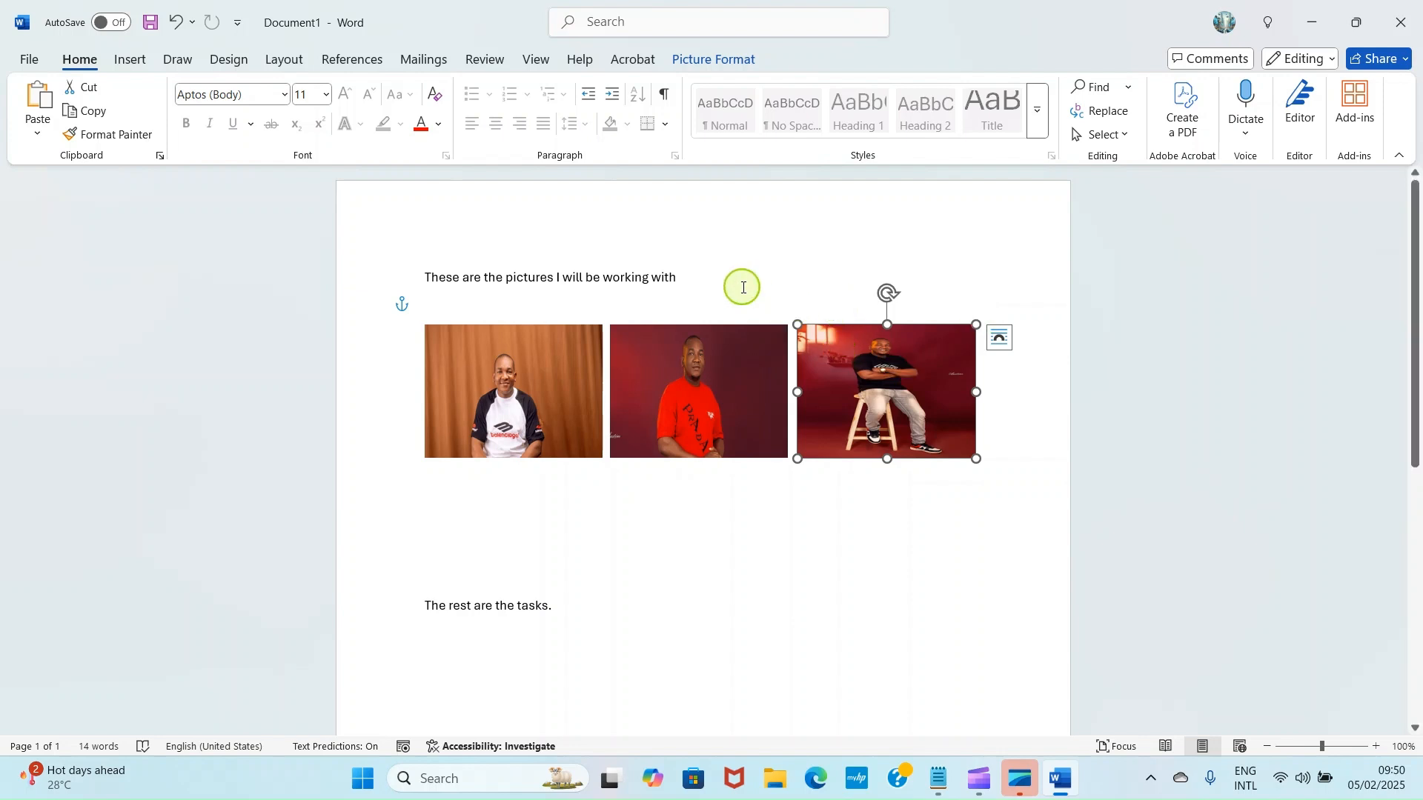
pyautogui.click(742, 287)
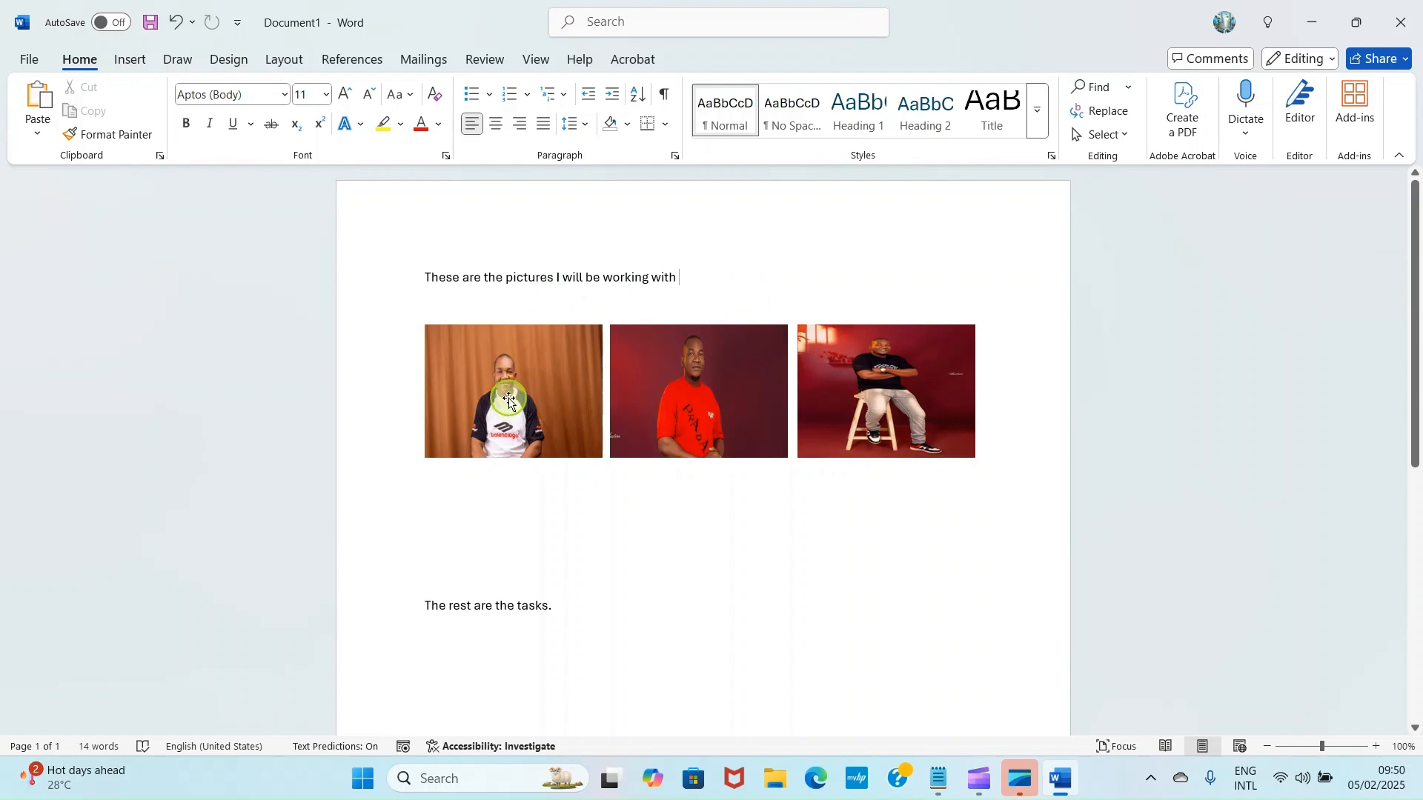
# Select the first picture, then Shift-add the other two pictures.
pyautogui.click(513, 392)
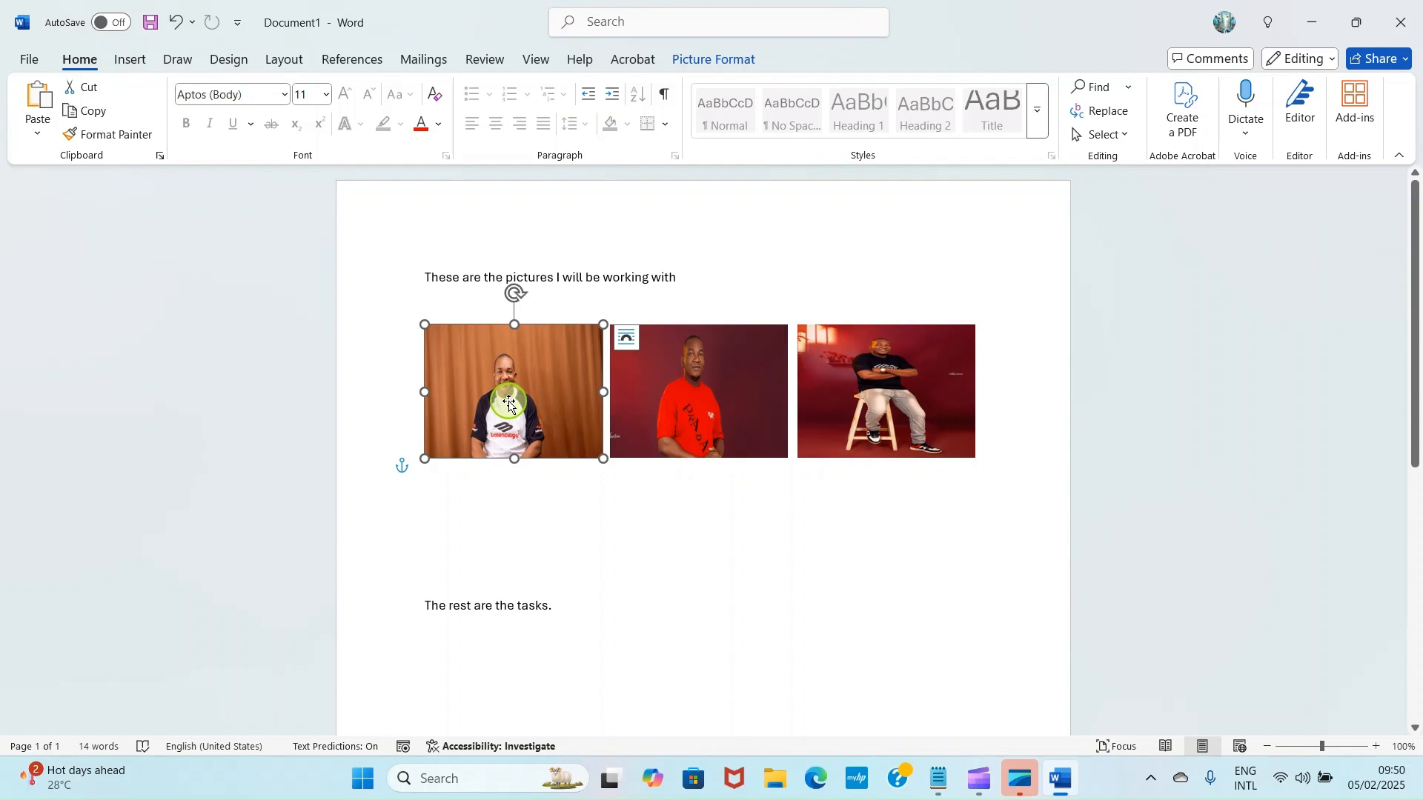
pyautogui.moveTo(530, 407)
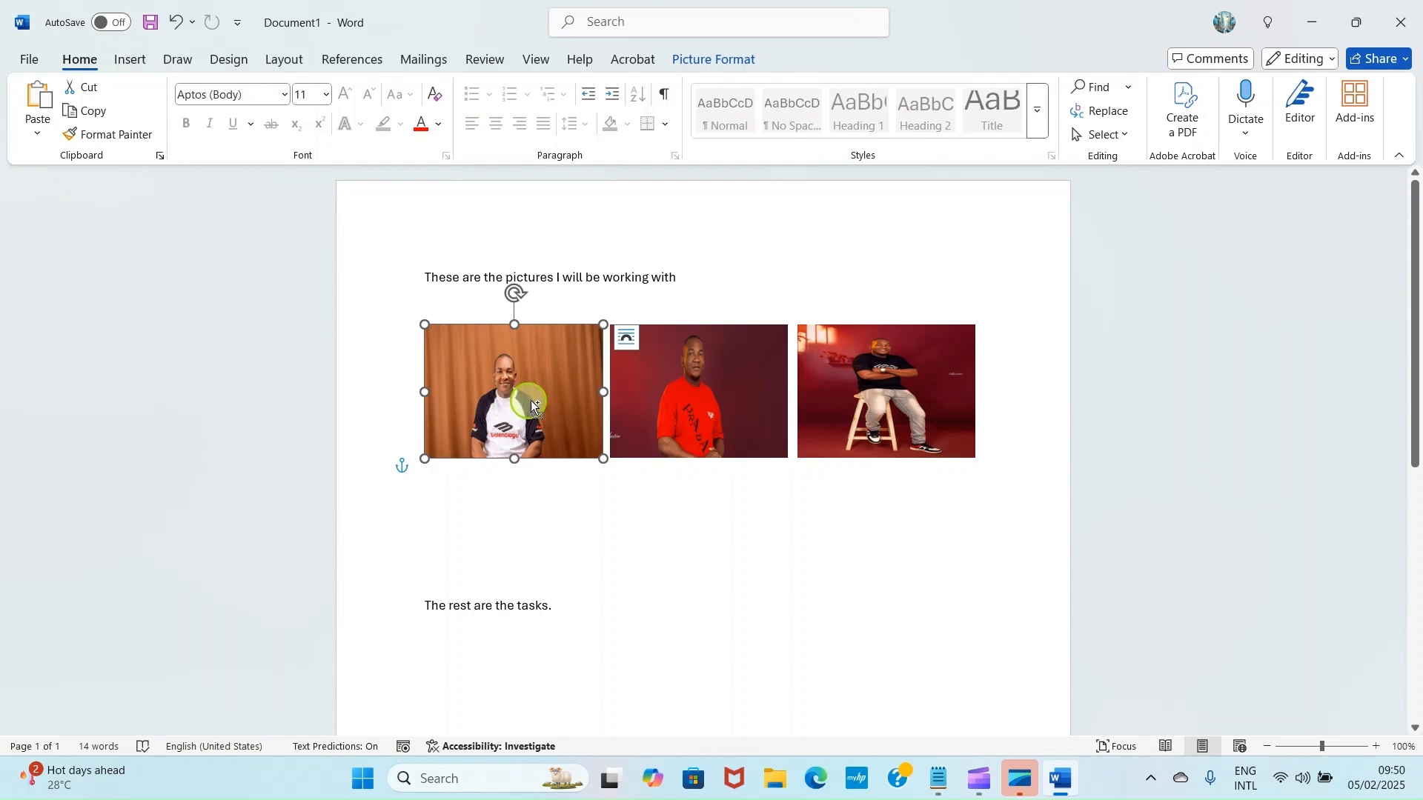
pyautogui.click(830, 400)
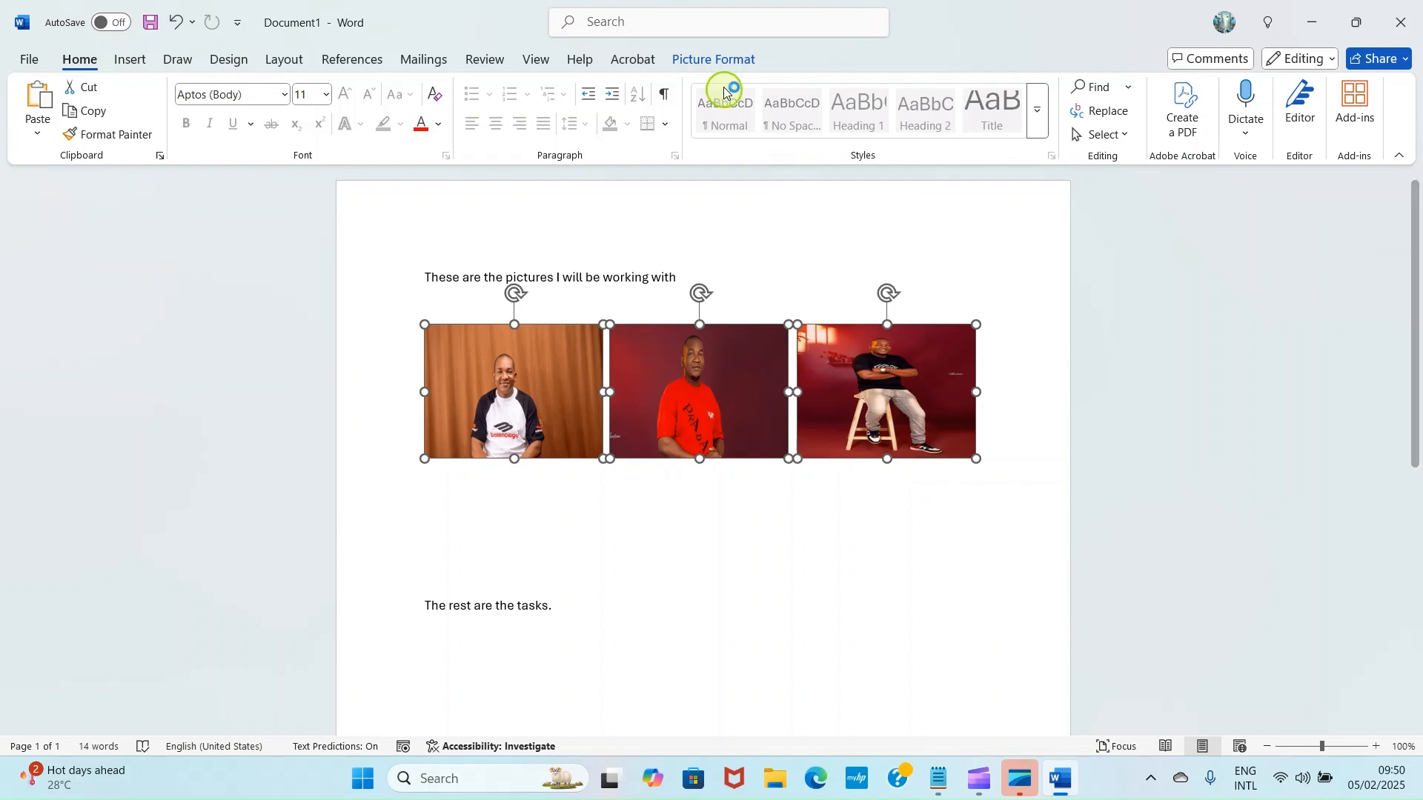
pyautogui.moveTo(703, 72)
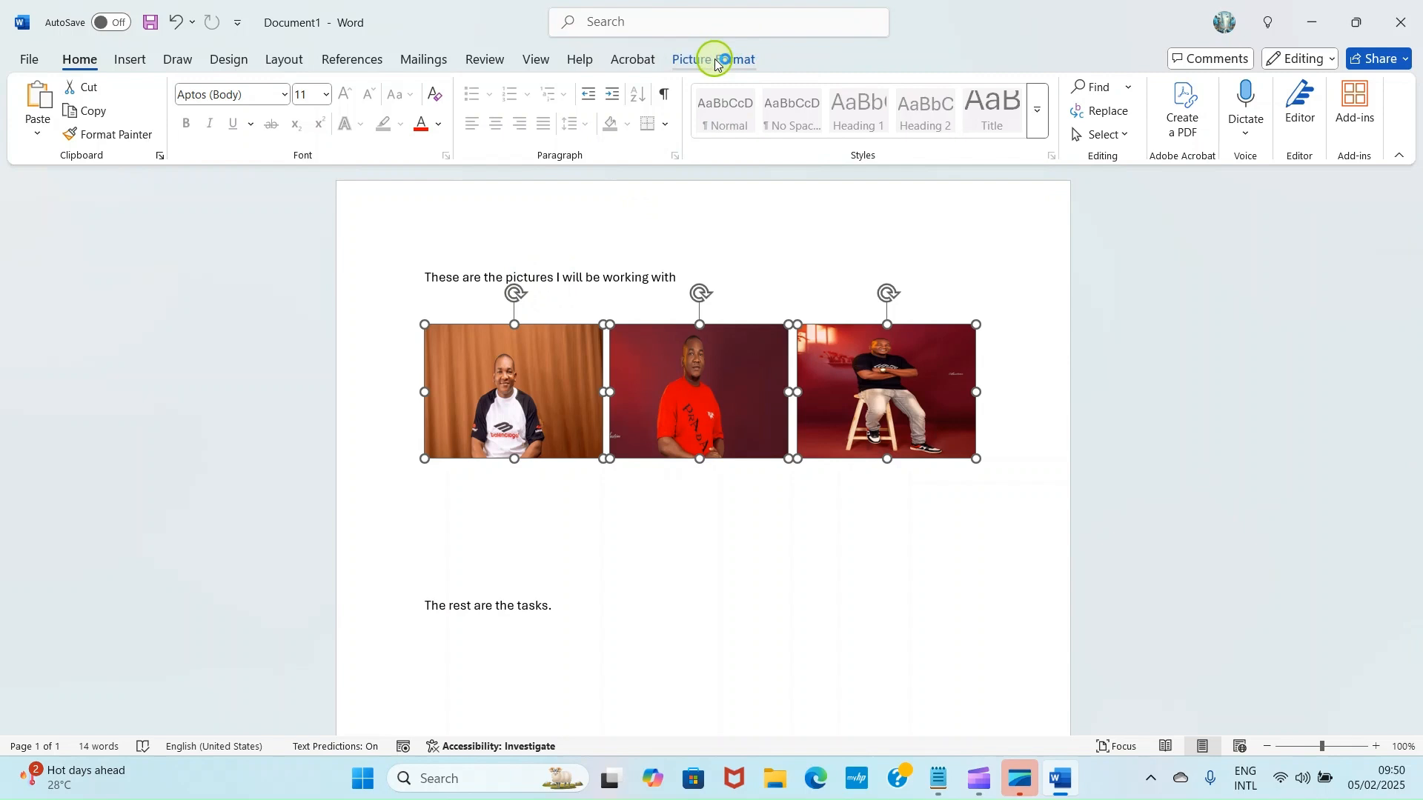
# Group the three selected pictures from Picture Format's Group menu, then deselect the group.
pyautogui.click(712, 59)
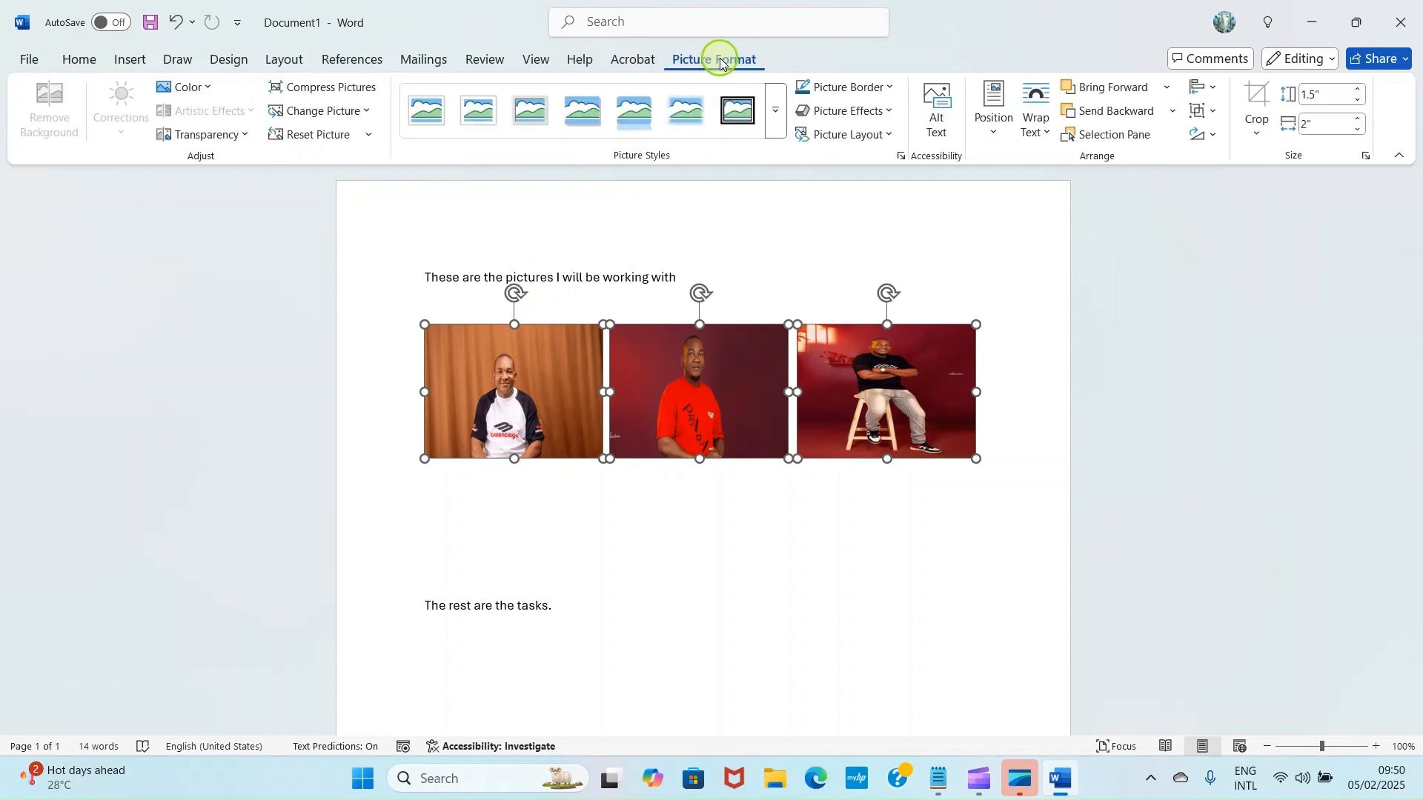
pyautogui.moveTo(1082, 64)
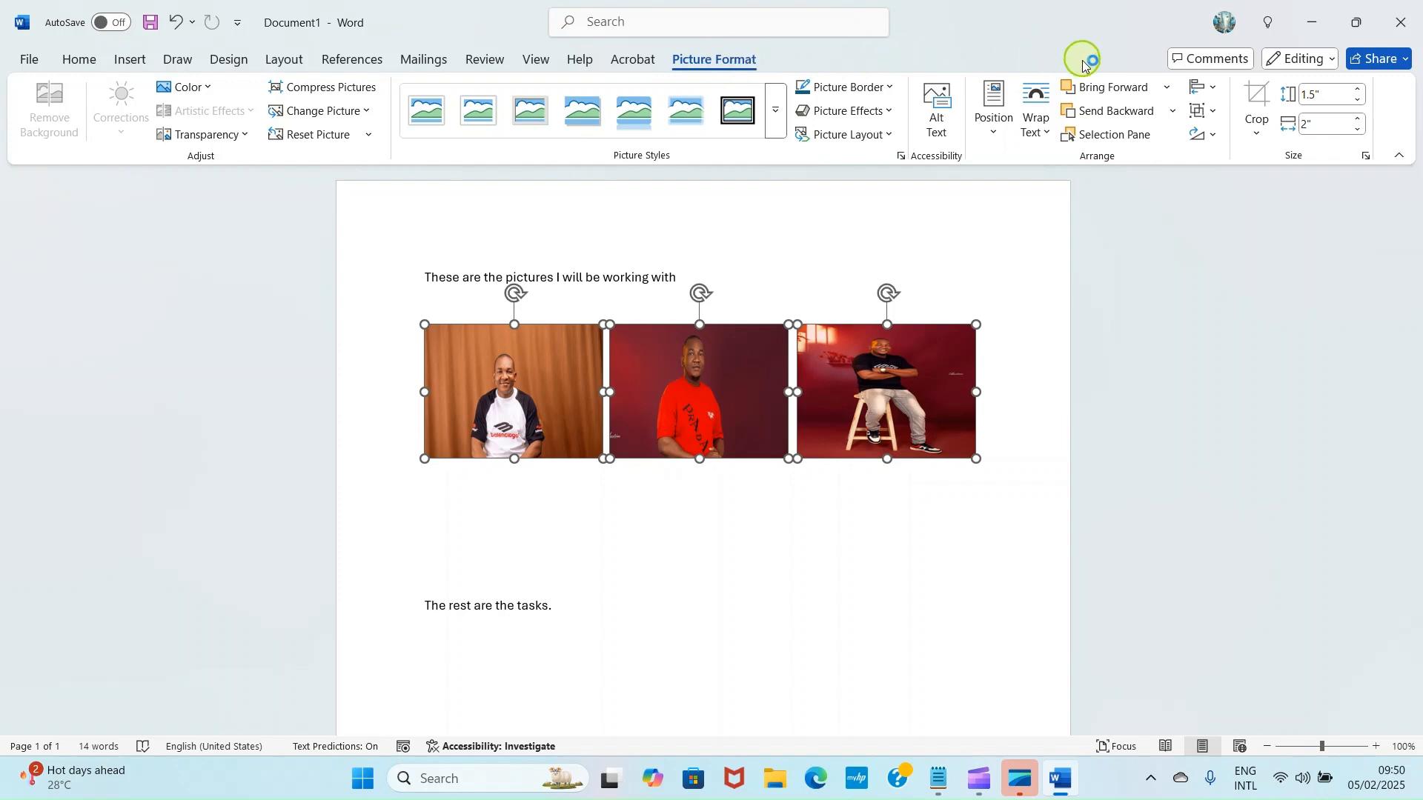
pyautogui.moveTo(1205, 112)
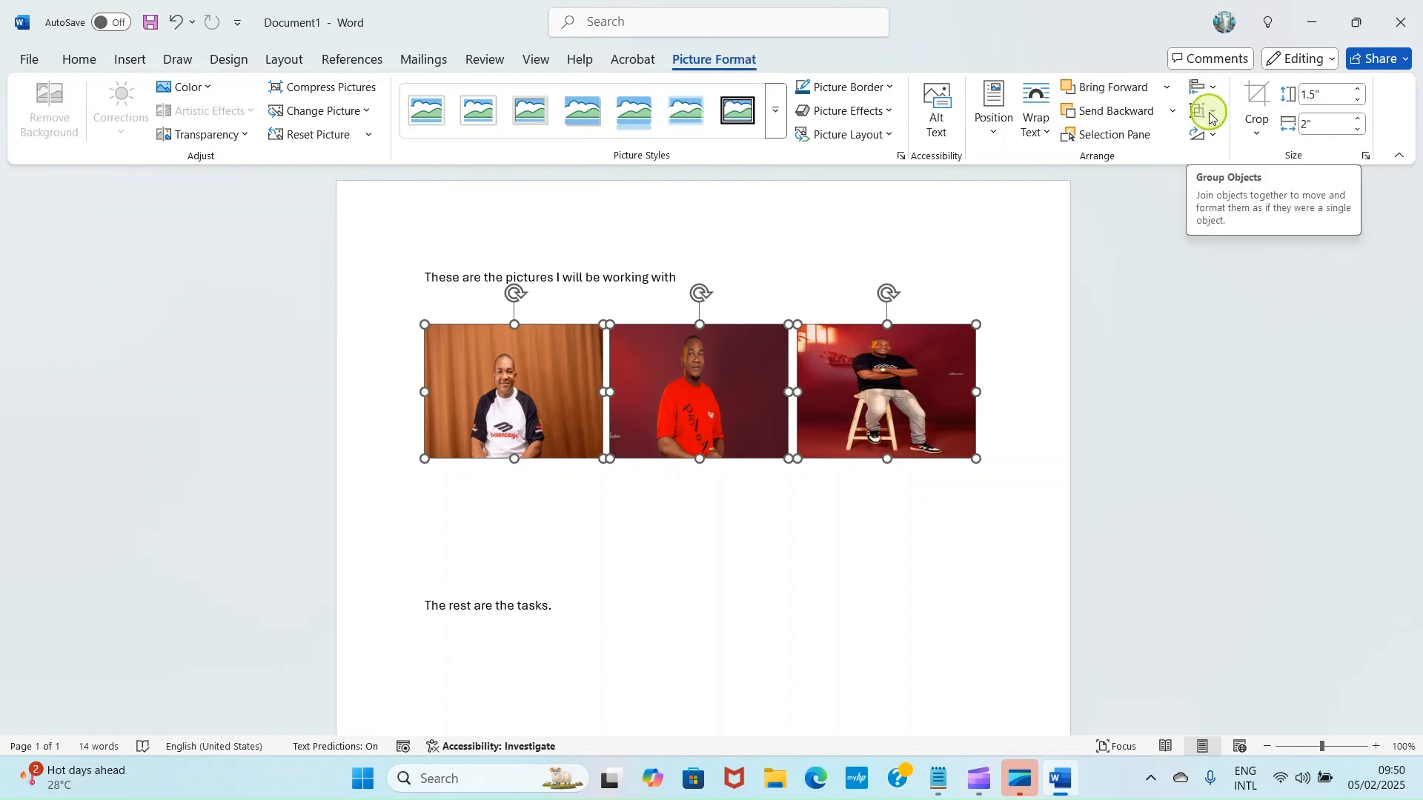
pyautogui.moveTo(1229, 127)
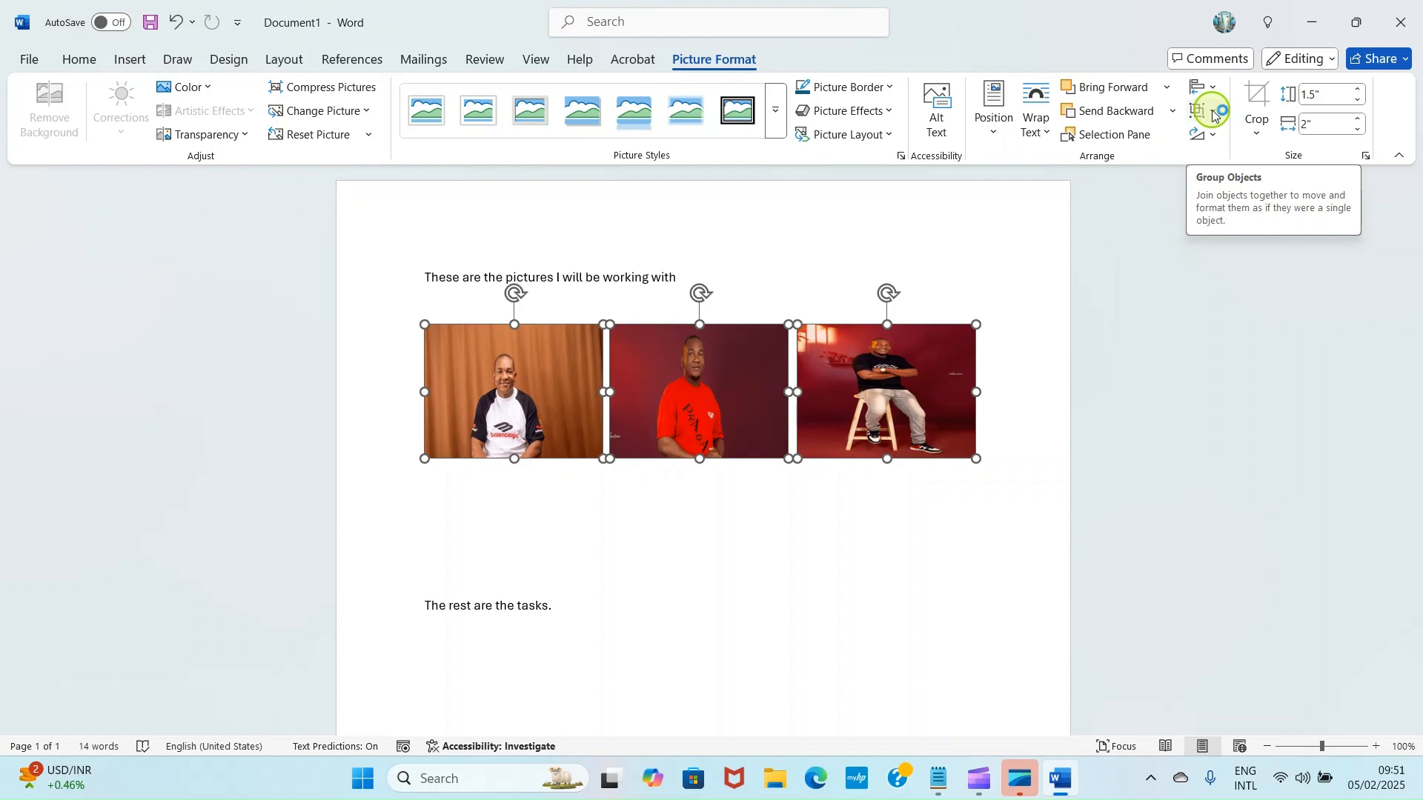
pyautogui.moveTo(1214, 117)
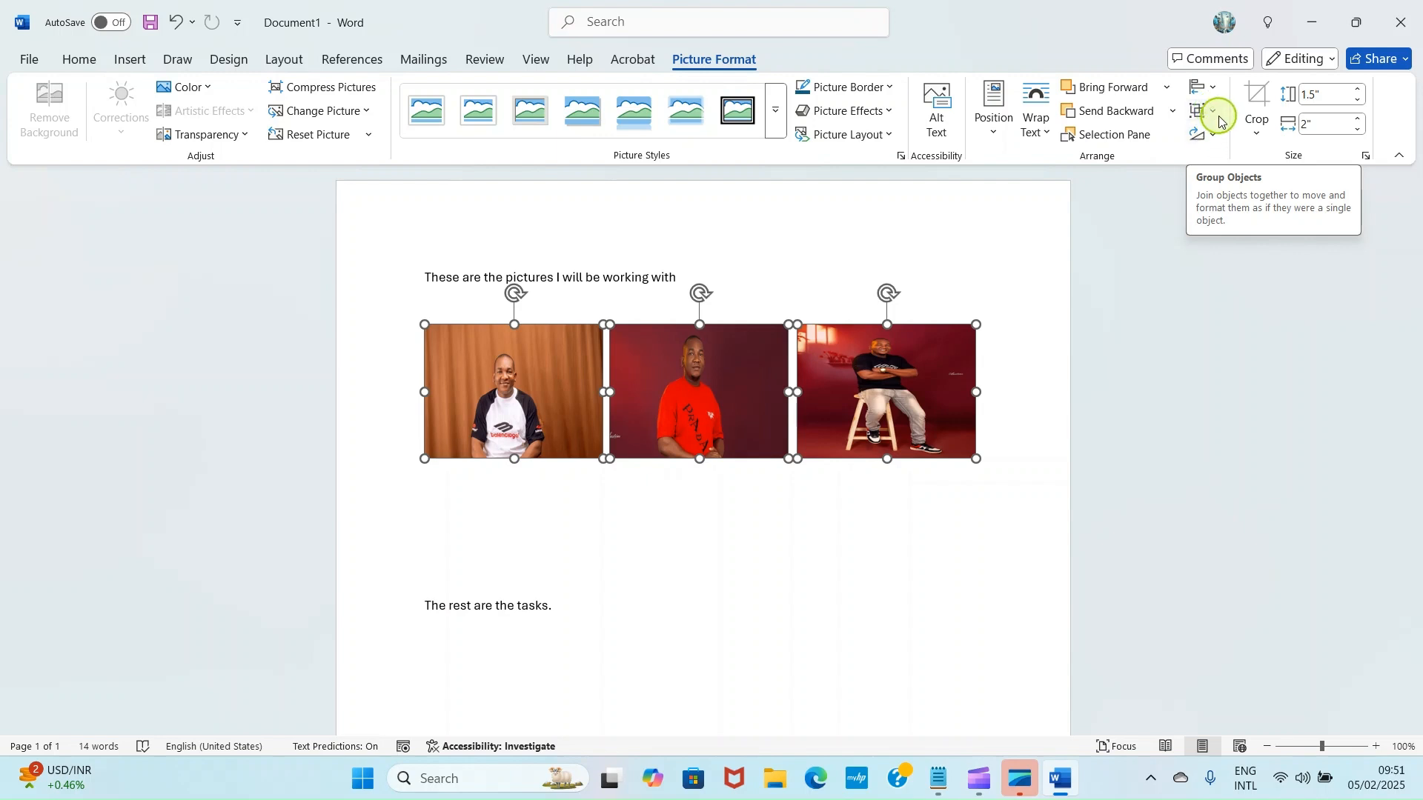
pyautogui.click(1210, 113)
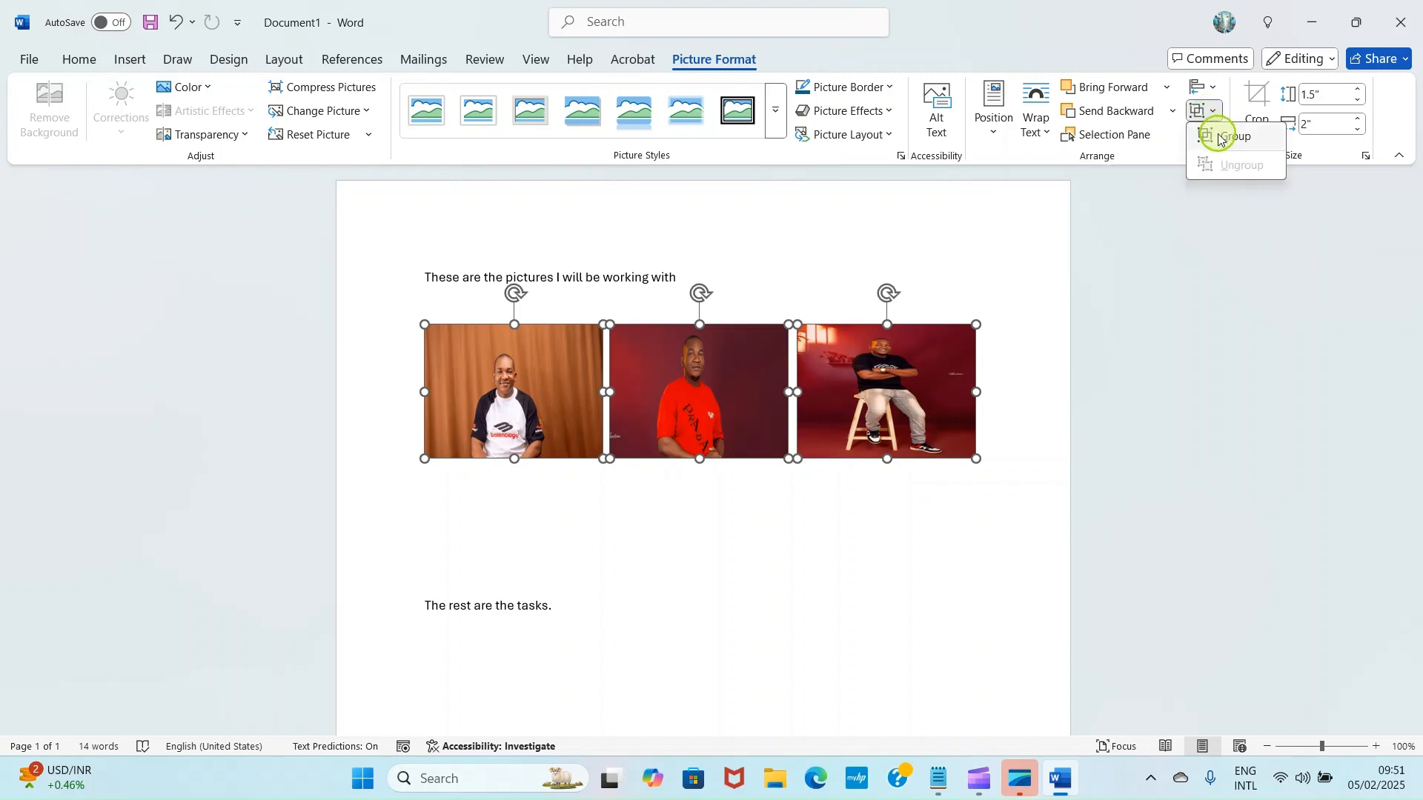
pyautogui.click(1237, 136)
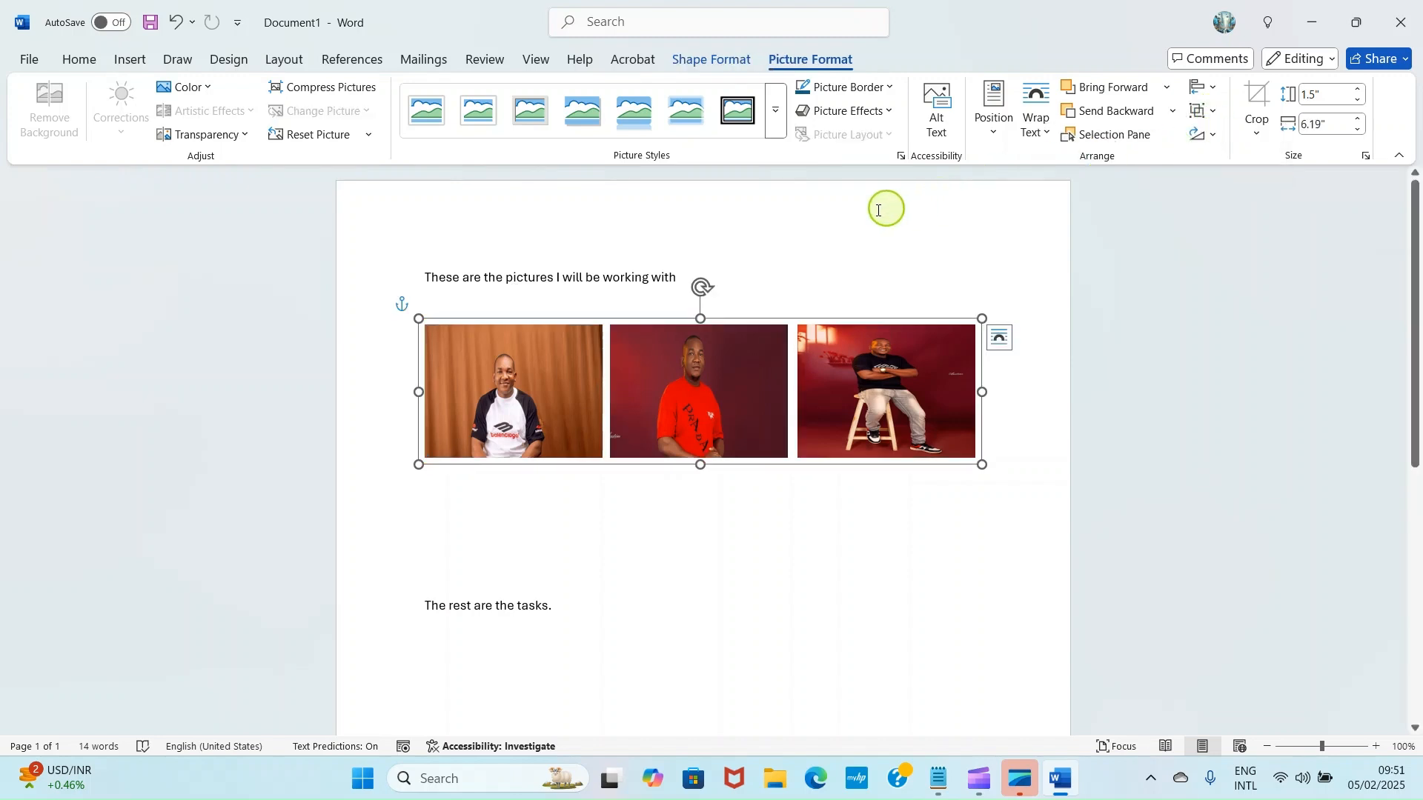
pyautogui.click(617, 277)
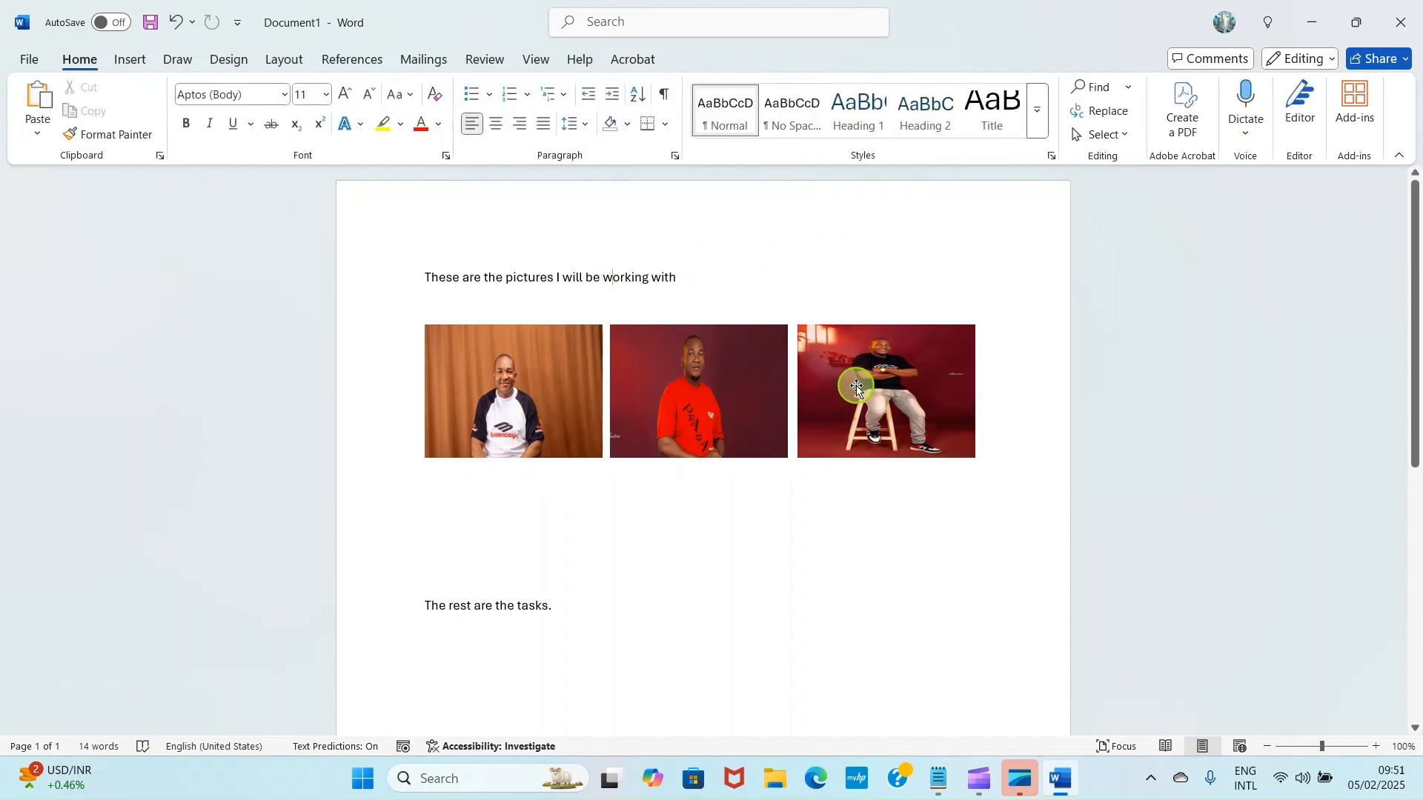
pyautogui.moveTo(712, 430)
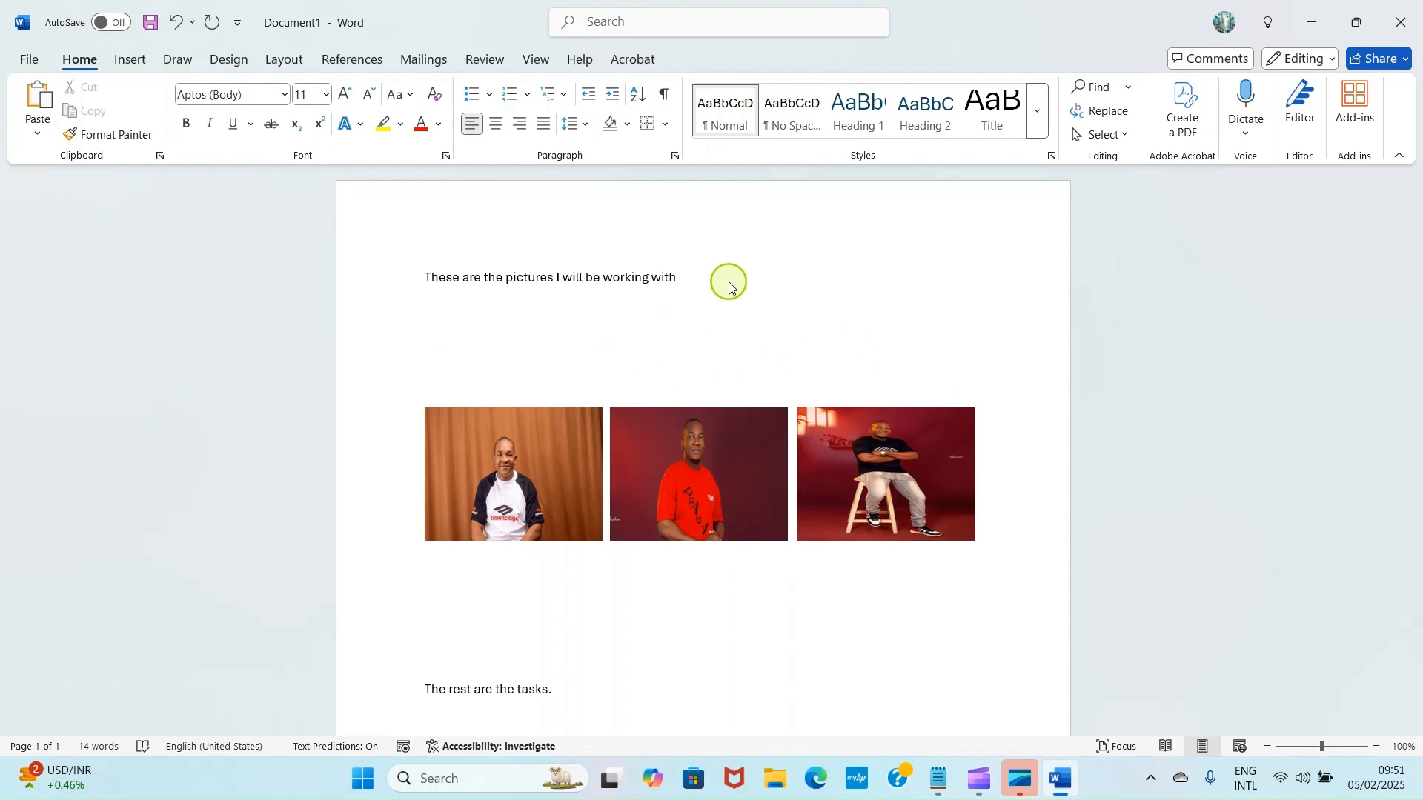
pyautogui.moveTo(579, 465)
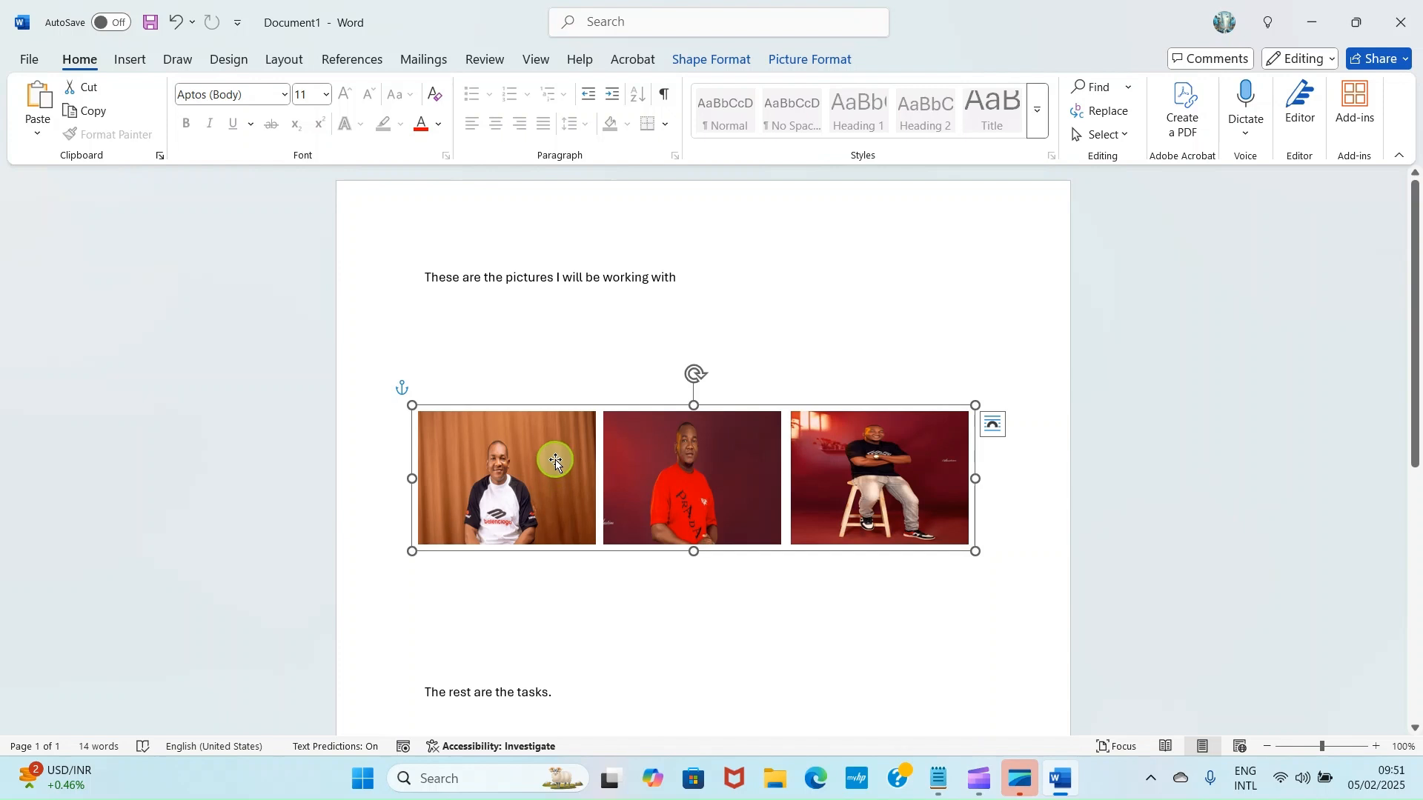
pyautogui.moveTo(648, 465)
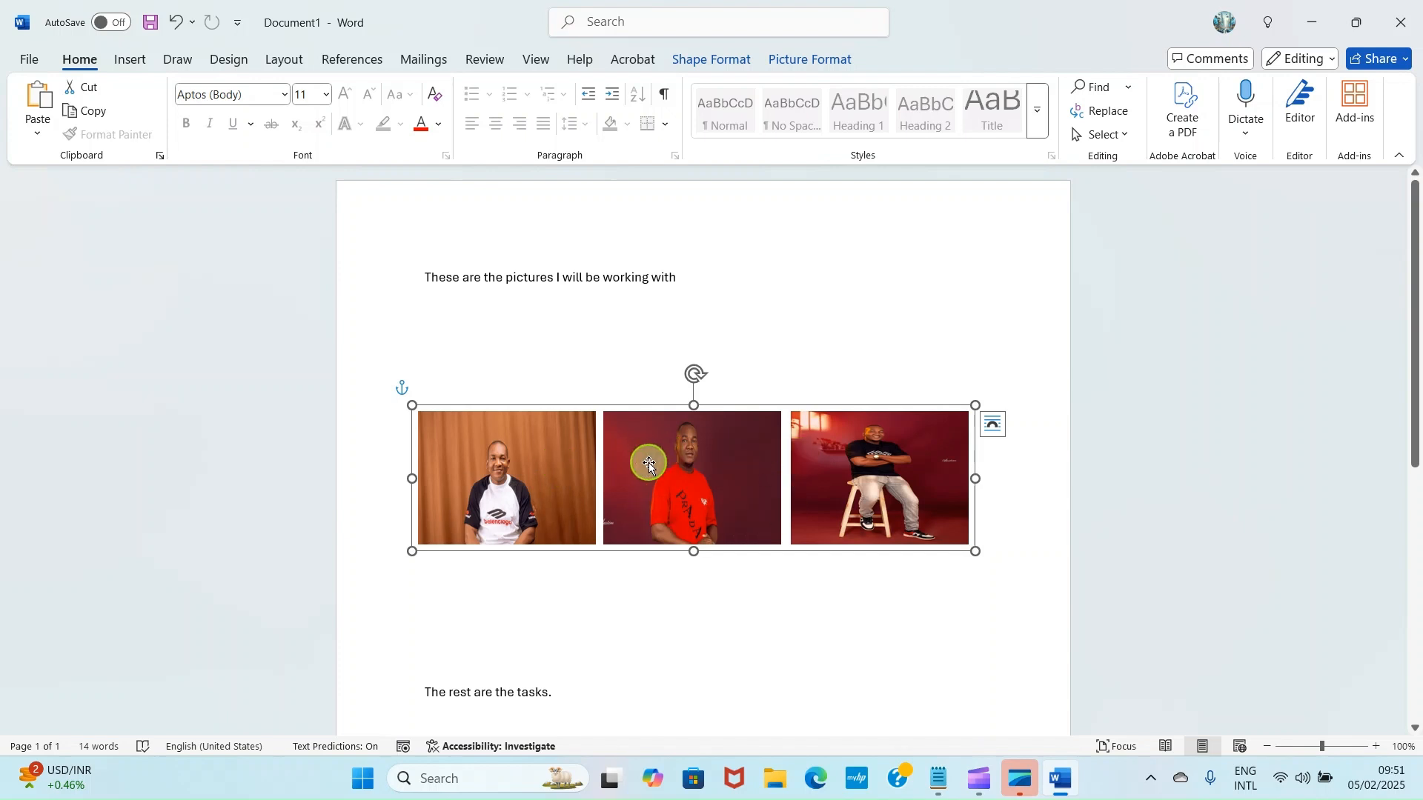
# Select the grouped pictures and press Delete.
pyautogui.click(538, 277)
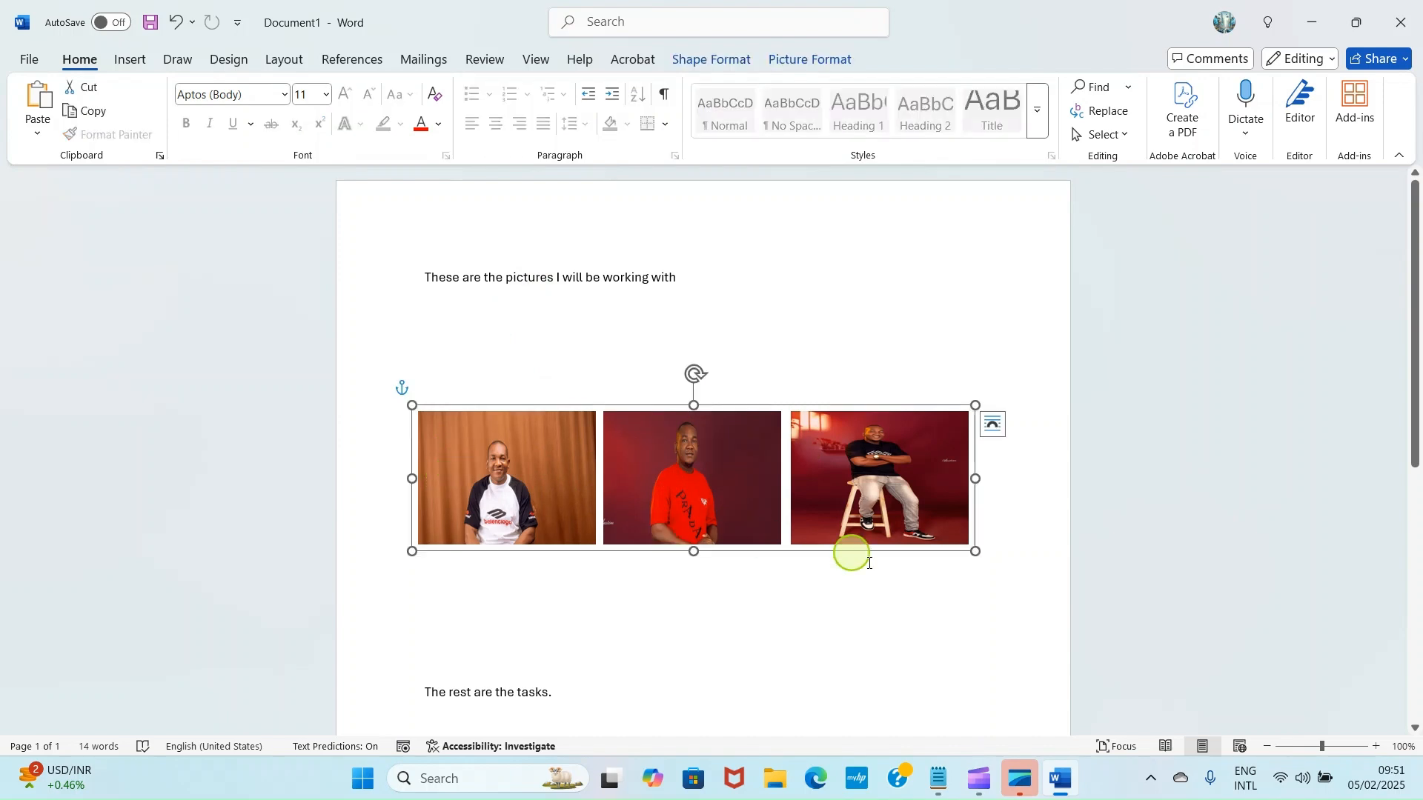
pyautogui.press('Delete')
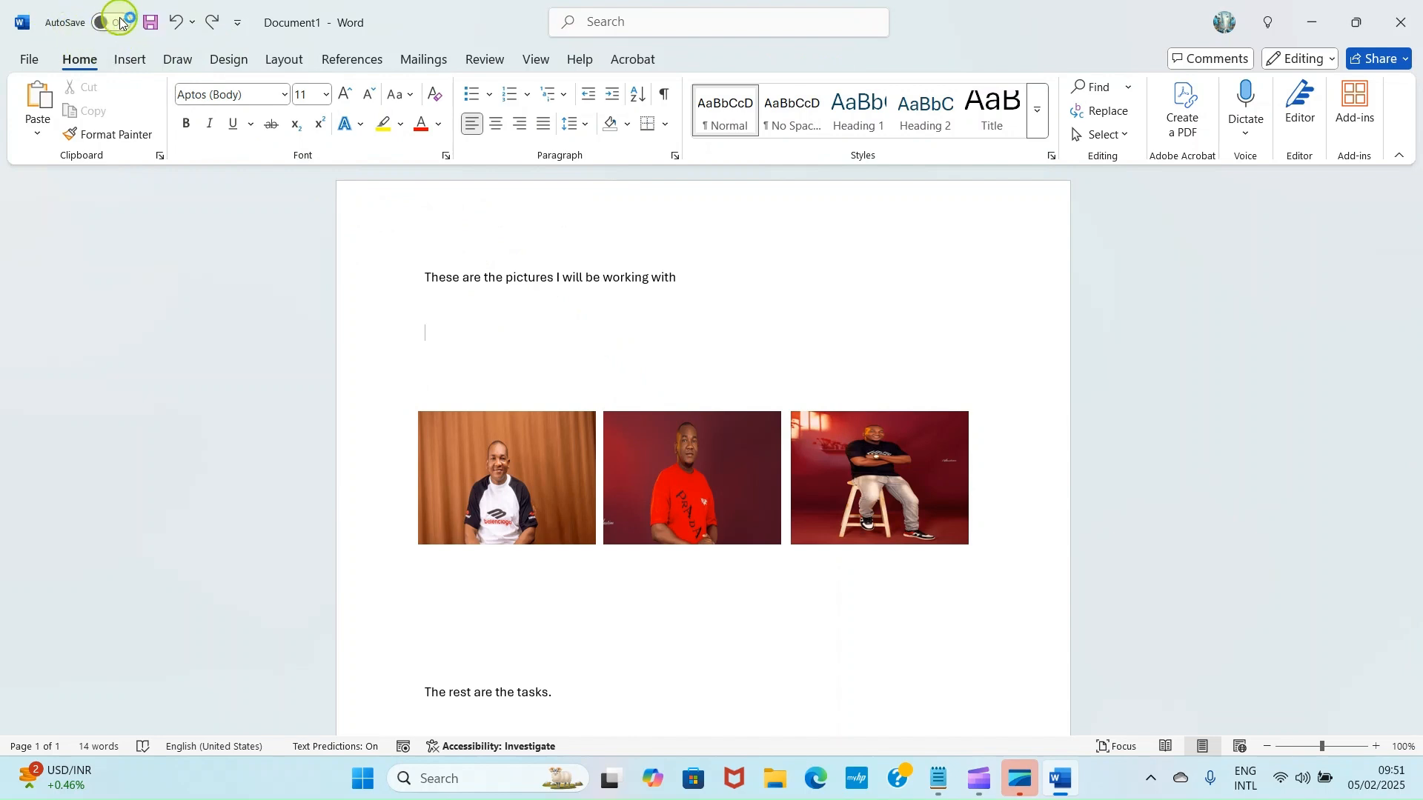
# Save the document to the local Documents folder and dismiss the OneDrive backup notice.
pyautogui.click(149, 21)
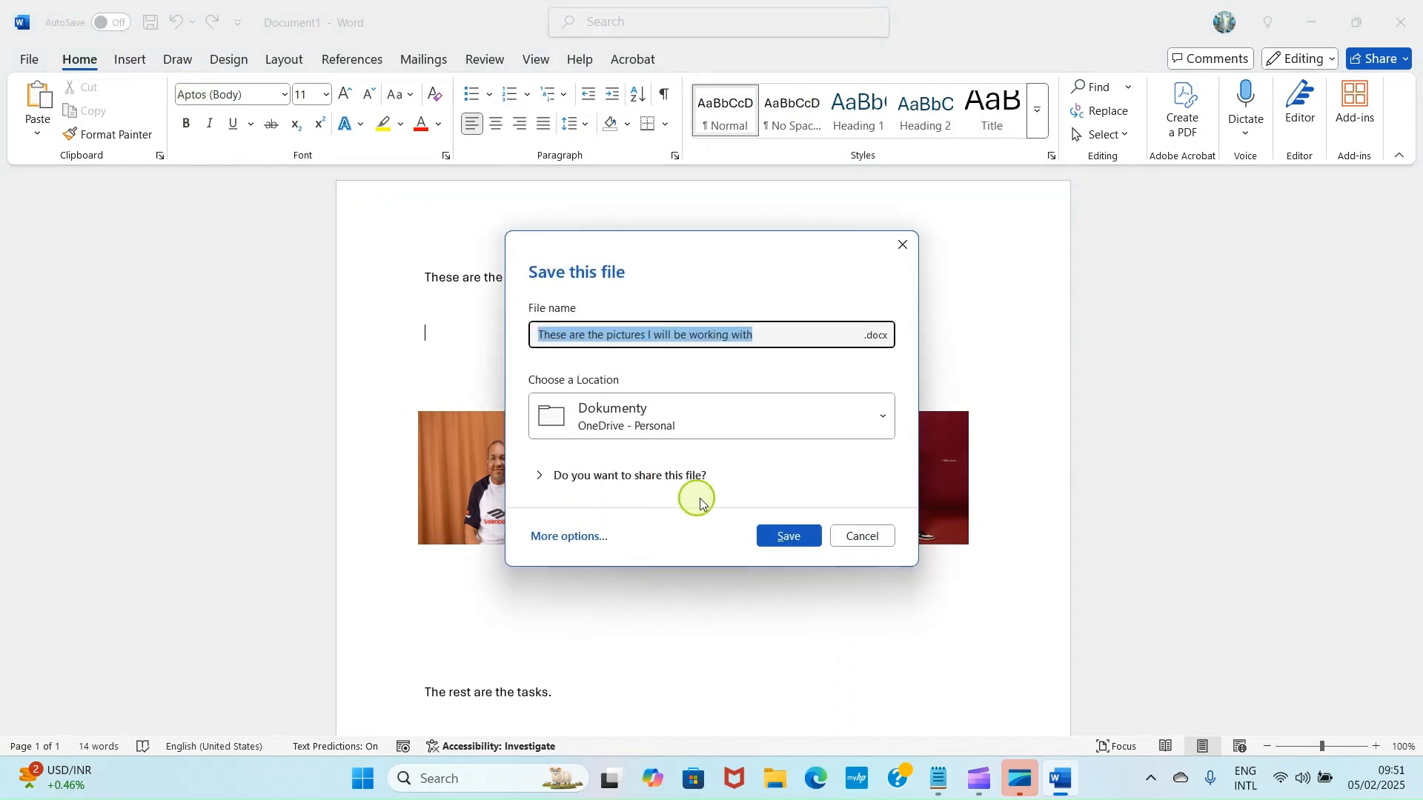
pyautogui.click(880, 416)
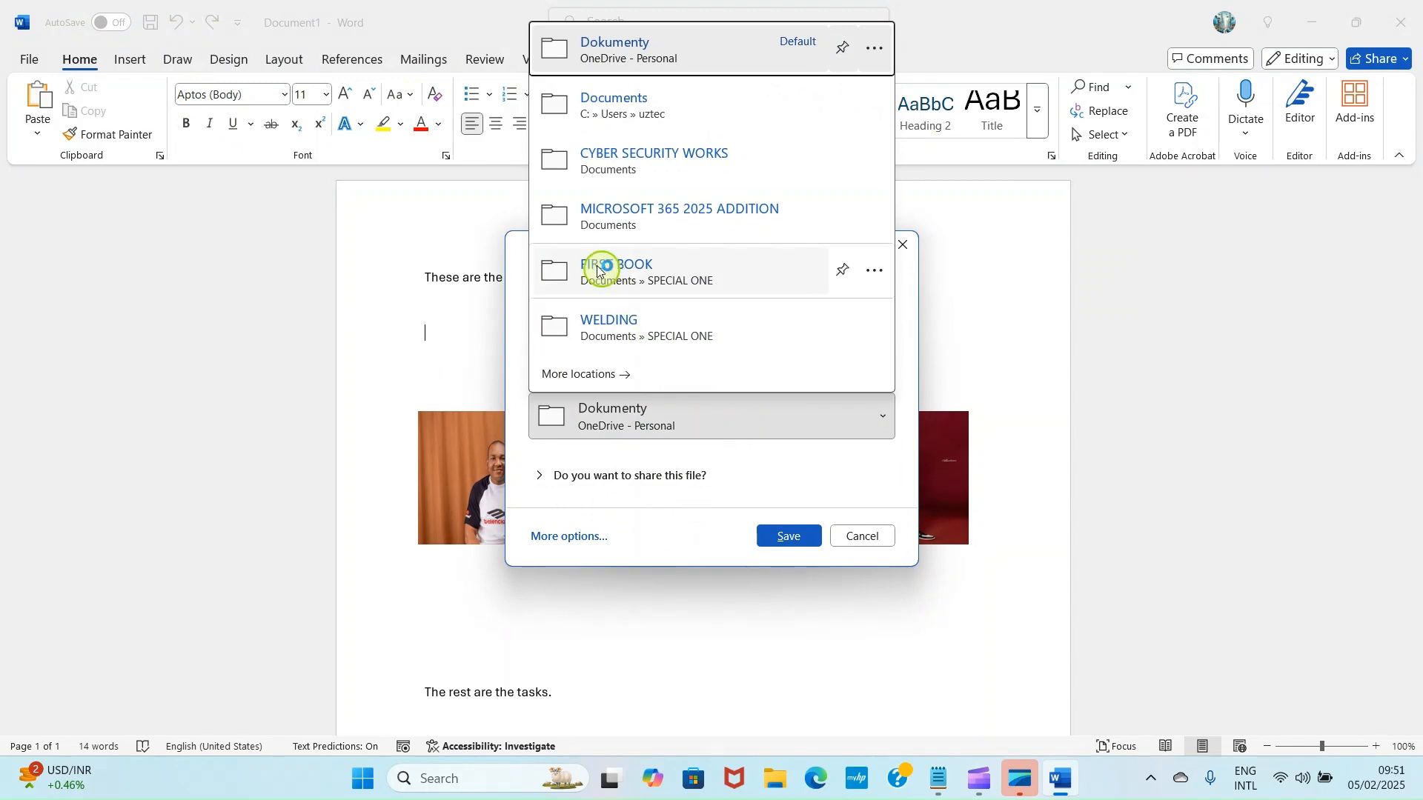
pyautogui.click(612, 105)
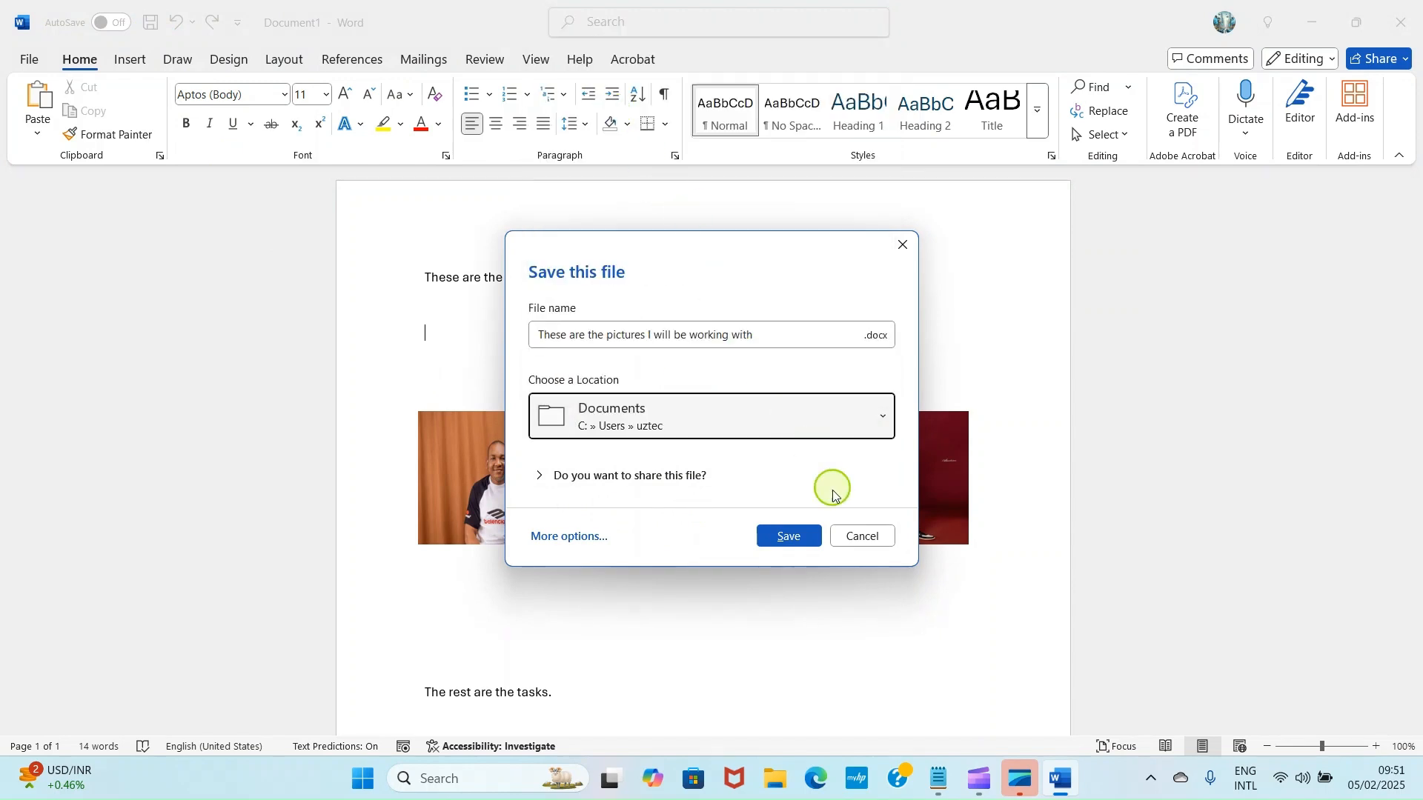
pyautogui.click(787, 535)
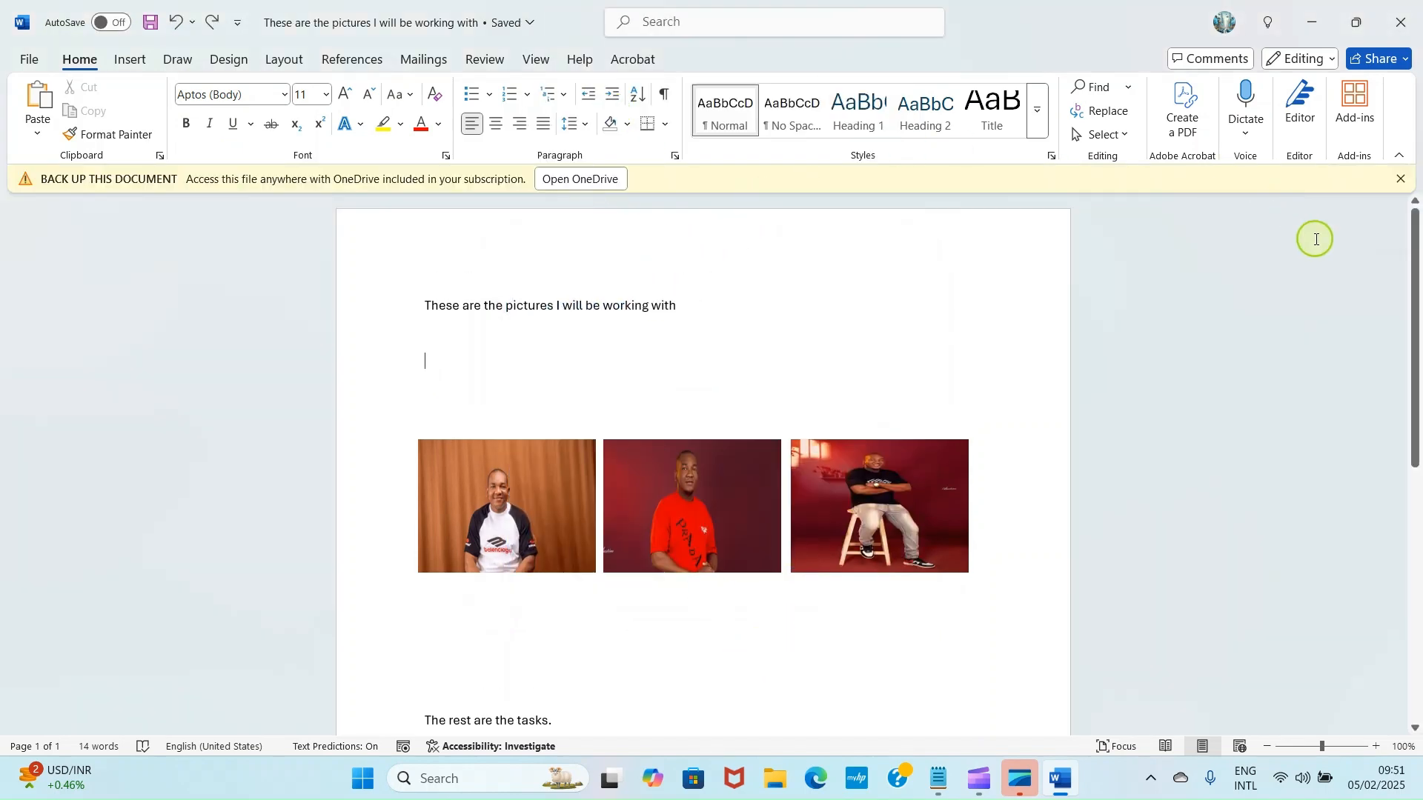
pyautogui.click(1400, 179)
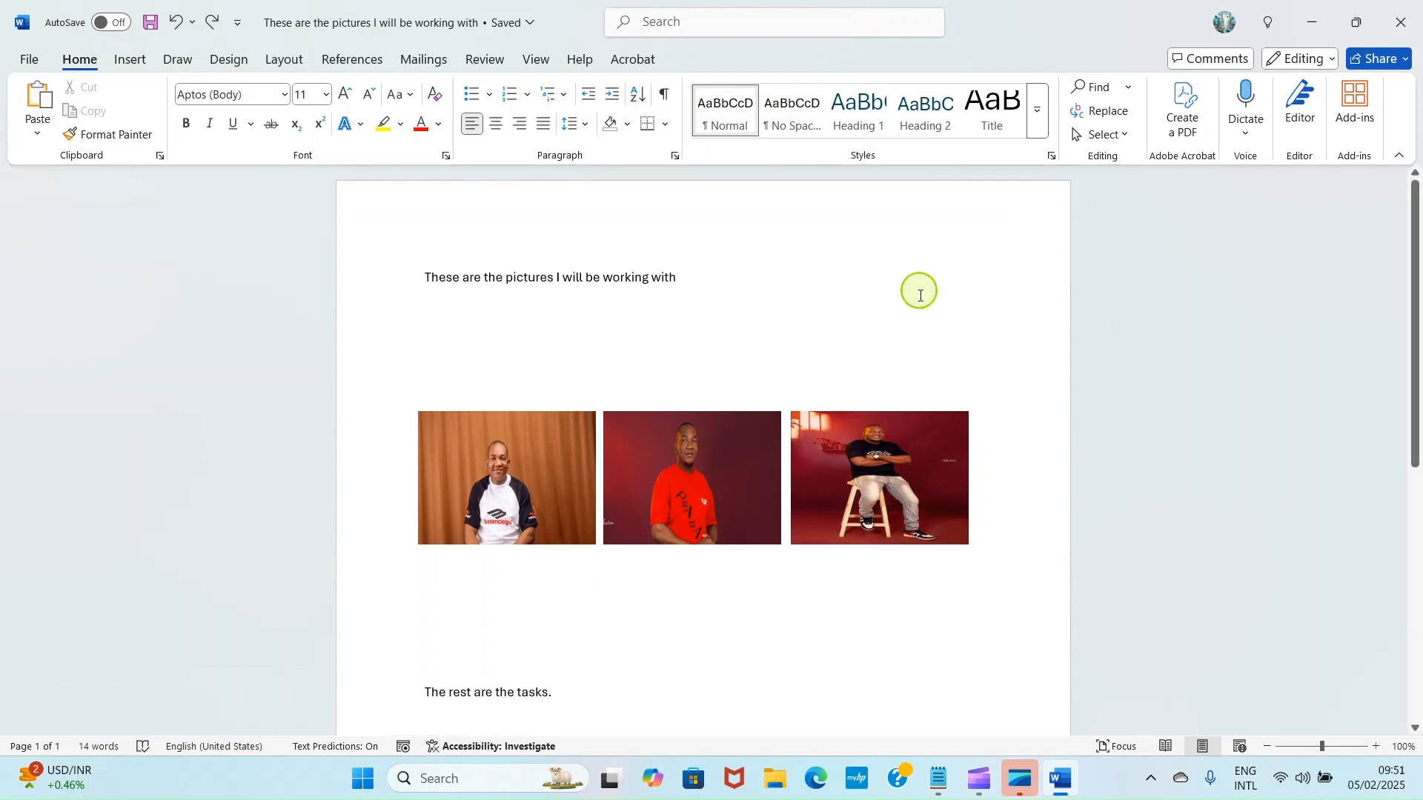
pyautogui.moveTo(383, 349)
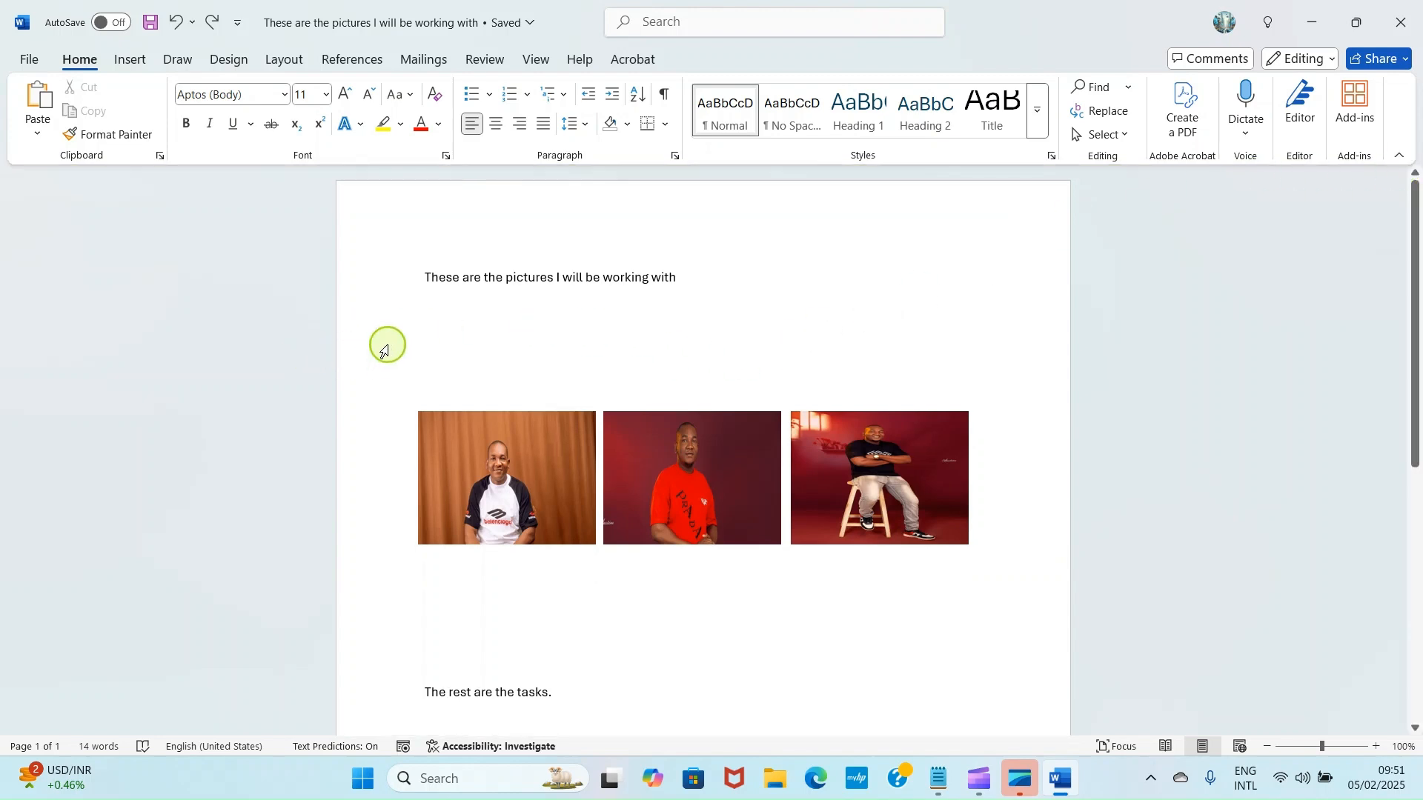